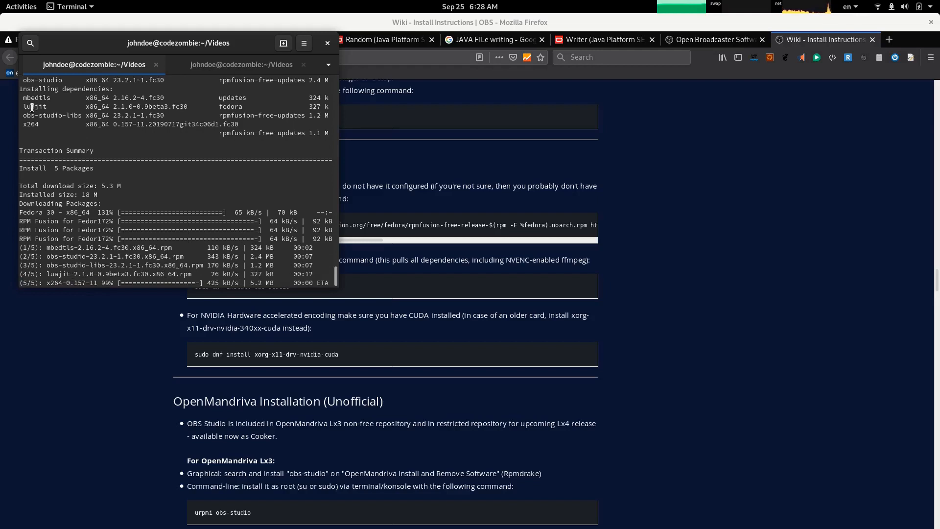
# Scroll back through the dnf output while obs-studio and its four dependencies finish installing
pyautogui.scroll(3)
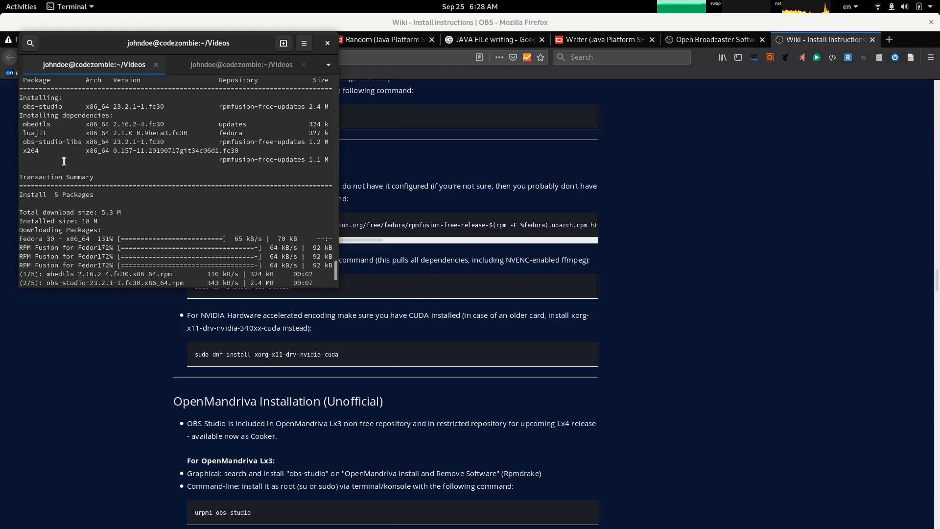
pyautogui.moveTo(192, 151)
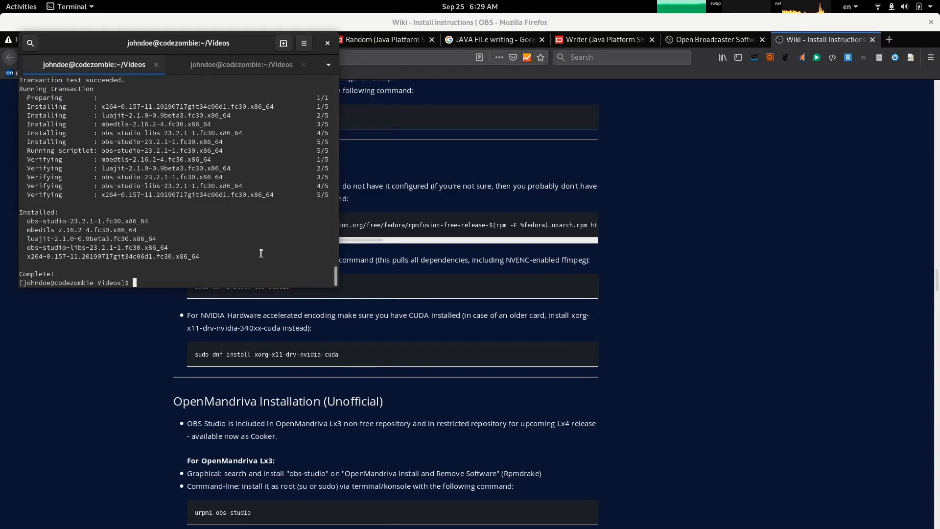
pyautogui.scroll(3)
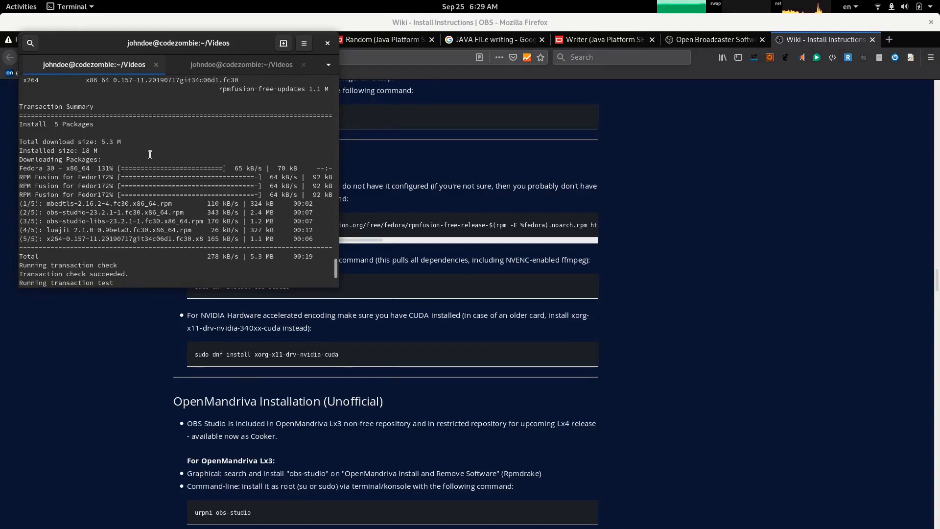
pyautogui.moveTo(108, 148)
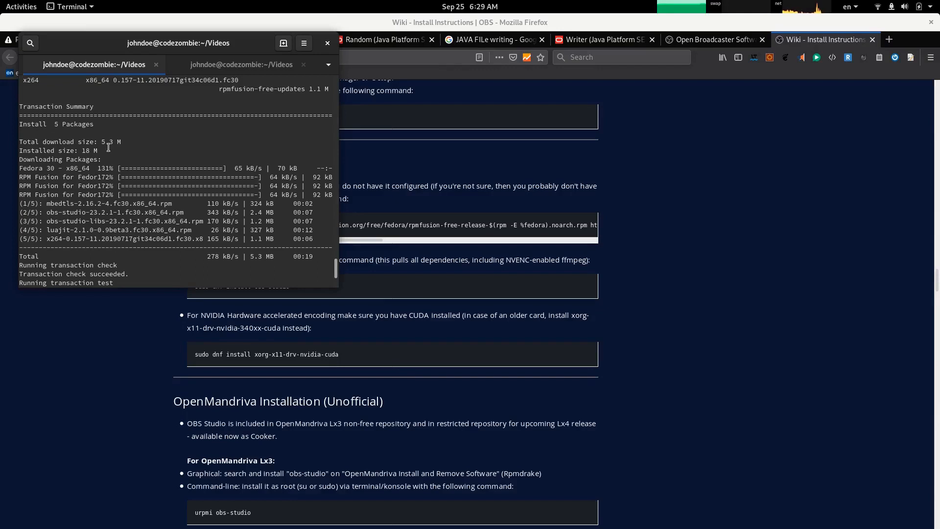
pyautogui.moveTo(180, 149)
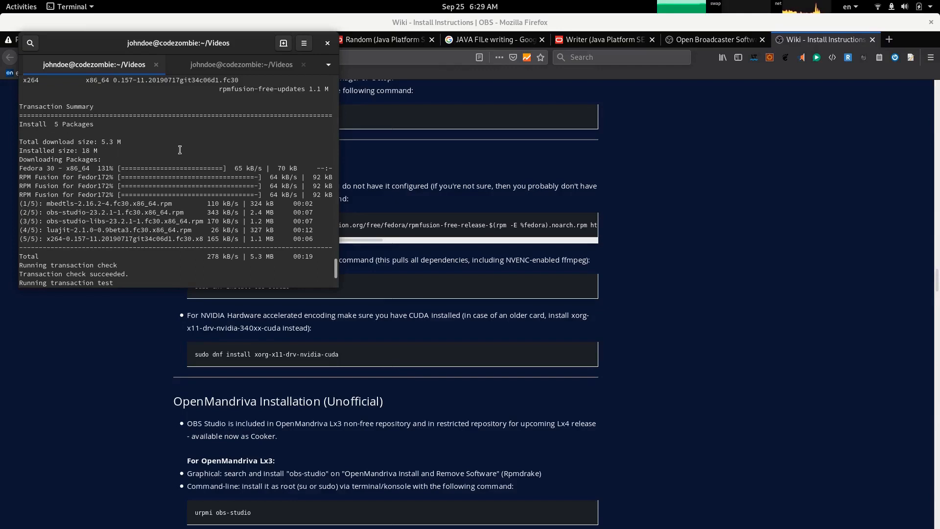
pyautogui.moveTo(190, 187)
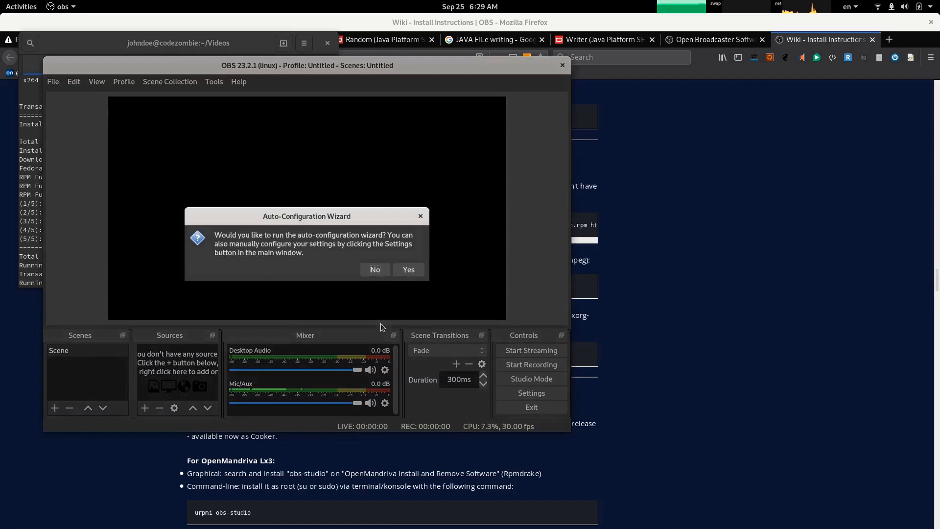
pyautogui.moveTo(399, 307)
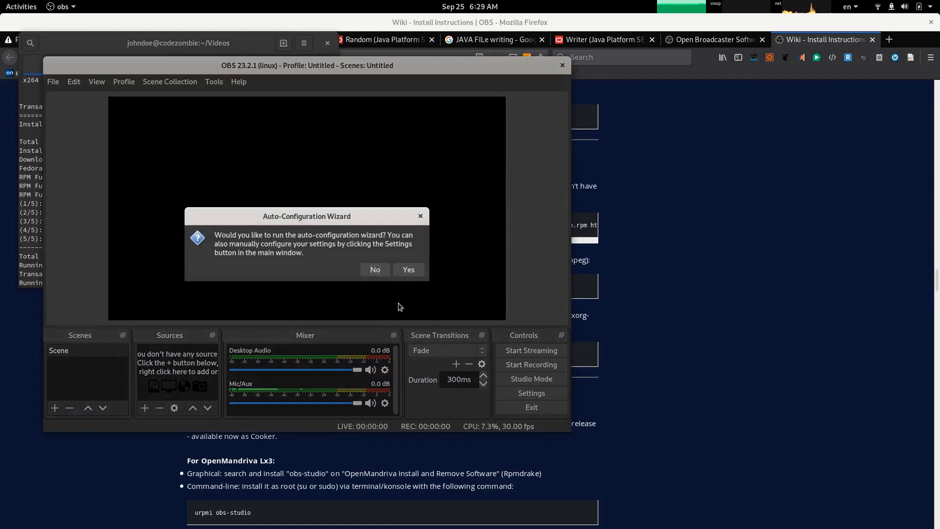
pyautogui.moveTo(459, 341)
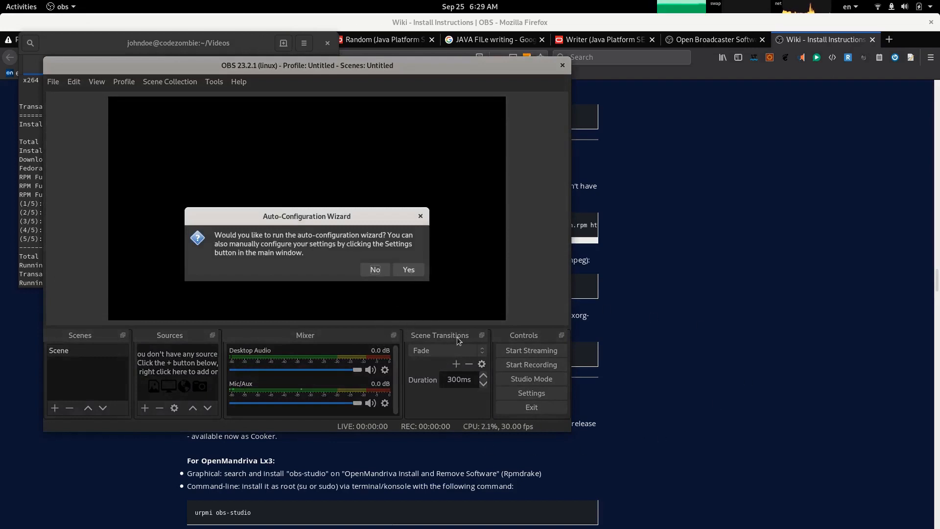
pyautogui.moveTo(408, 269)
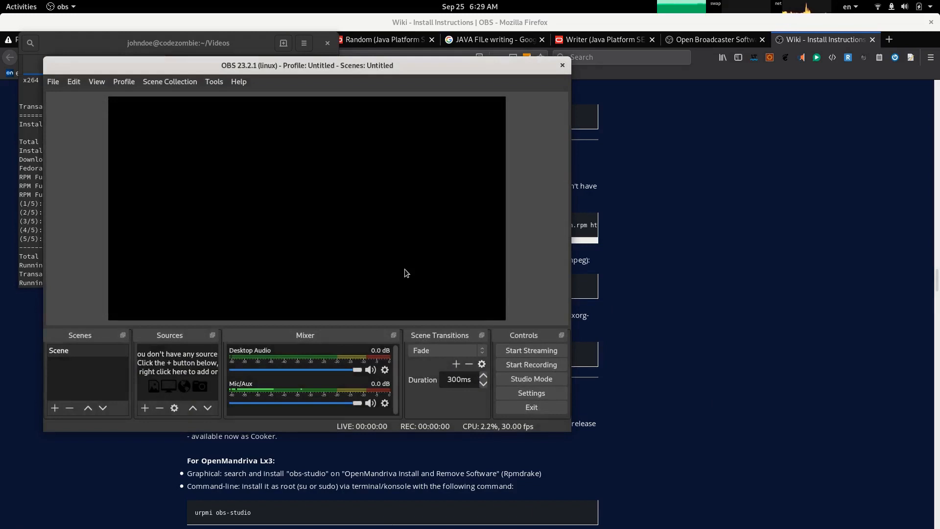
pyautogui.moveTo(283, 233)
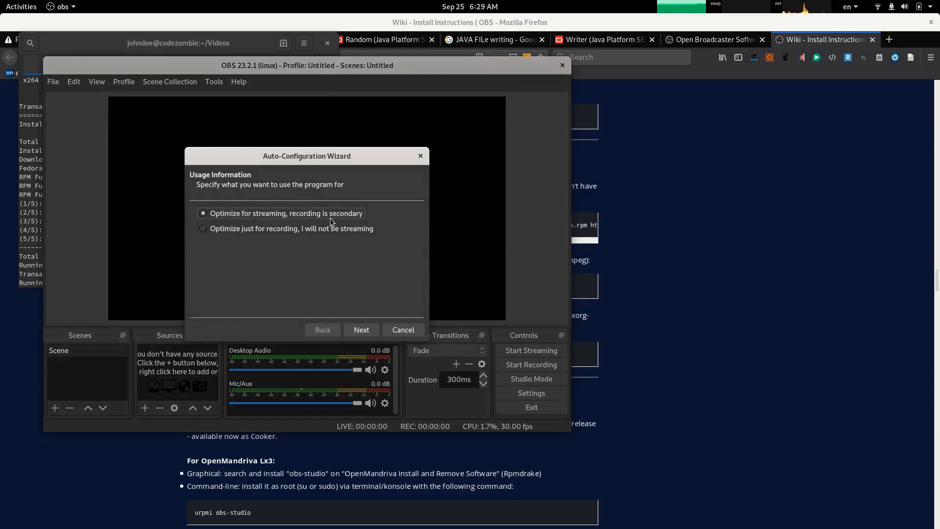
pyautogui.moveTo(295, 234)
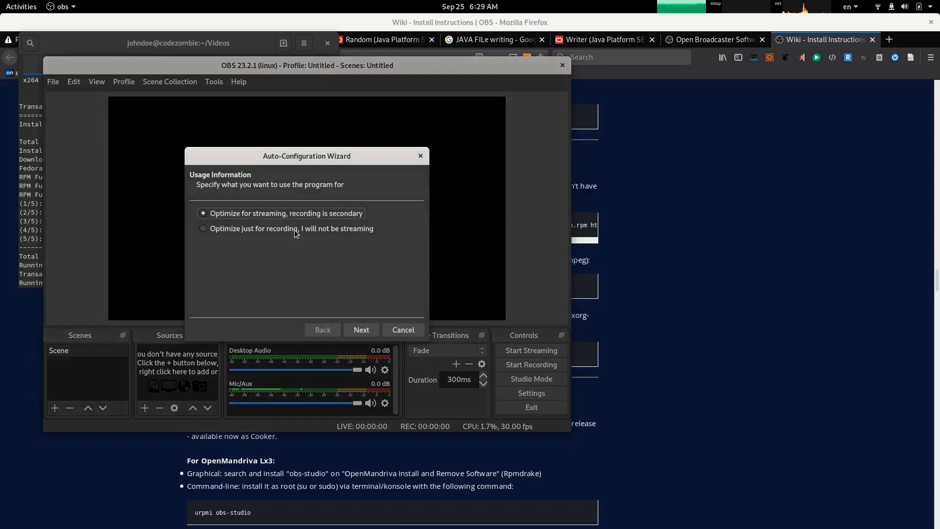
# Choose 'Optimize just for recording' in the wizard and set FPS to 'Use Current (30)'
pyautogui.click(204, 228)
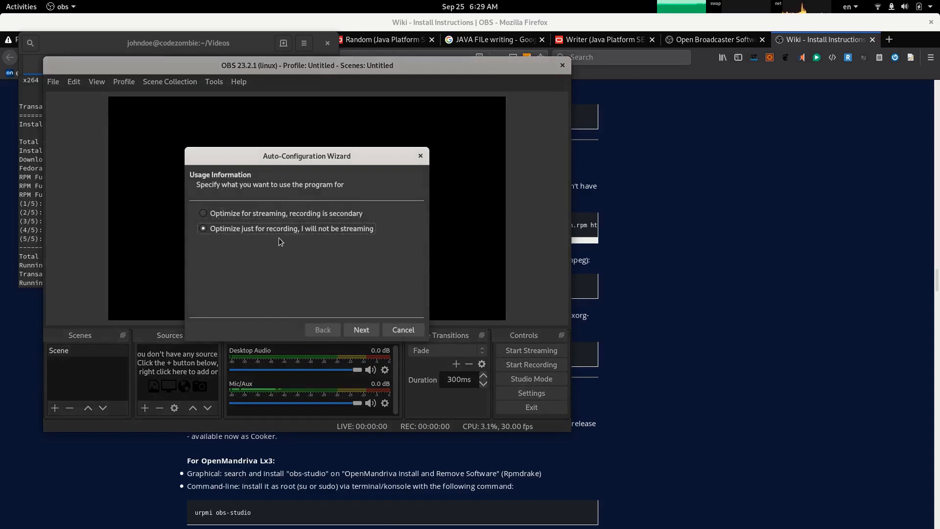
pyautogui.moveTo(335, 242)
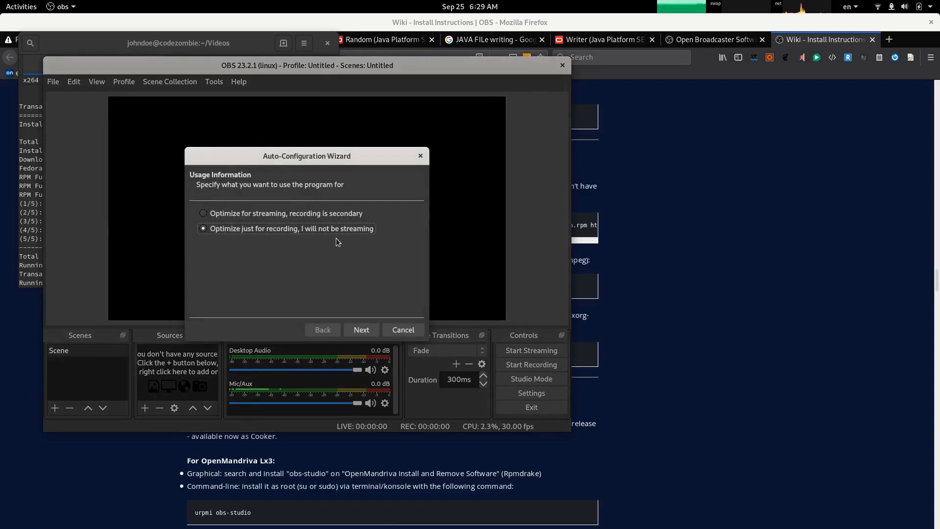
pyautogui.click(361, 329)
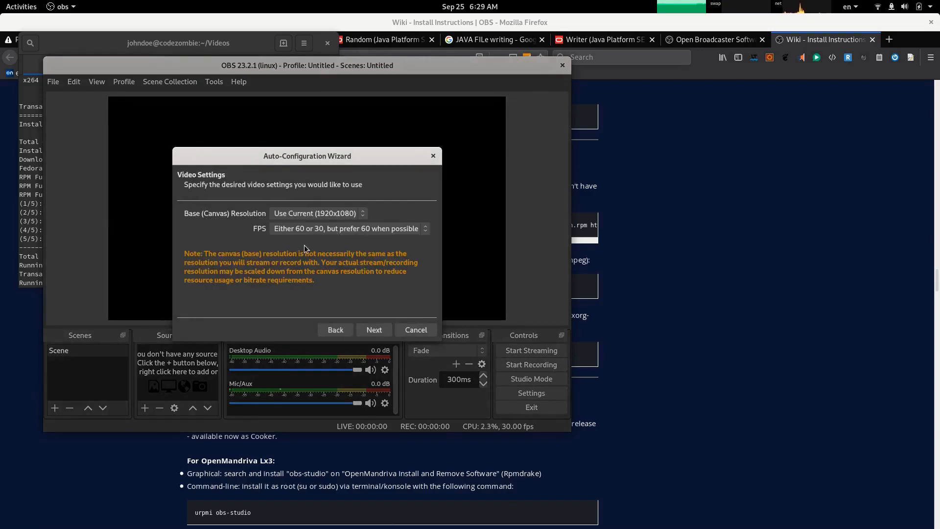
pyautogui.moveTo(334, 231)
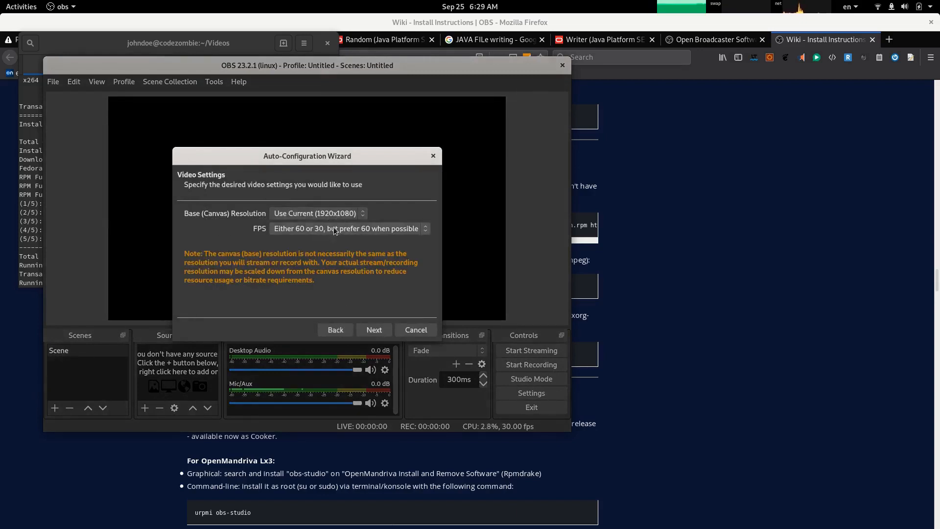
pyautogui.moveTo(319, 234)
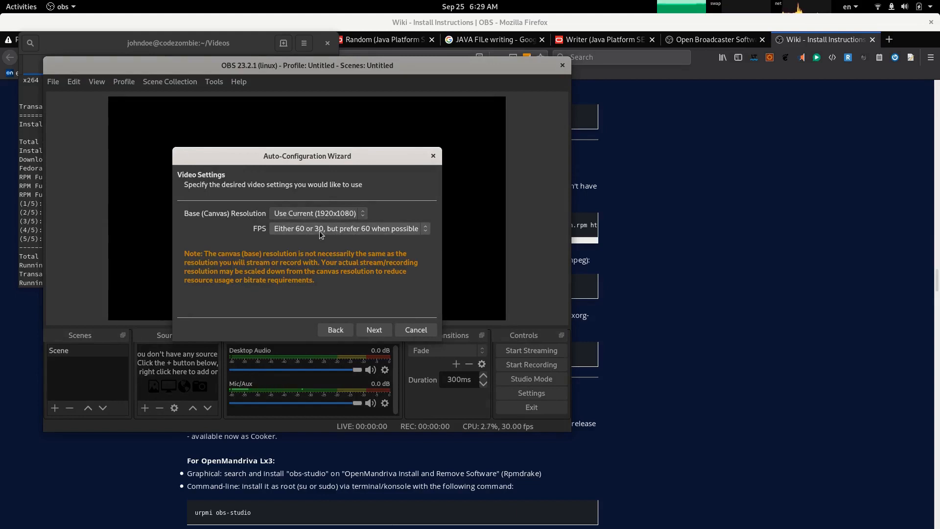
pyautogui.moveTo(328, 236)
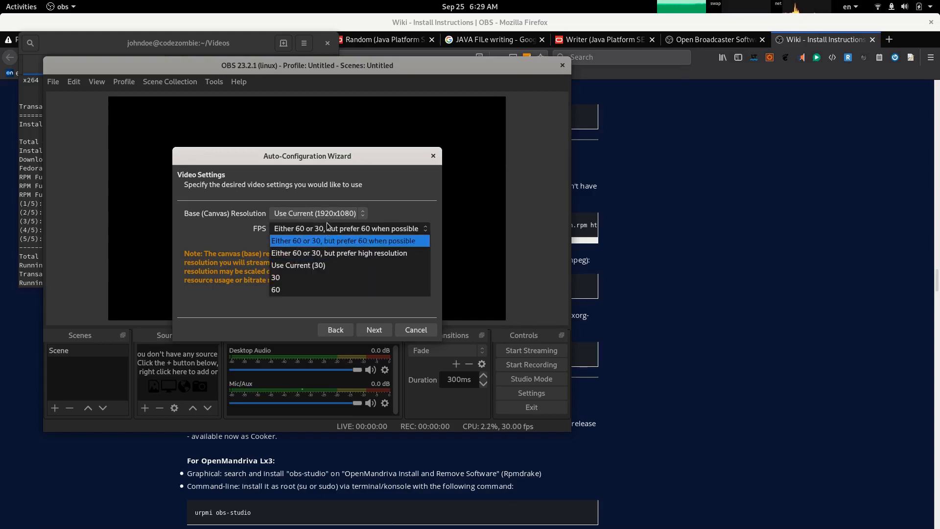
pyautogui.moveTo(322, 265)
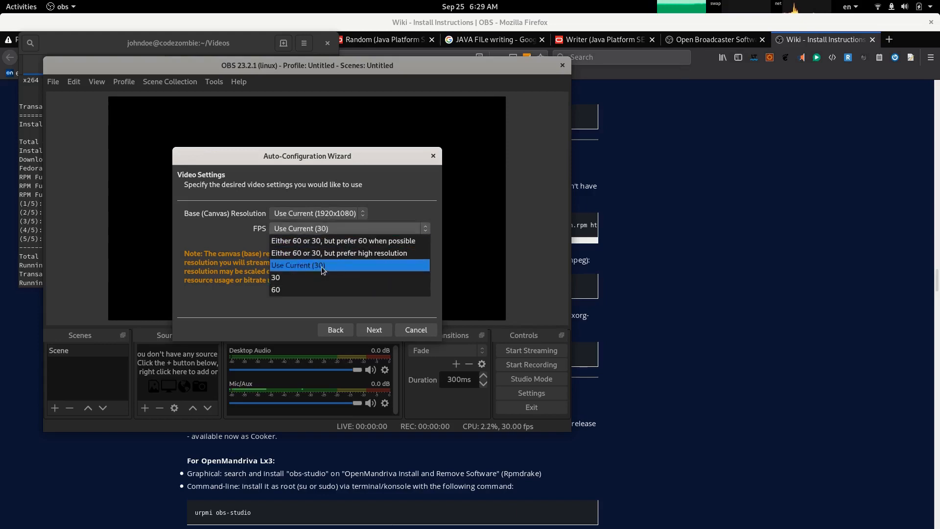
pyautogui.click(297, 265)
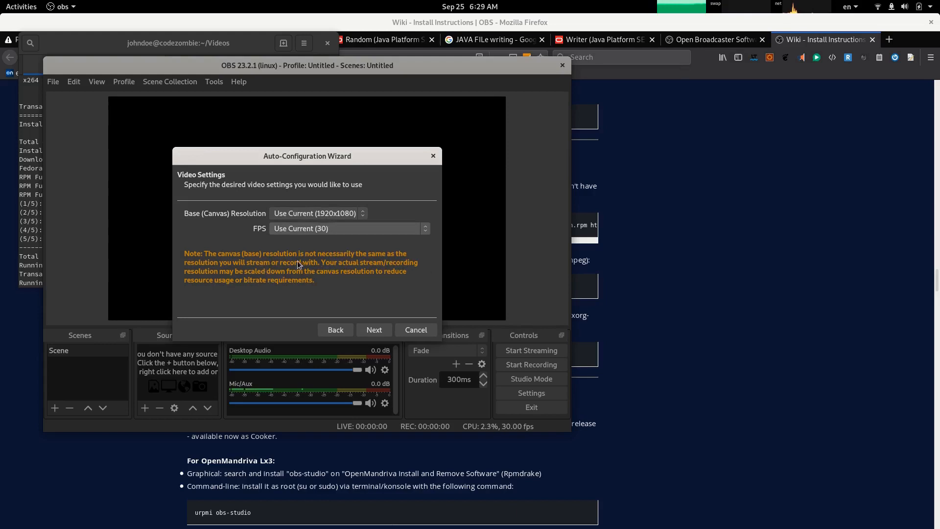
pyautogui.moveTo(228, 276)
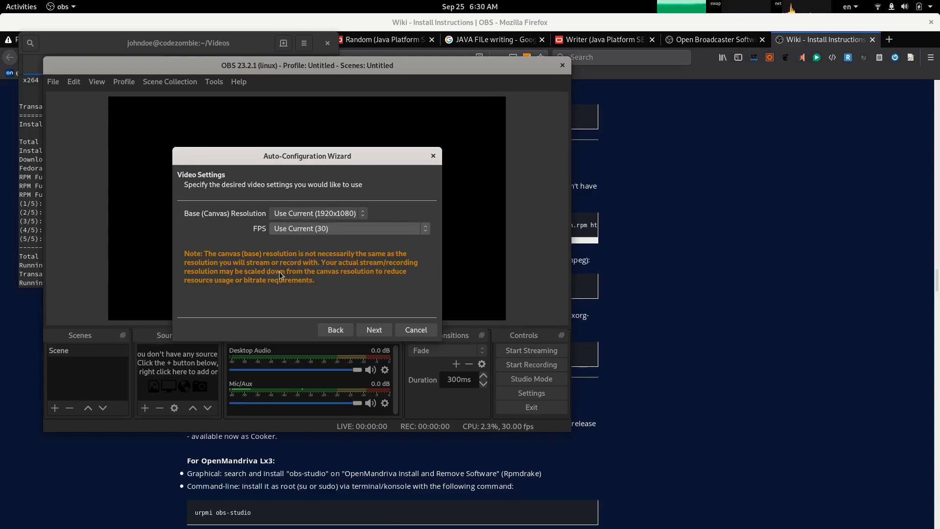
pyautogui.moveTo(362, 274)
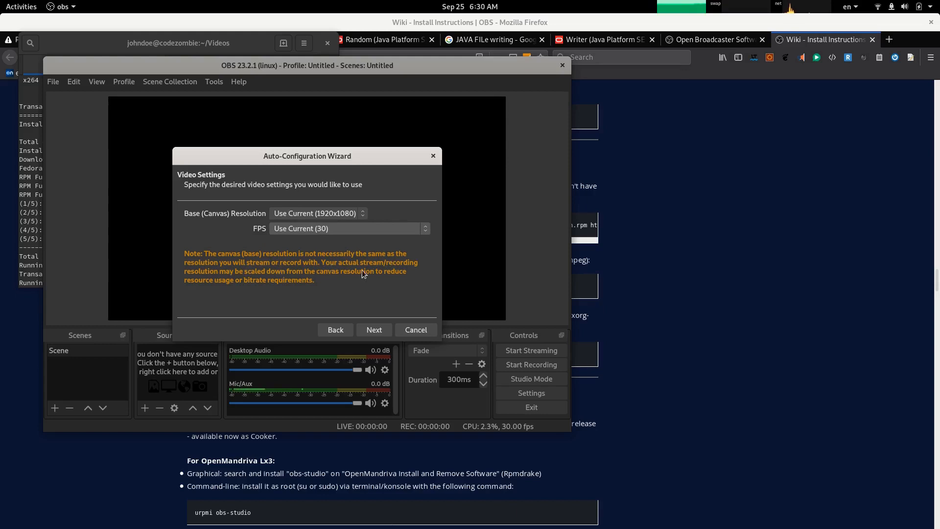
pyautogui.moveTo(249, 286)
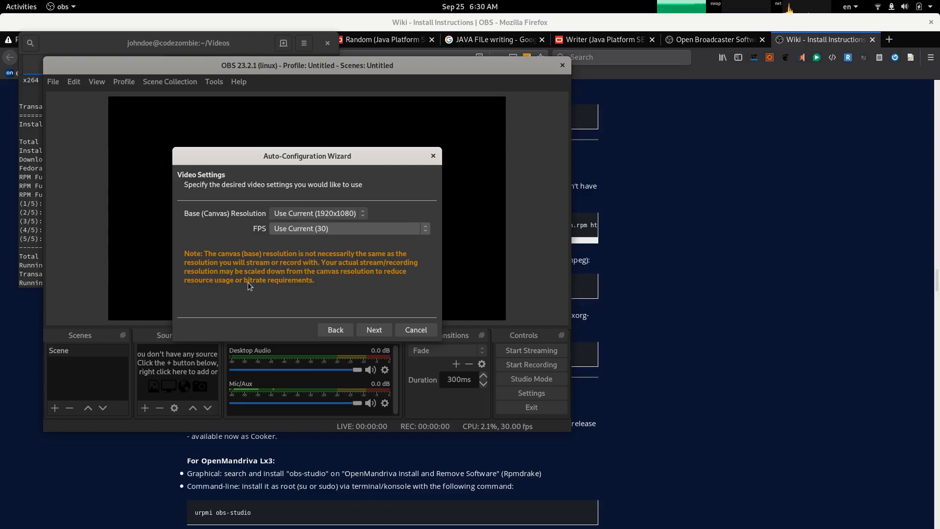
pyautogui.moveTo(316, 281)
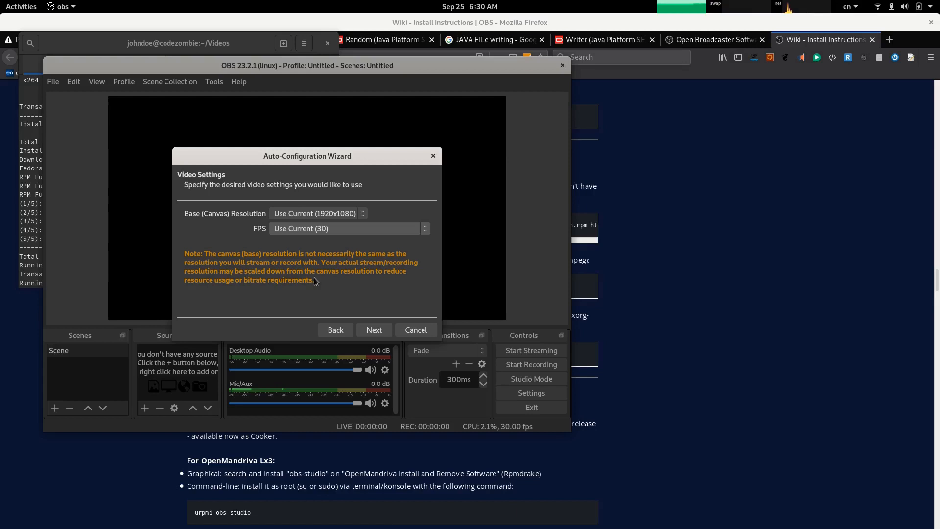
pyautogui.moveTo(242, 298)
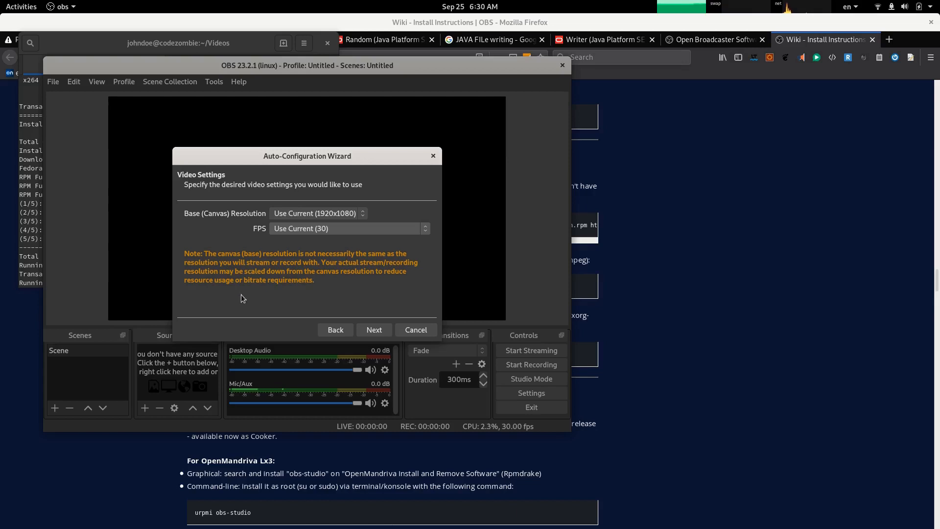
pyautogui.moveTo(252, 317)
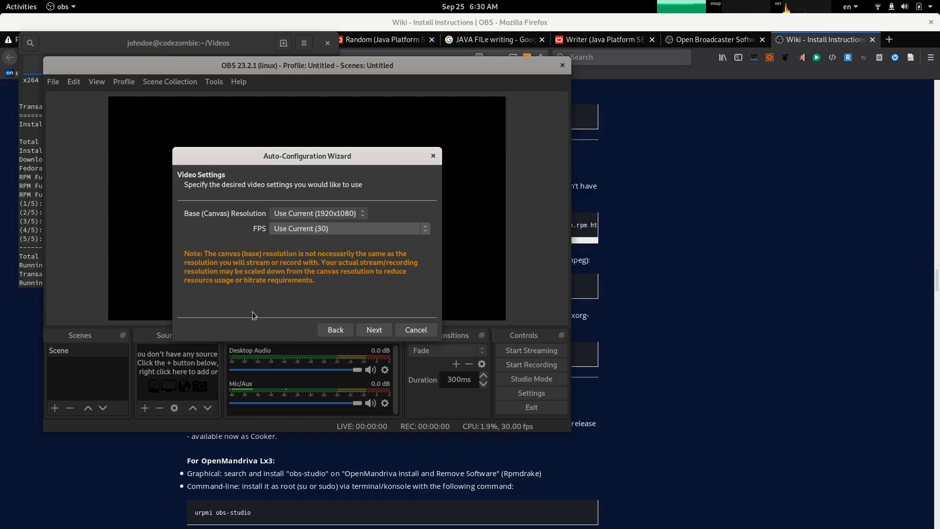
pyautogui.moveTo(370, 342)
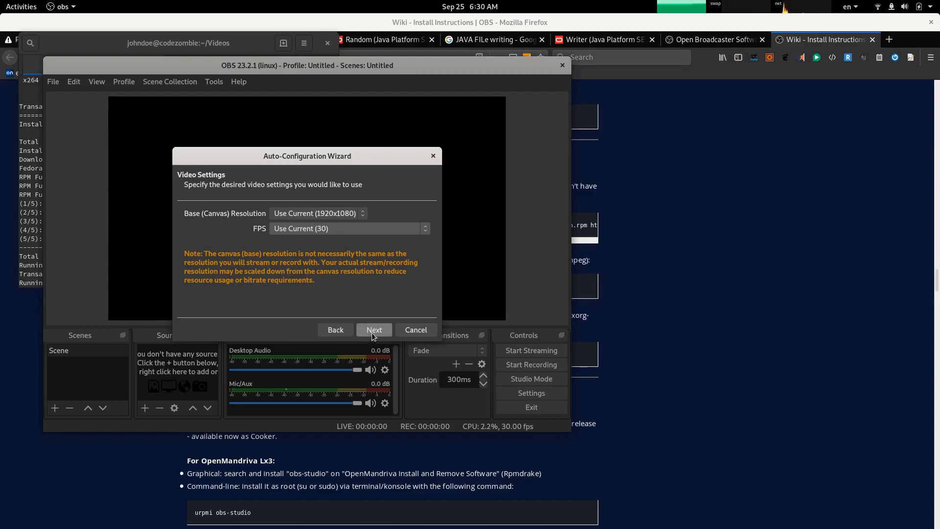
pyautogui.click(373, 330)
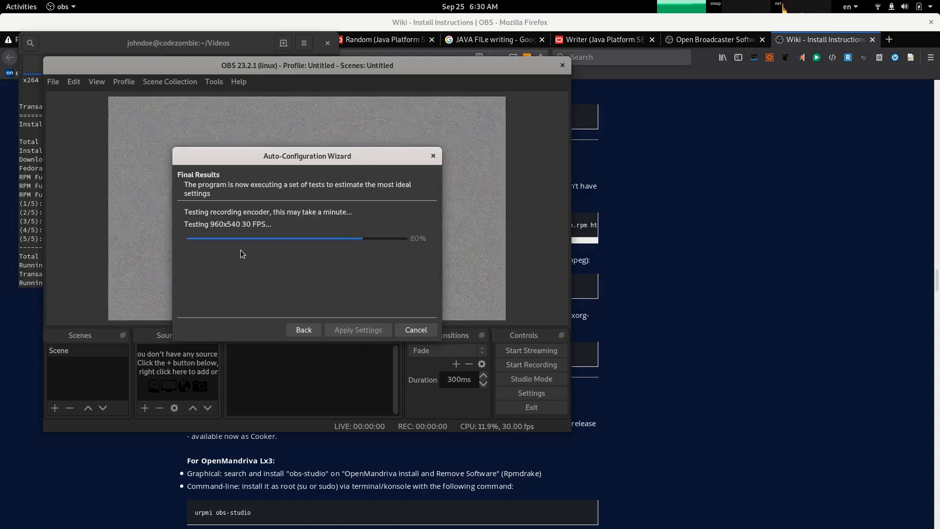
pyautogui.moveTo(287, 250)
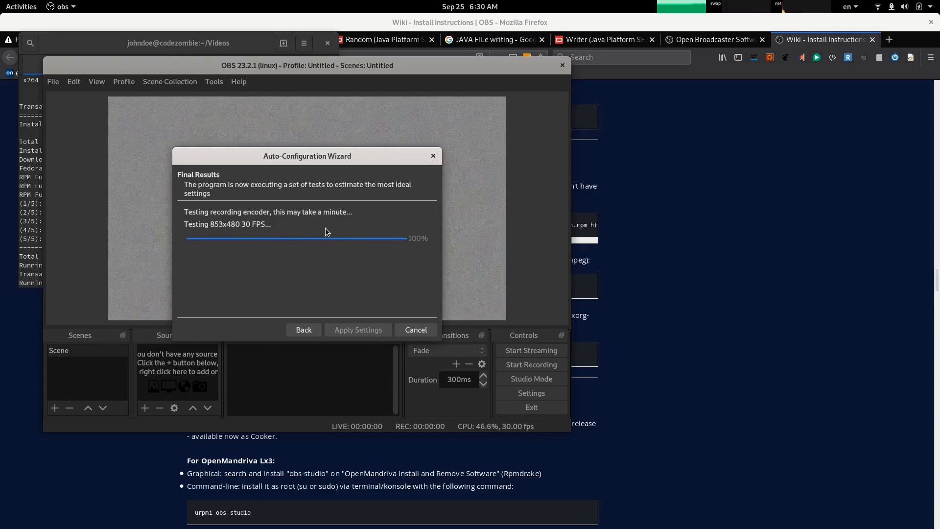
pyautogui.moveTo(188, 234)
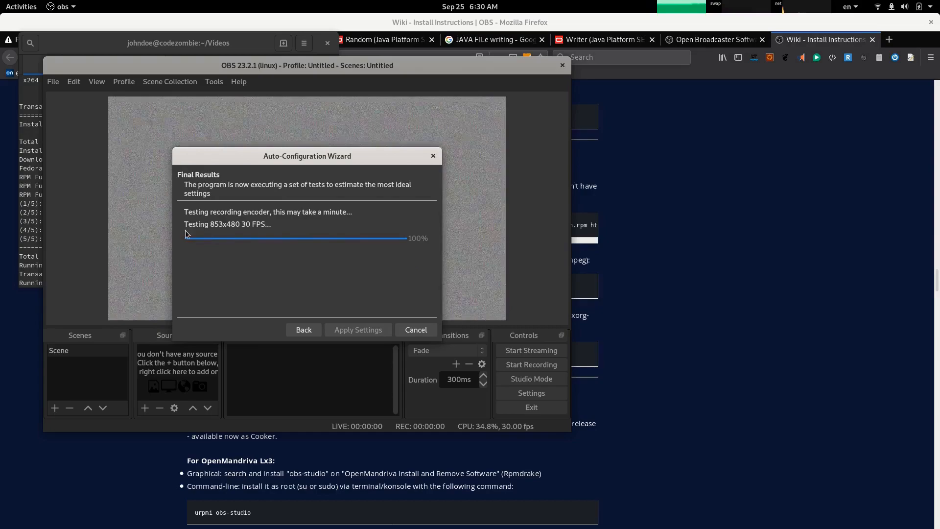
pyautogui.moveTo(218, 233)
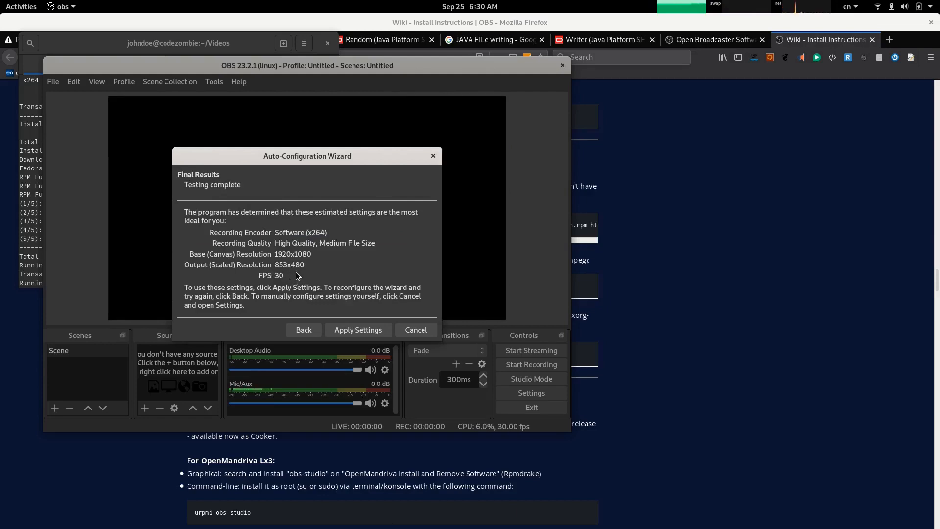
pyautogui.moveTo(358, 330)
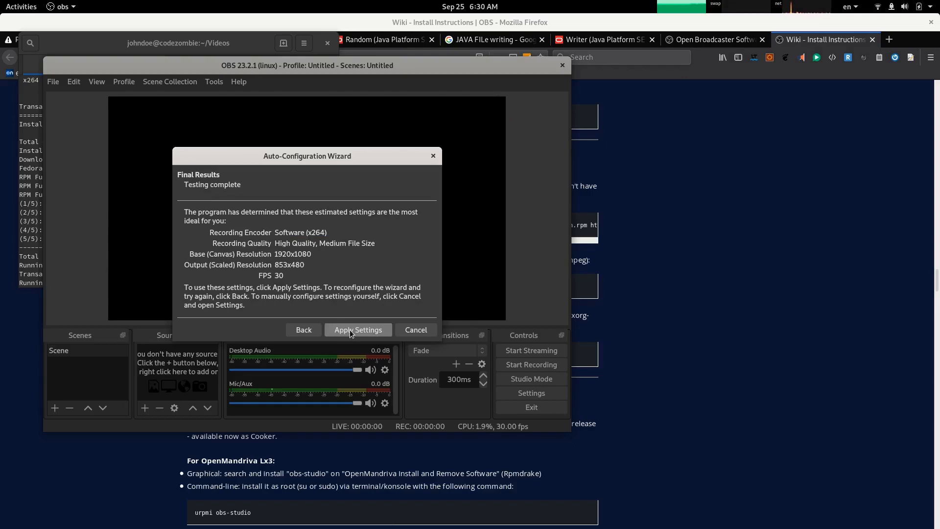
pyautogui.click(359, 330)
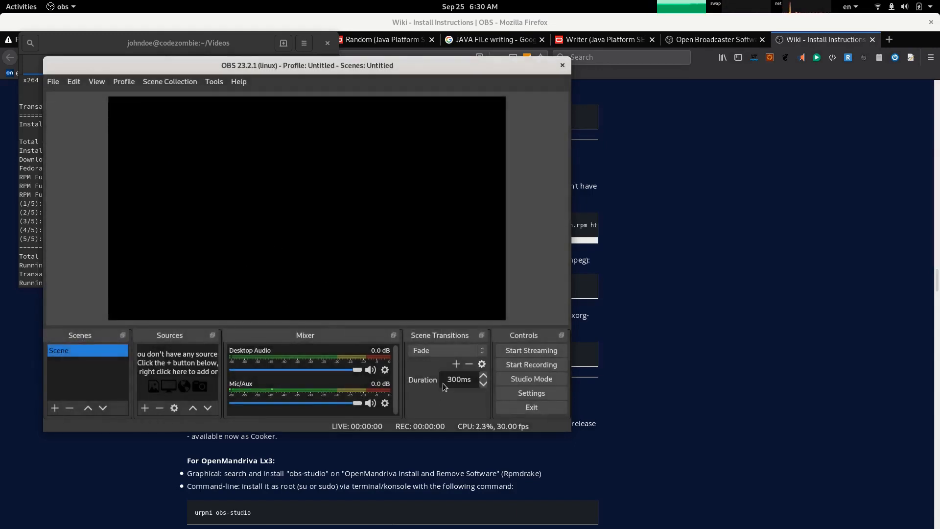
pyautogui.moveTo(264, 398)
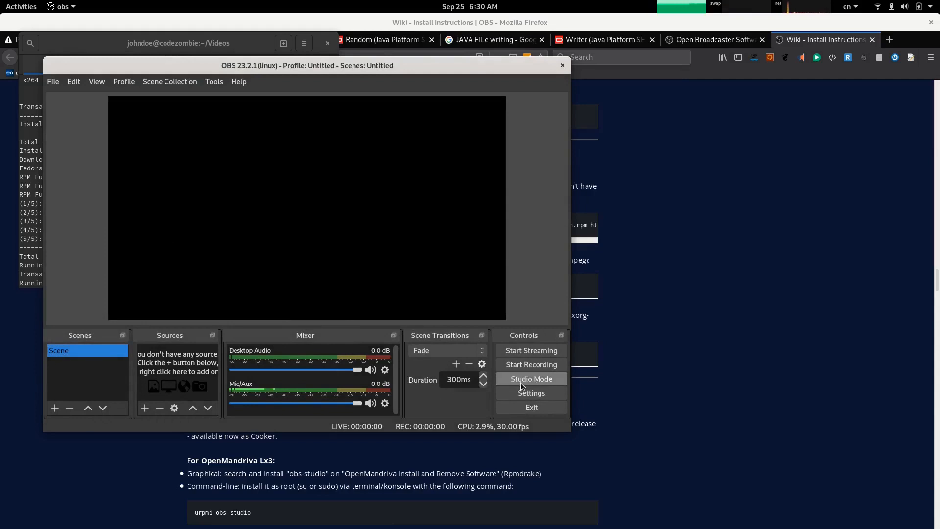
pyautogui.moveTo(127, 233)
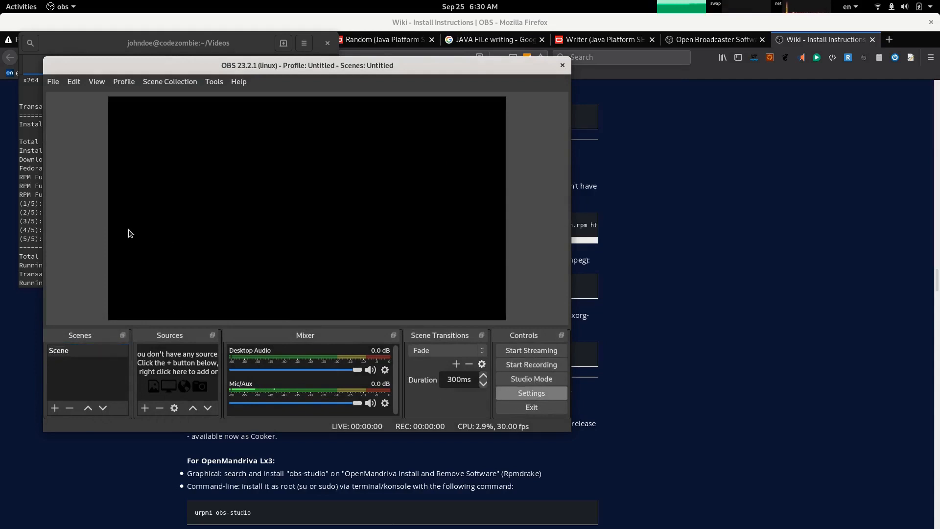
# In Settings > Audio, set Channels to Mono
pyautogui.click(530, 392)
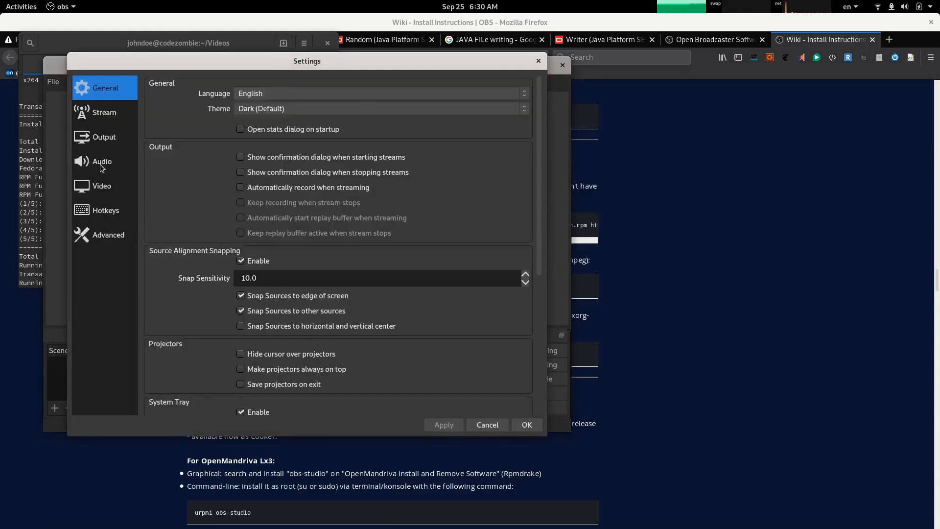
pyautogui.click(102, 161)
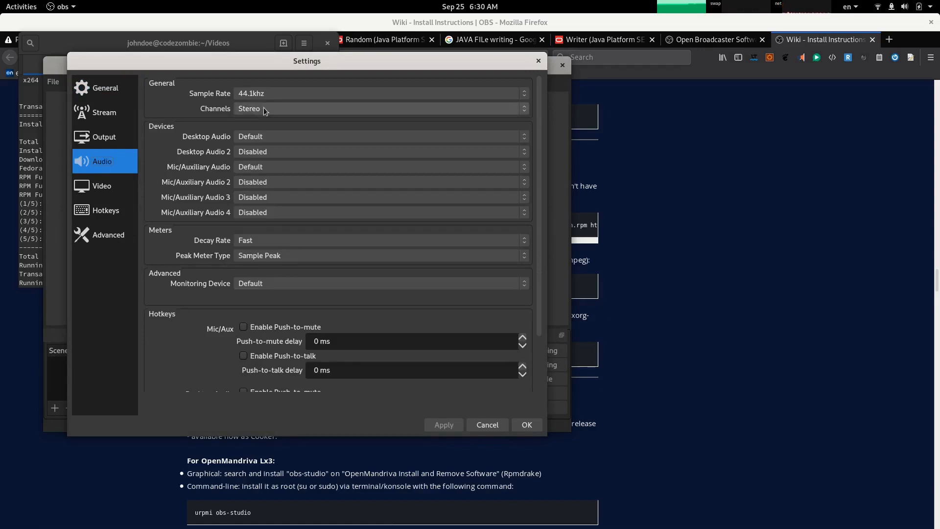
pyautogui.click(380, 109)
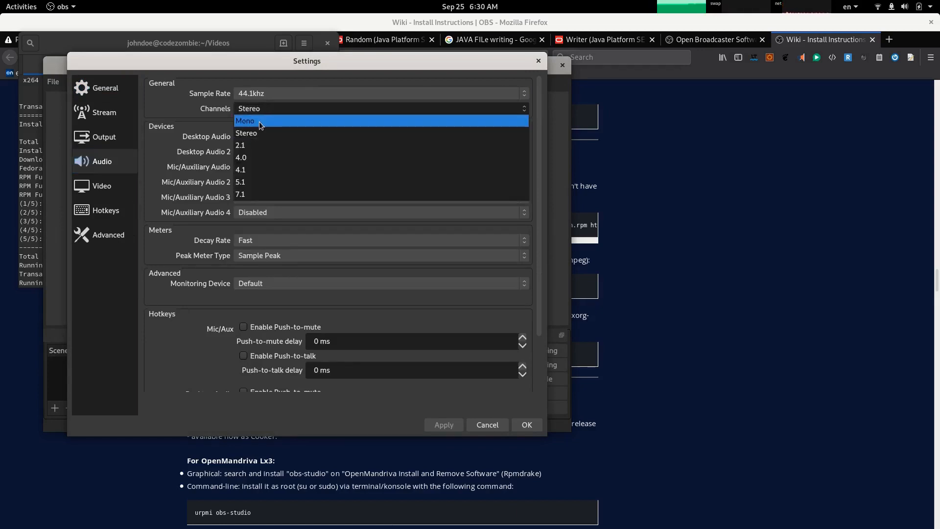
pyautogui.click(245, 120)
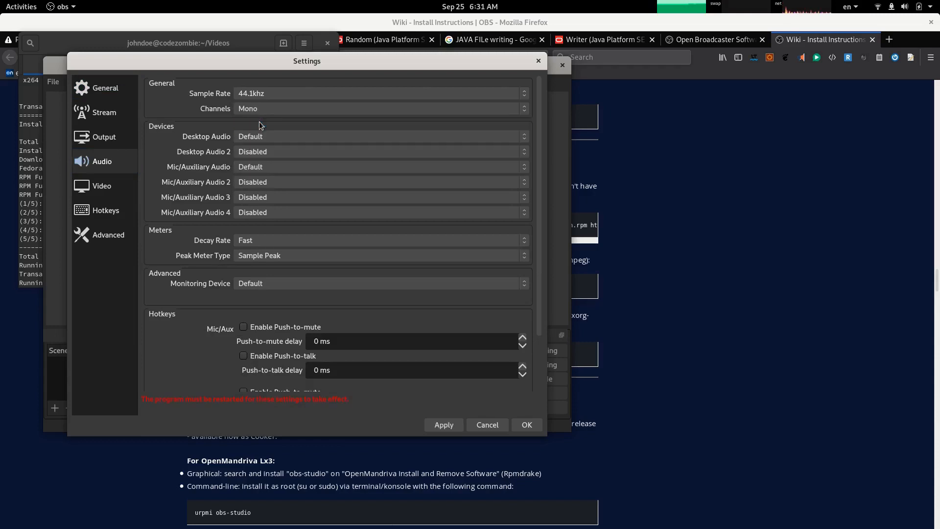
pyautogui.moveTo(514, 375)
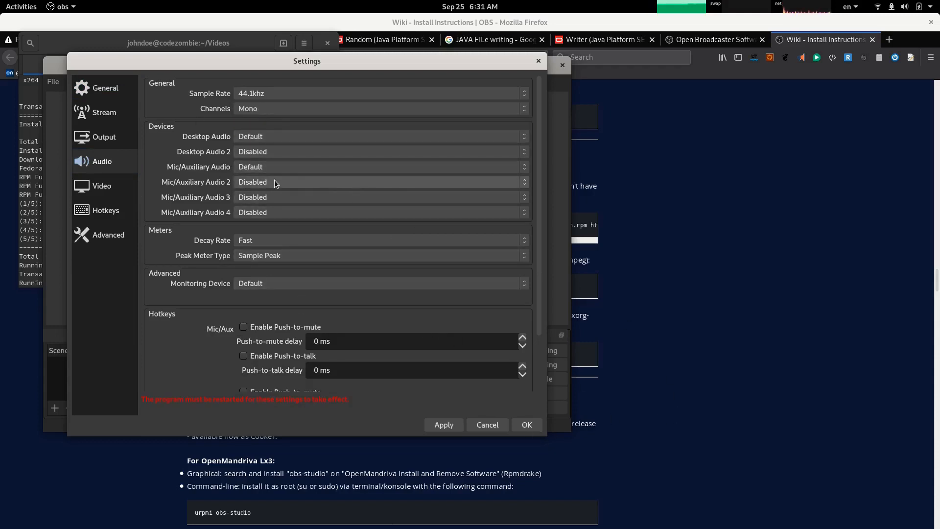
pyautogui.moveTo(270, 204)
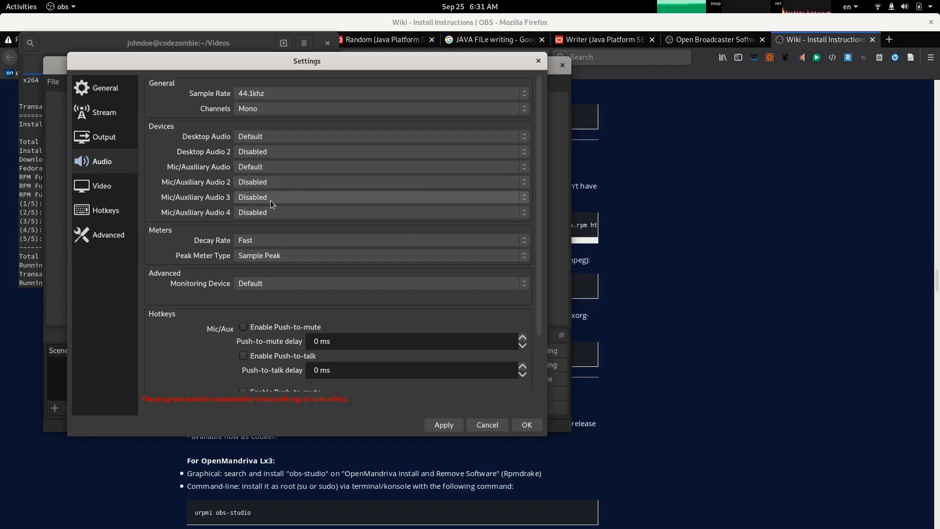
pyautogui.moveTo(269, 119)
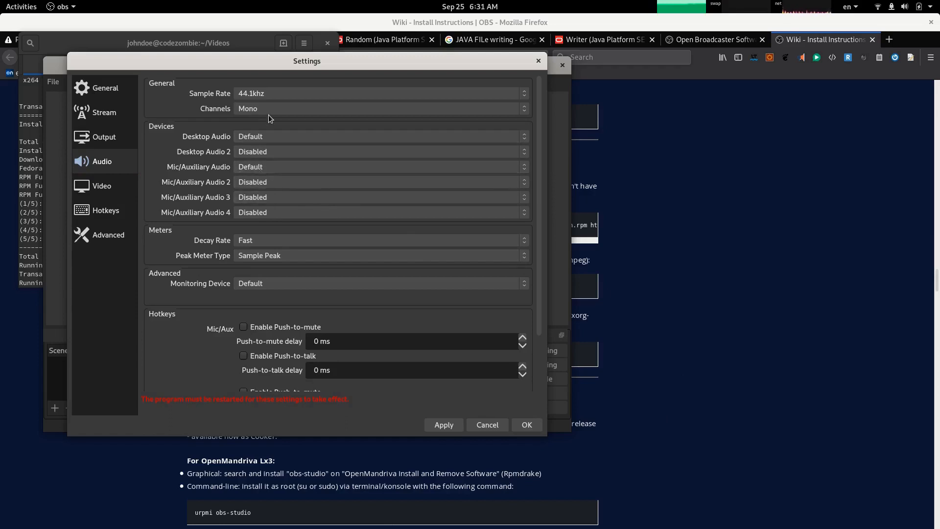
pyautogui.moveTo(273, 267)
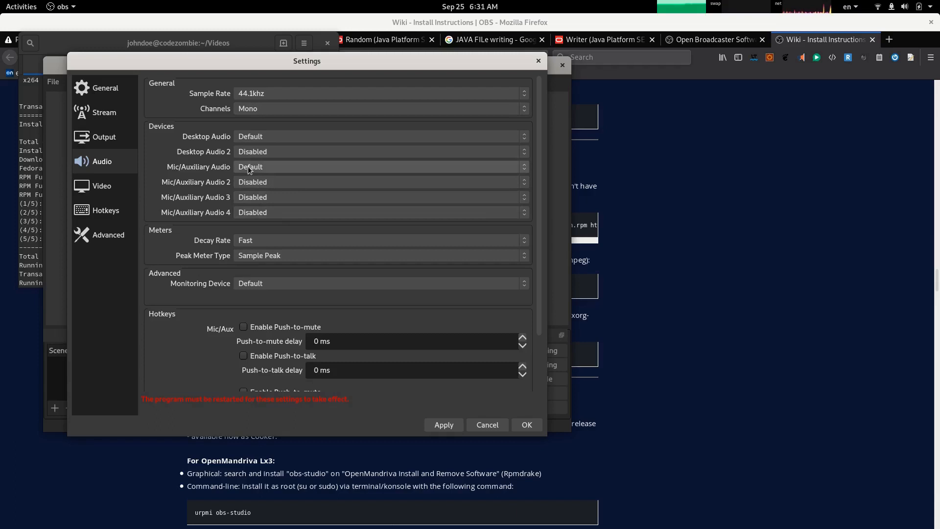
pyautogui.moveTo(254, 184)
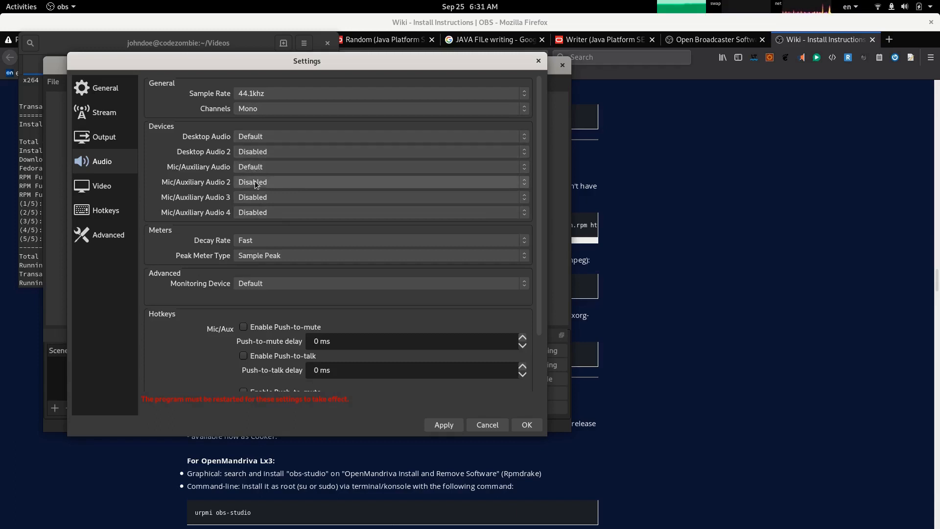
pyautogui.moveTo(252, 172)
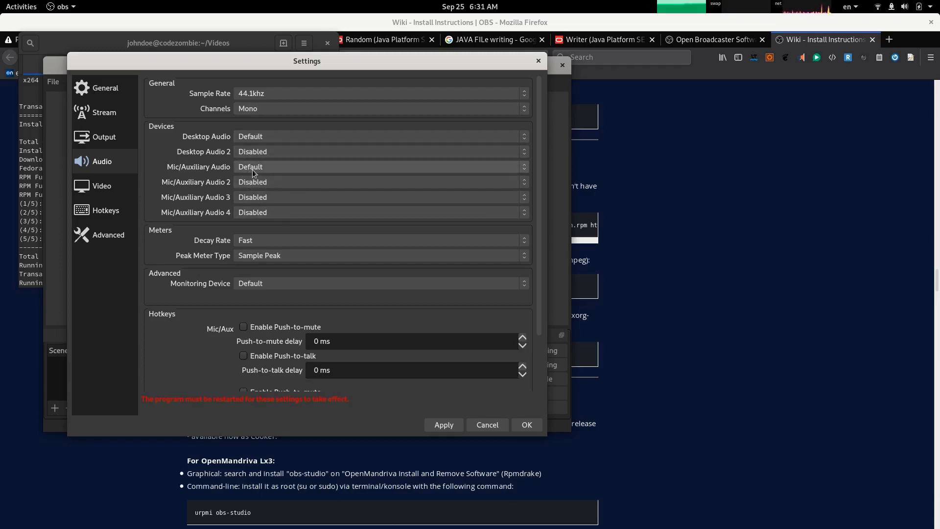
pyautogui.moveTo(267, 169)
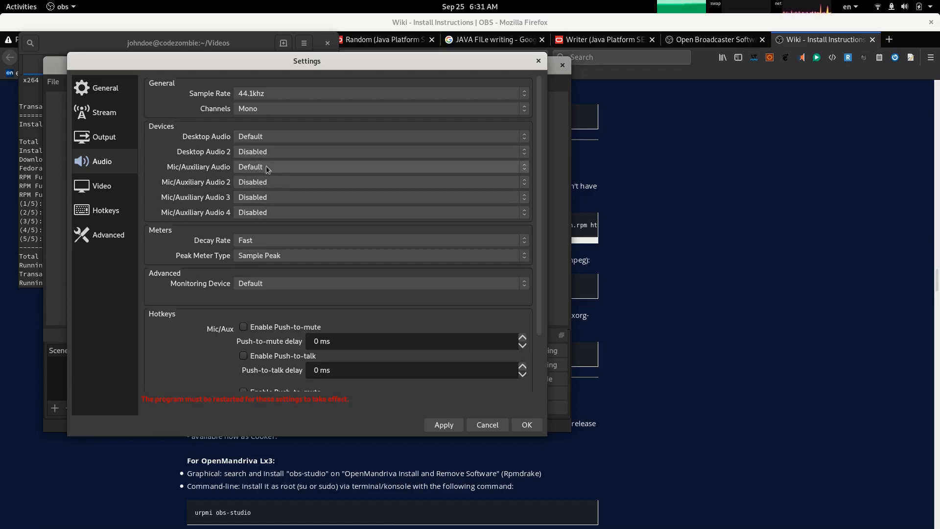
# Disable Desktop Audio and use PCM2902 Audio Codec Digital Stereo as the Mic/Auxiliary device
pyautogui.click(380, 166)
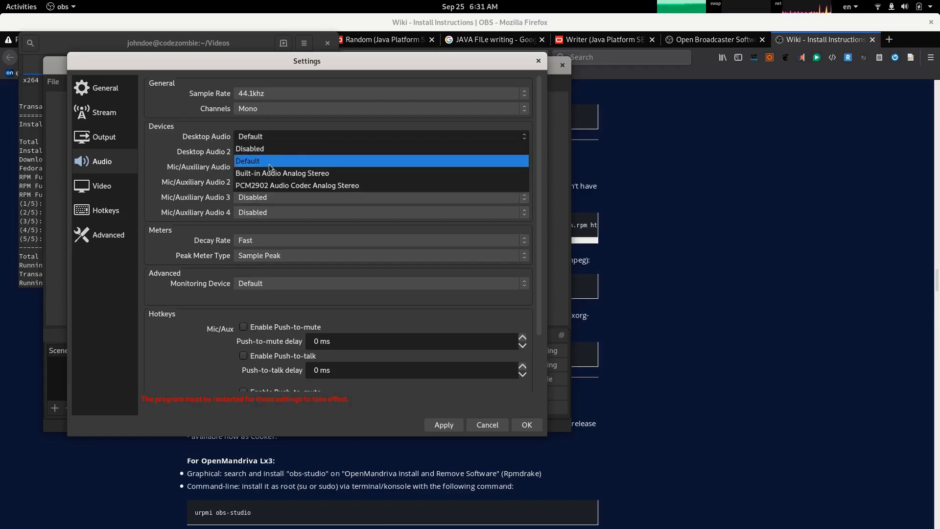
pyautogui.click(249, 148)
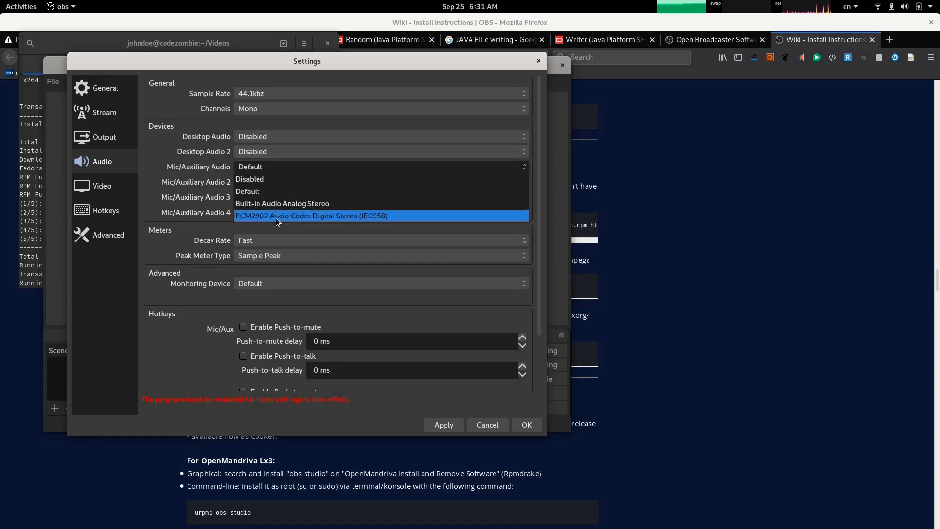
pyautogui.moveTo(271, 216)
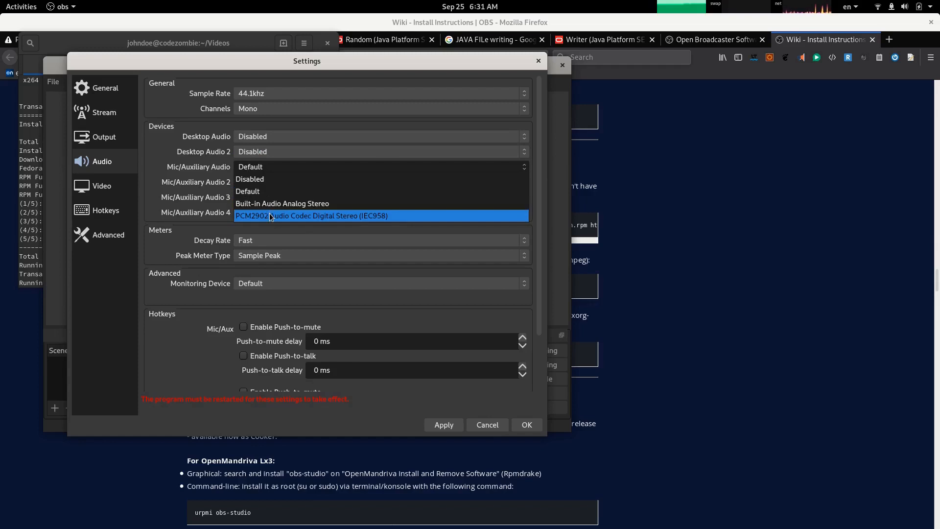
pyautogui.click(311, 215)
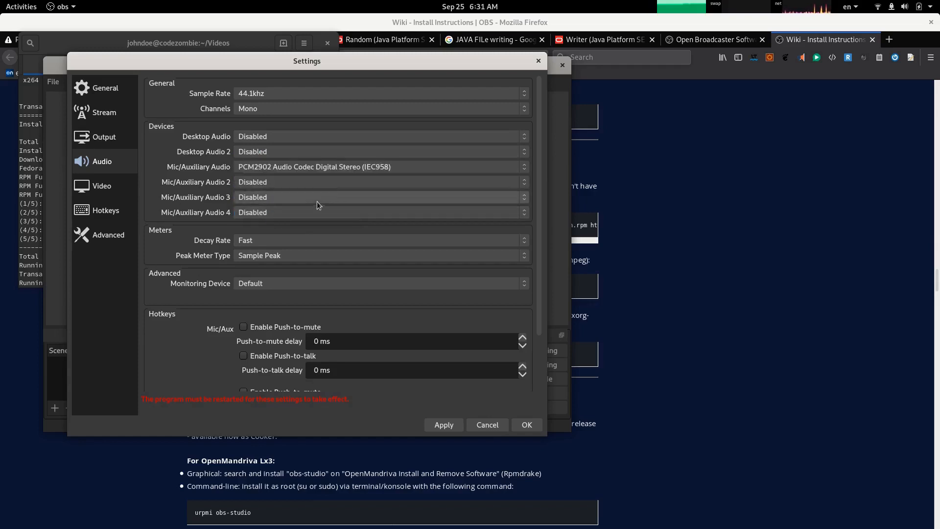
pyautogui.moveTo(262, 178)
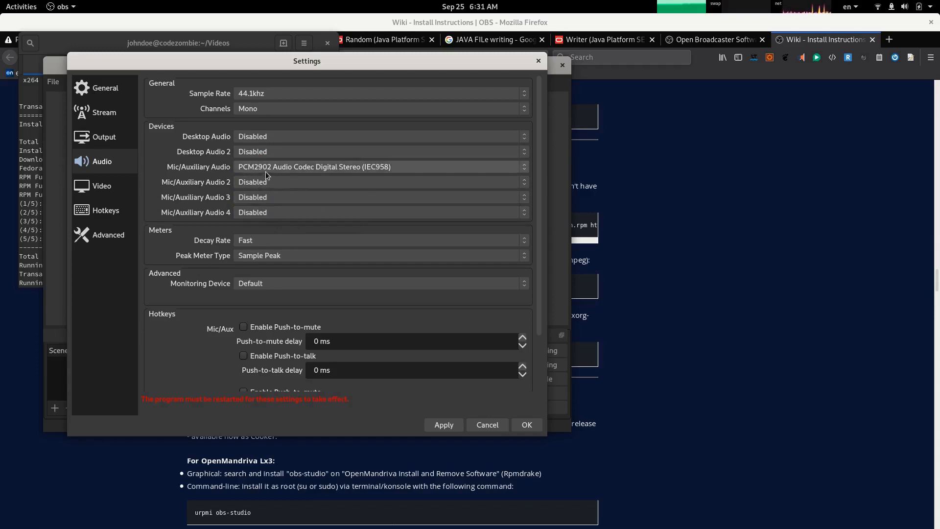
pyautogui.moveTo(201, 188)
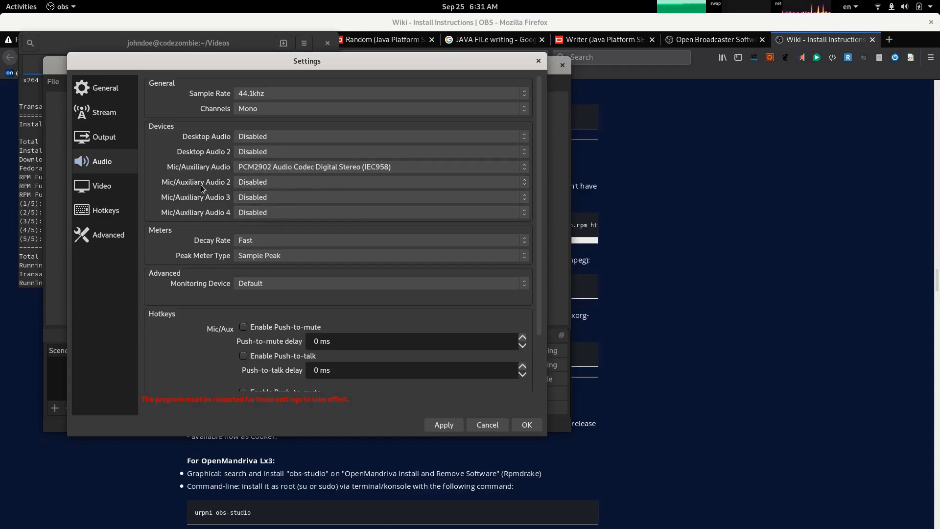
pyautogui.moveTo(388, 398)
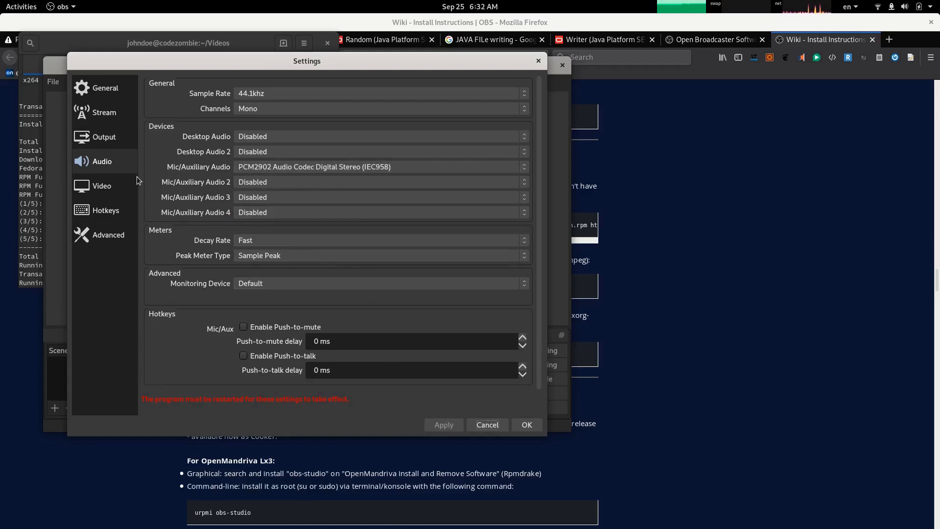
# In Video settings, set output resolution to 1920x1080 with bilinear downscale filtering
pyautogui.click(101, 185)
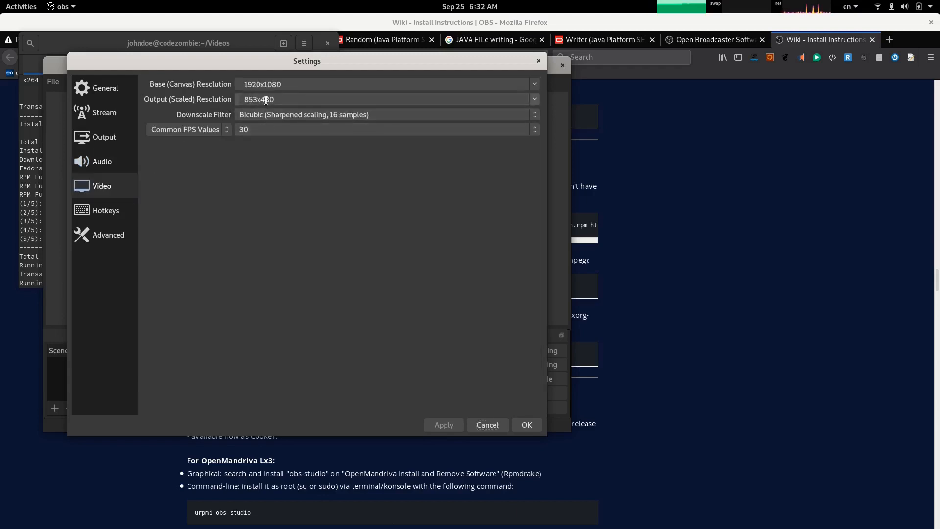
pyautogui.click(529, 99)
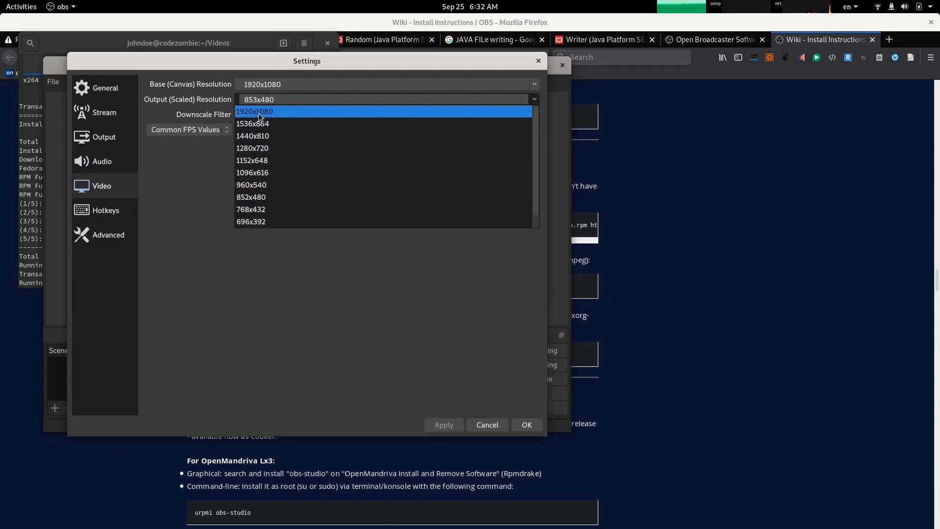
pyautogui.click(255, 110)
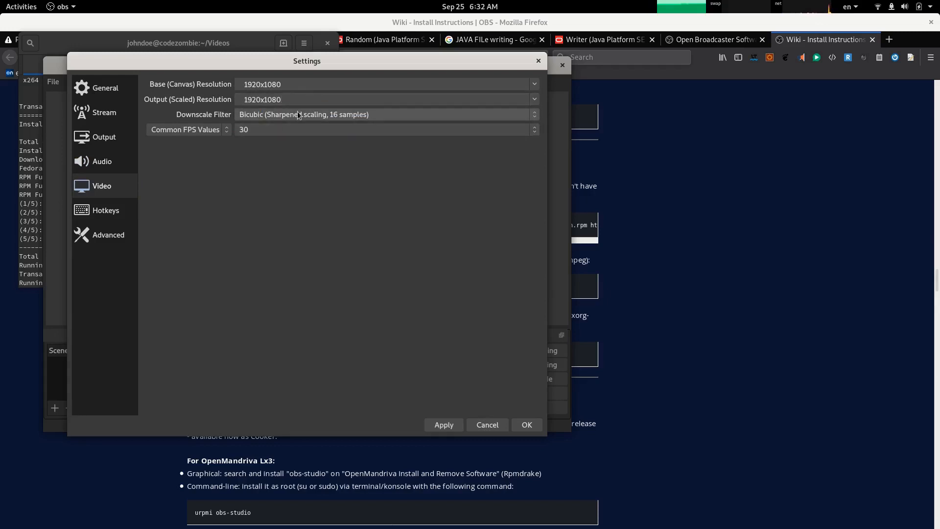
pyautogui.moveTo(279, 126)
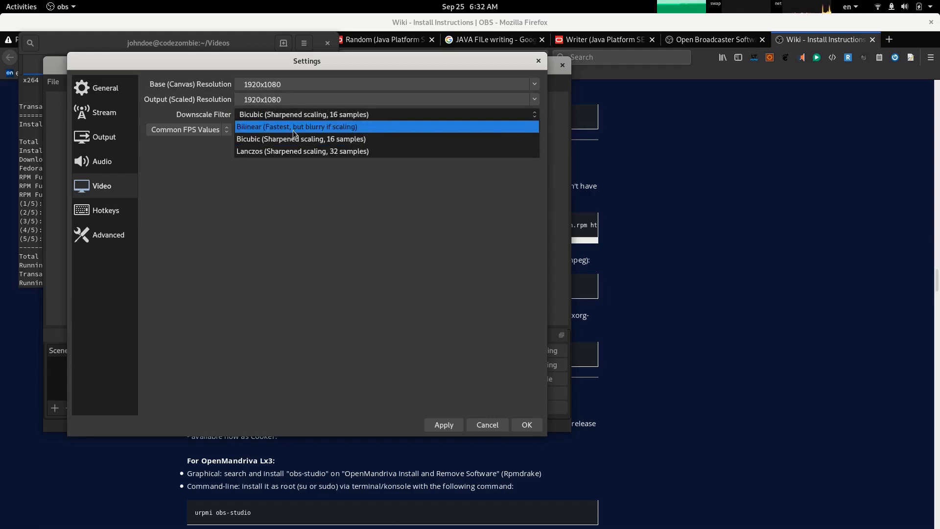
pyautogui.click(296, 126)
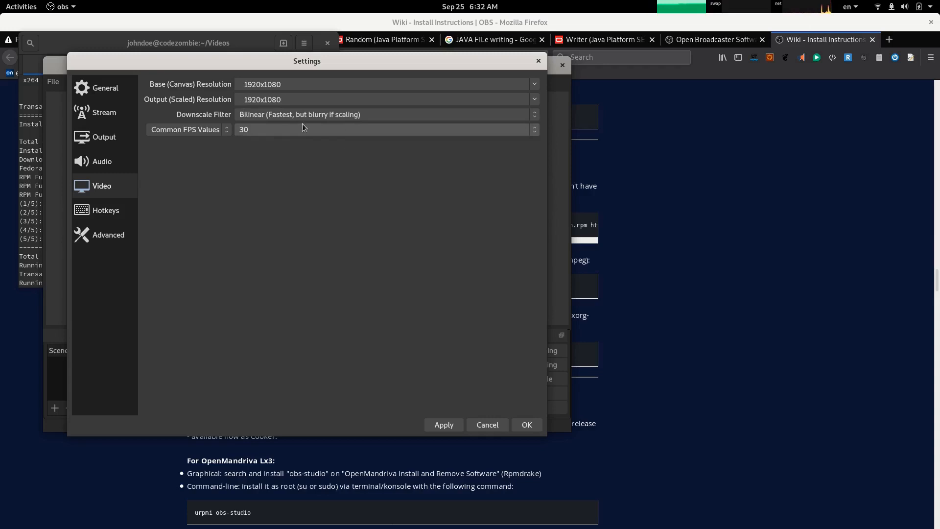
pyautogui.click(384, 114)
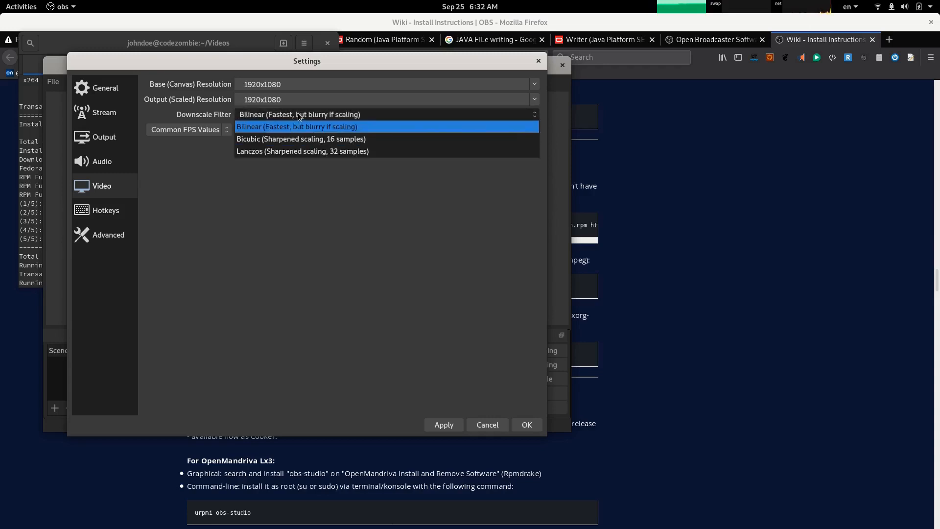
pyautogui.moveTo(295, 107)
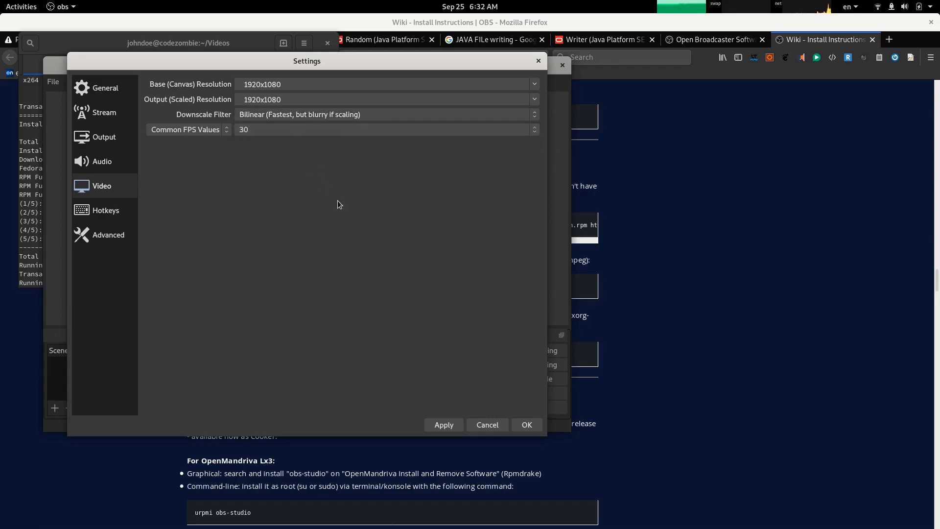
pyautogui.moveTo(119, 112)
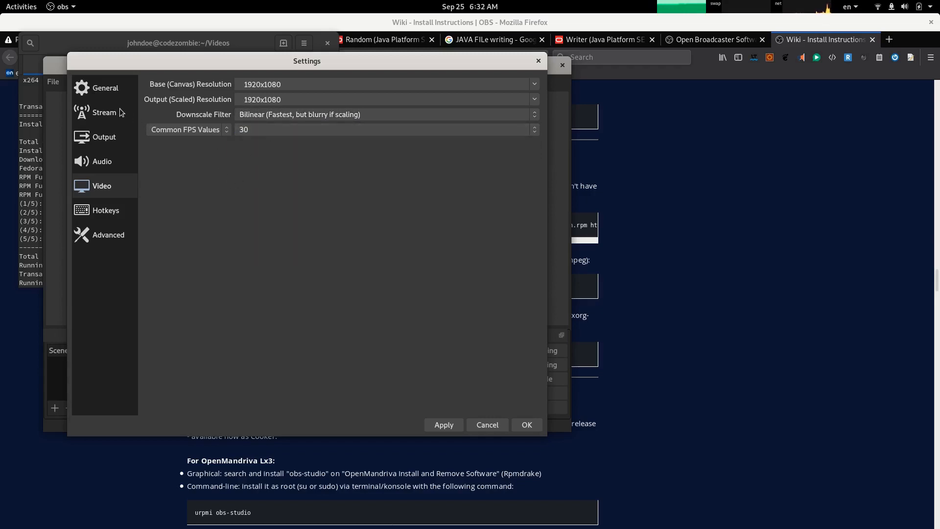
pyautogui.moveTo(373, 385)
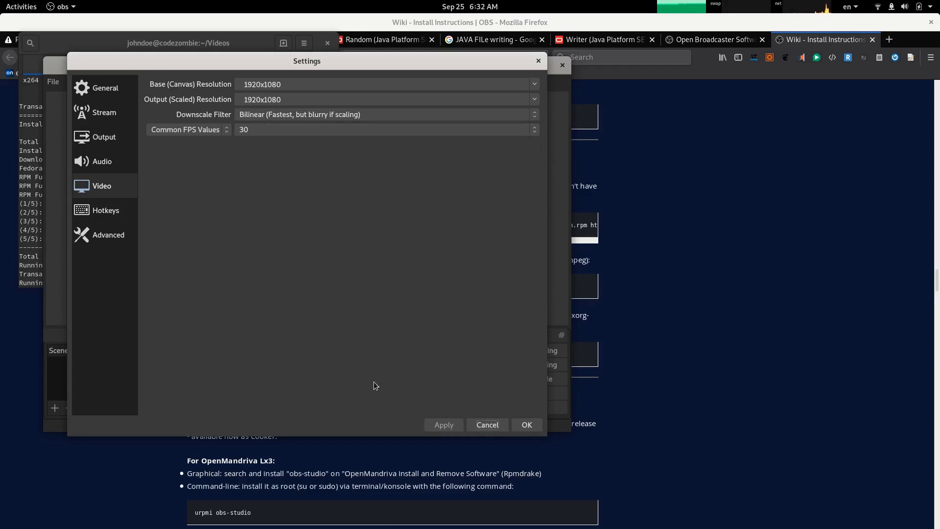
pyautogui.moveTo(90, 189)
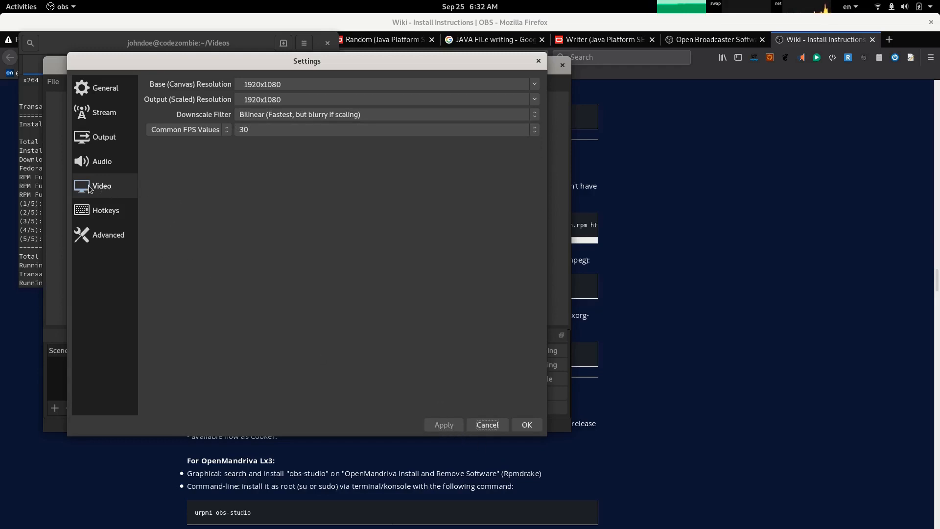
pyautogui.moveTo(95, 189)
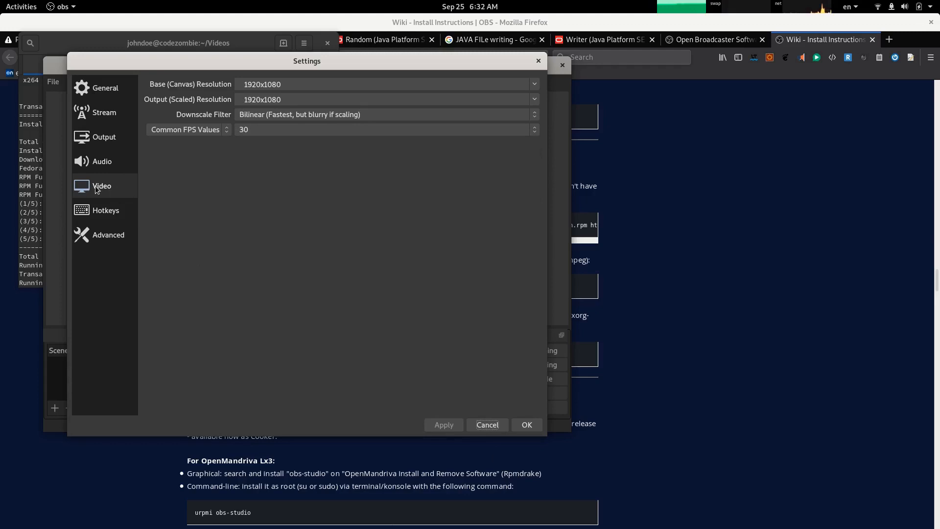
pyautogui.moveTo(176, 177)
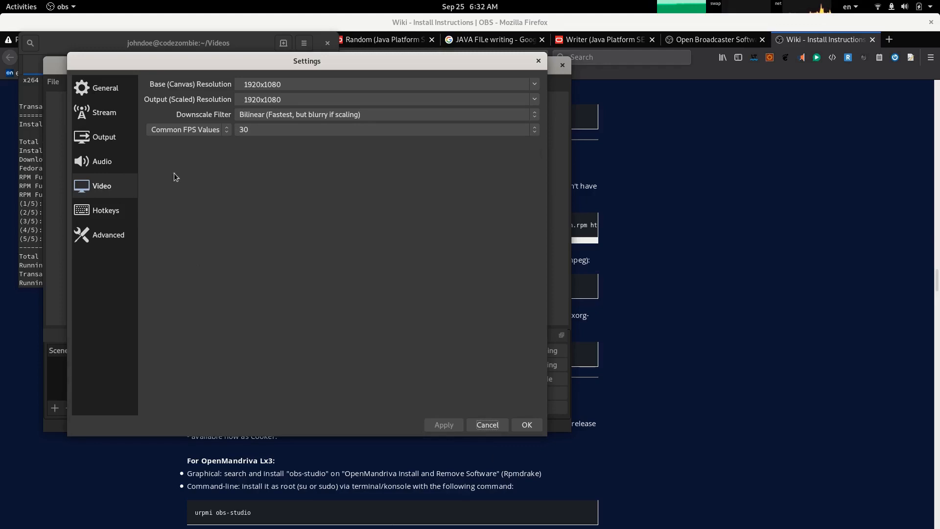
pyautogui.click(101, 161)
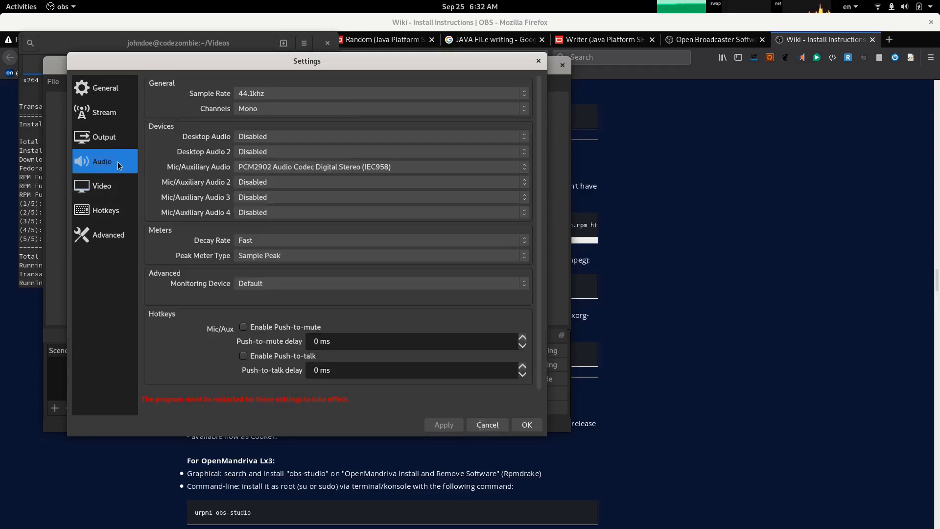
pyautogui.moveTo(474, 335)
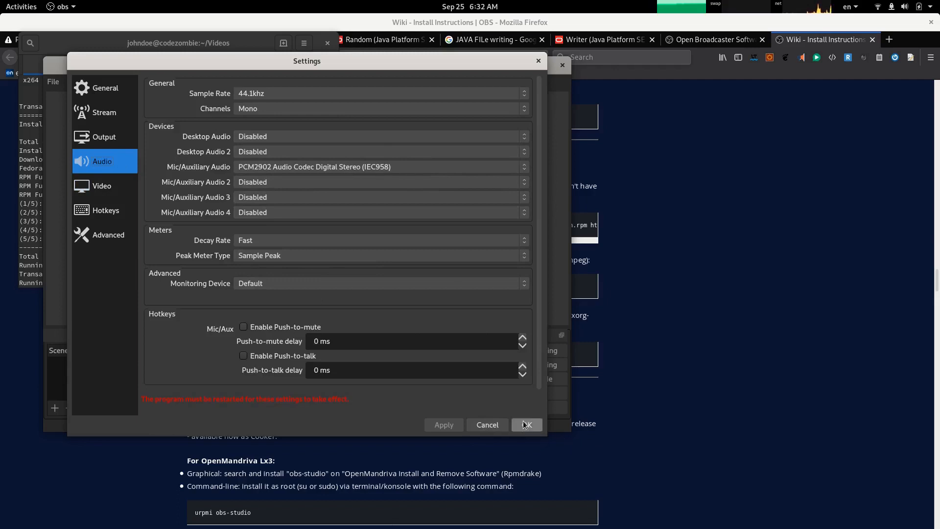
pyautogui.moveTo(795, 202)
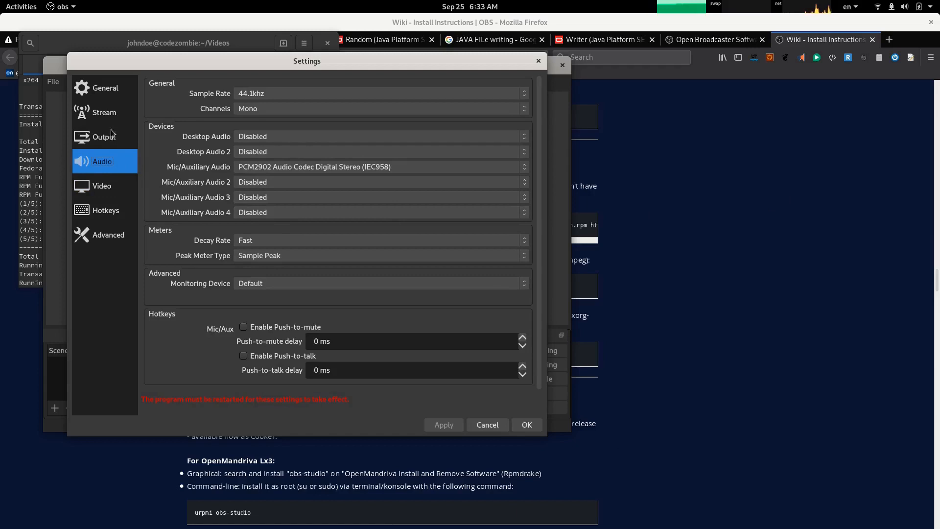
# Review General and Stream settings, browsing the service list and keeping Twitch
pyautogui.click(103, 112)
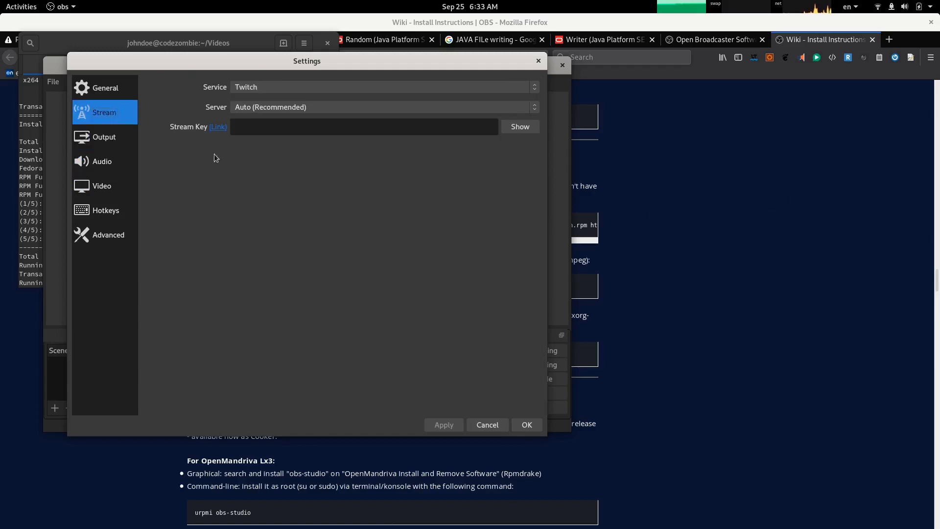
pyautogui.click(105, 87)
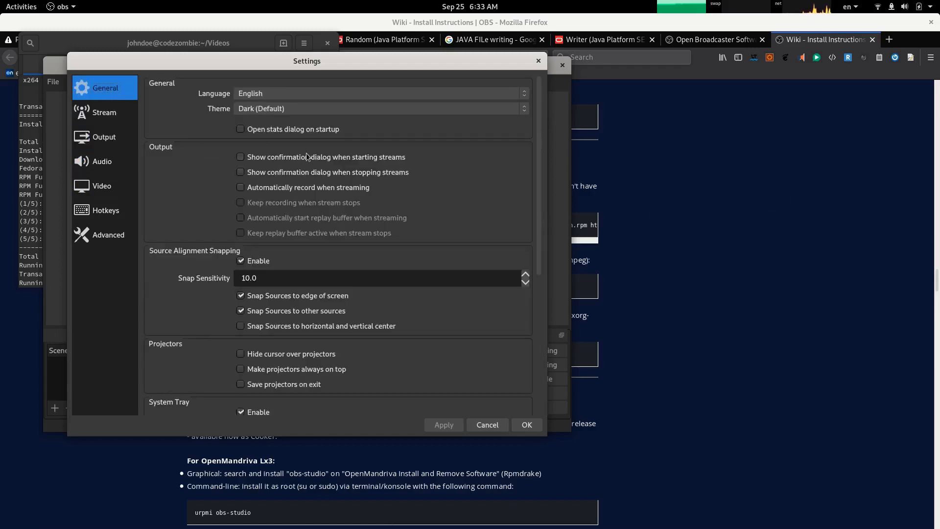
pyautogui.moveTo(398, 274)
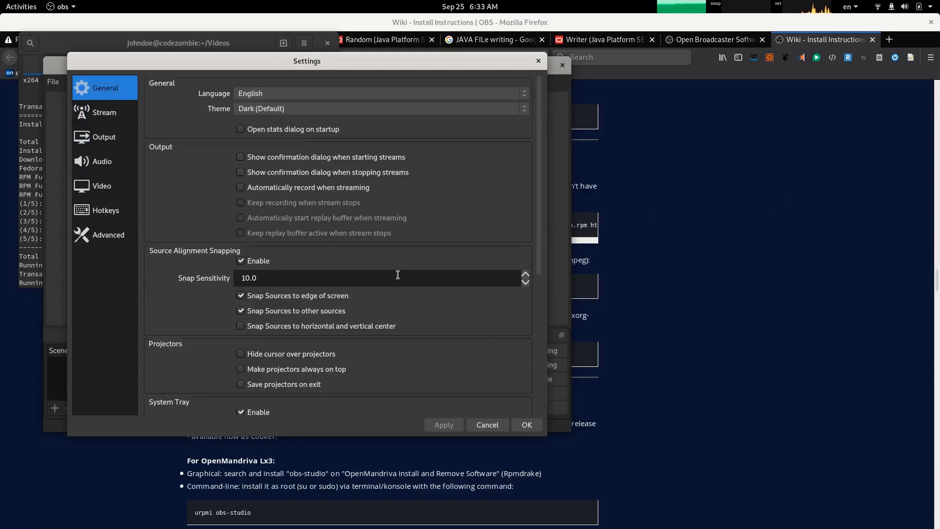
pyautogui.moveTo(358, 276)
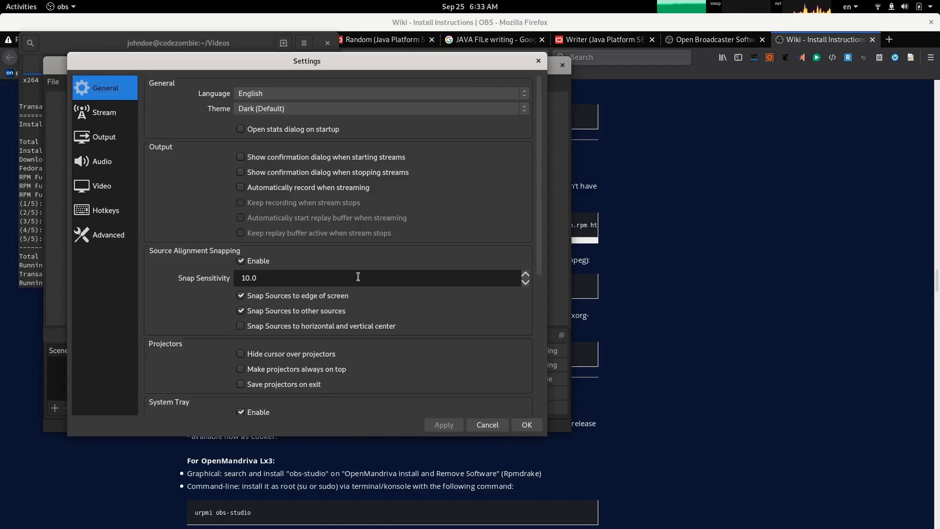
pyautogui.click(104, 111)
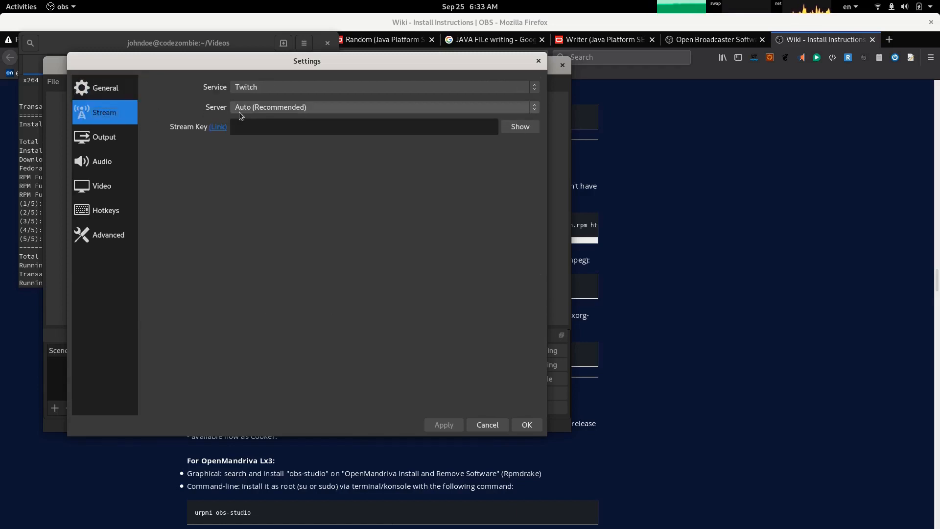
pyautogui.moveTo(113, 123)
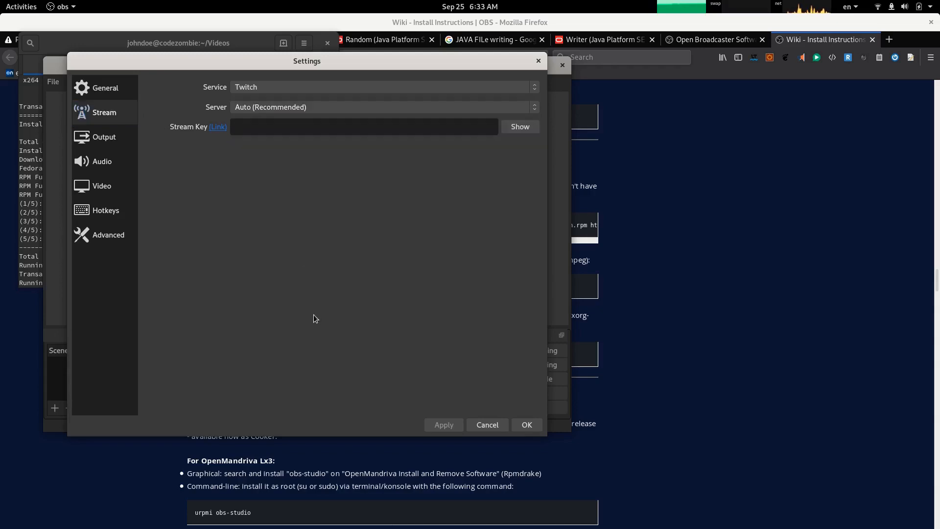
pyautogui.click(382, 87)
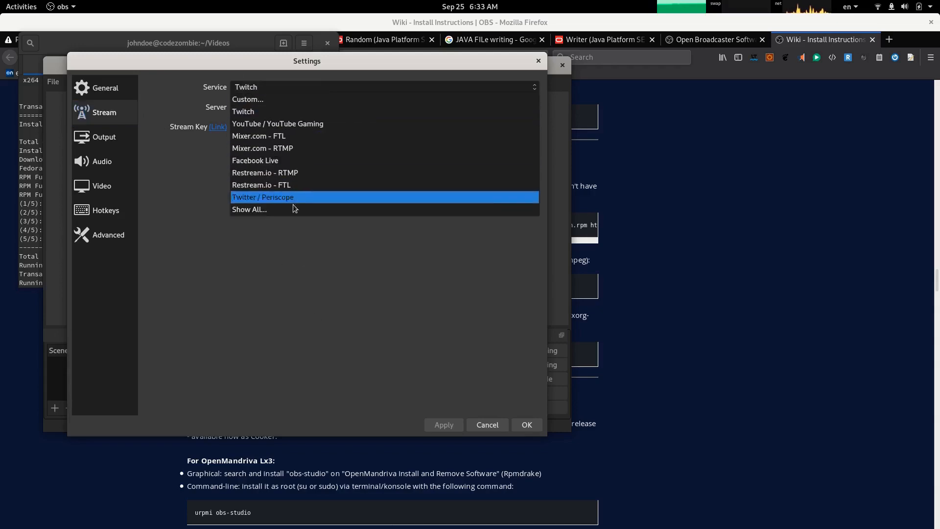
pyautogui.moveTo(285, 200)
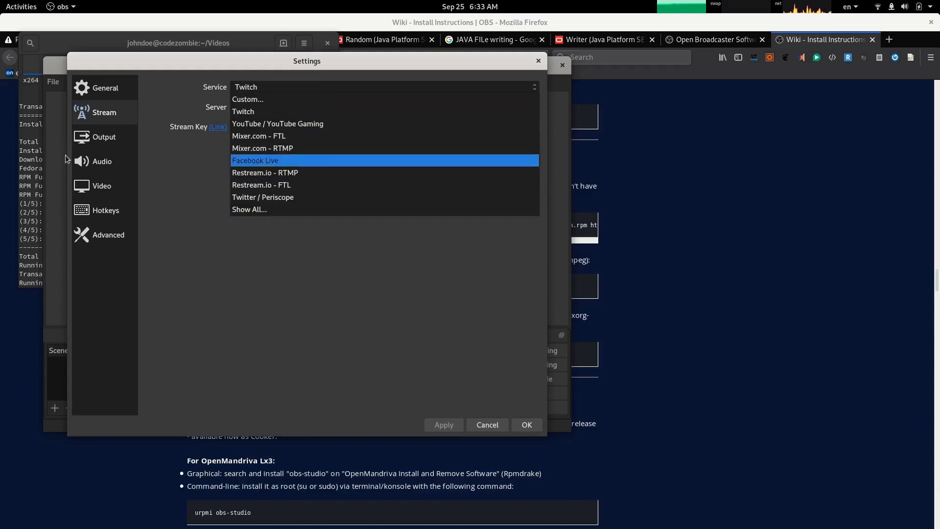
pyautogui.click(243, 112)
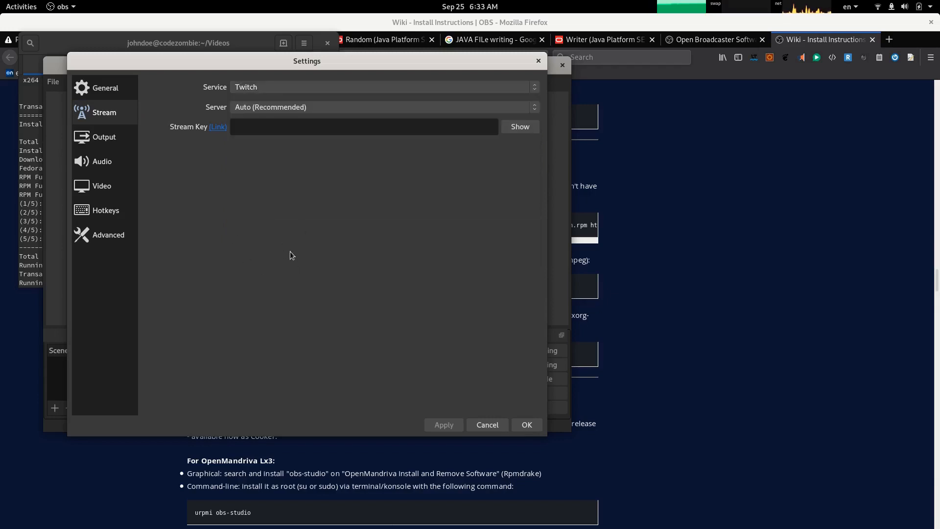
pyautogui.moveTo(264, 115)
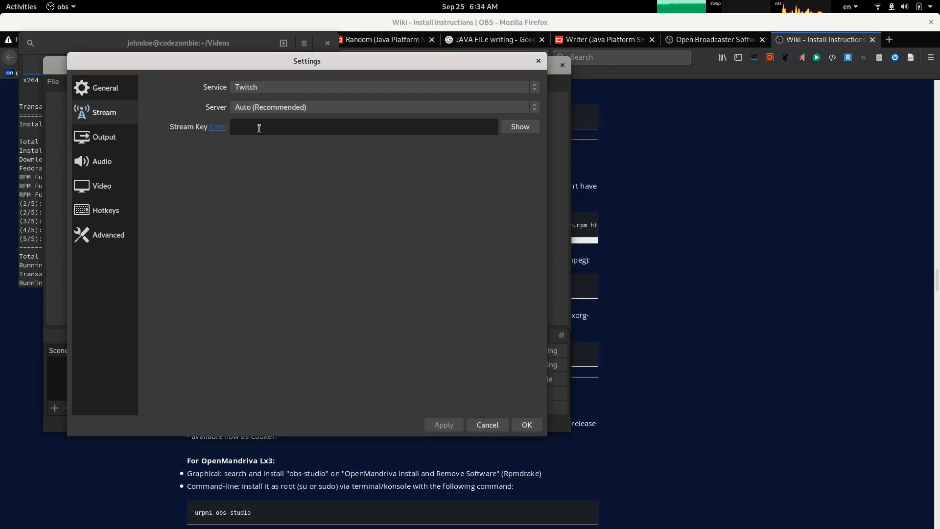
# In Output settings, use the low-CPU recording encoder and mkv as the recording format
pyautogui.click(104, 137)
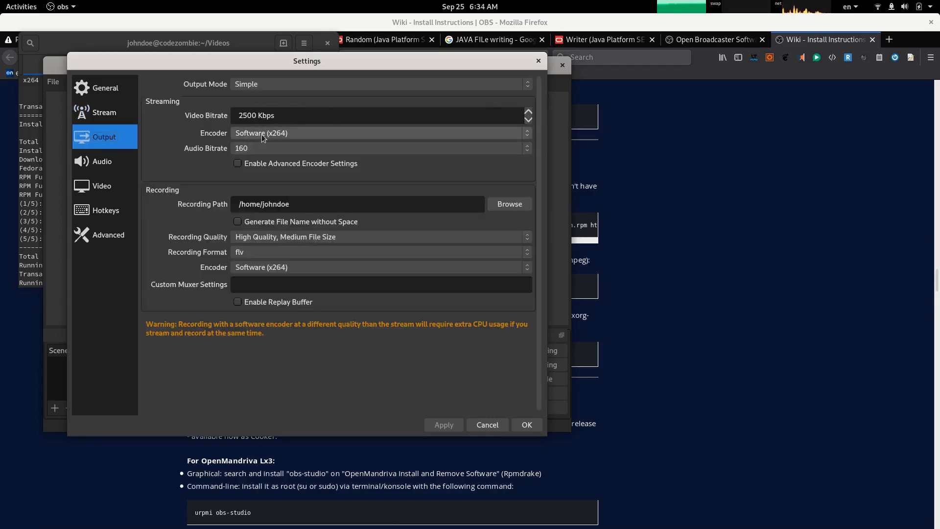
pyautogui.moveTo(100, 171)
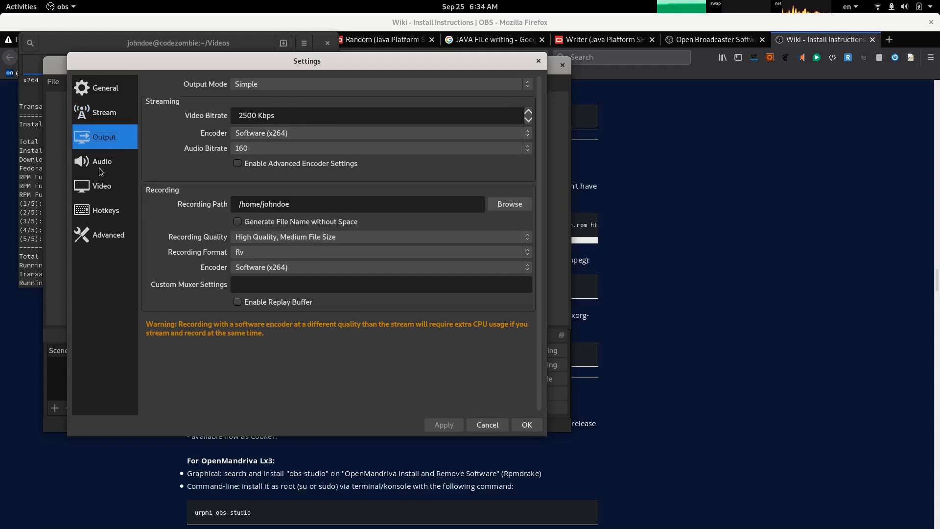
pyautogui.click(380, 252)
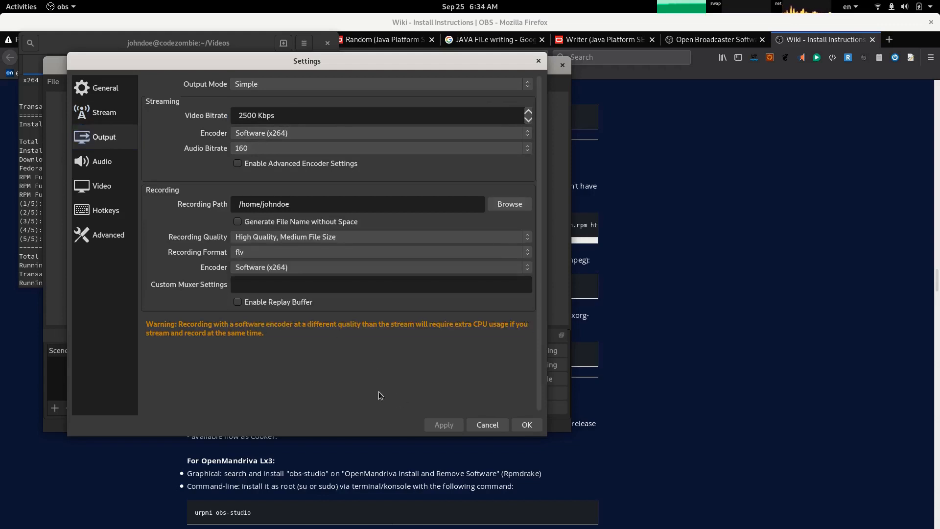
pyautogui.moveTo(278, 340)
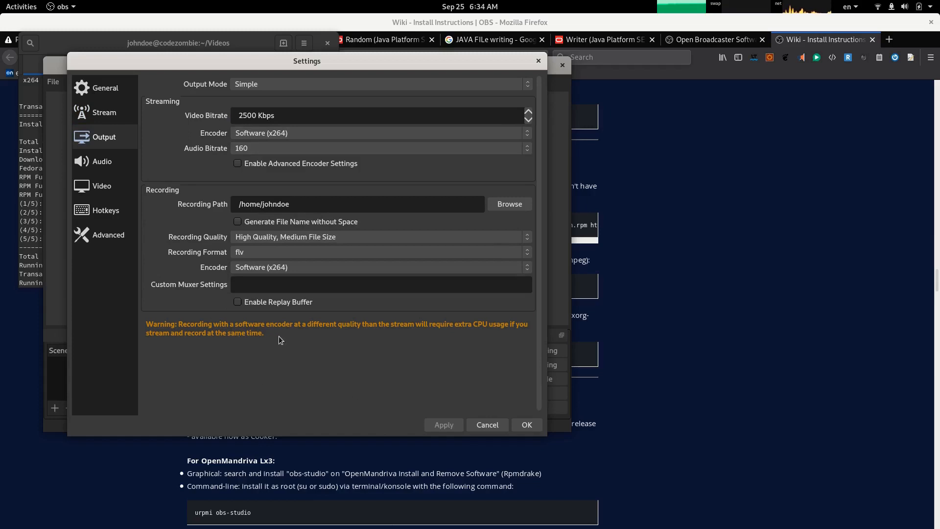
pyautogui.moveTo(404, 348)
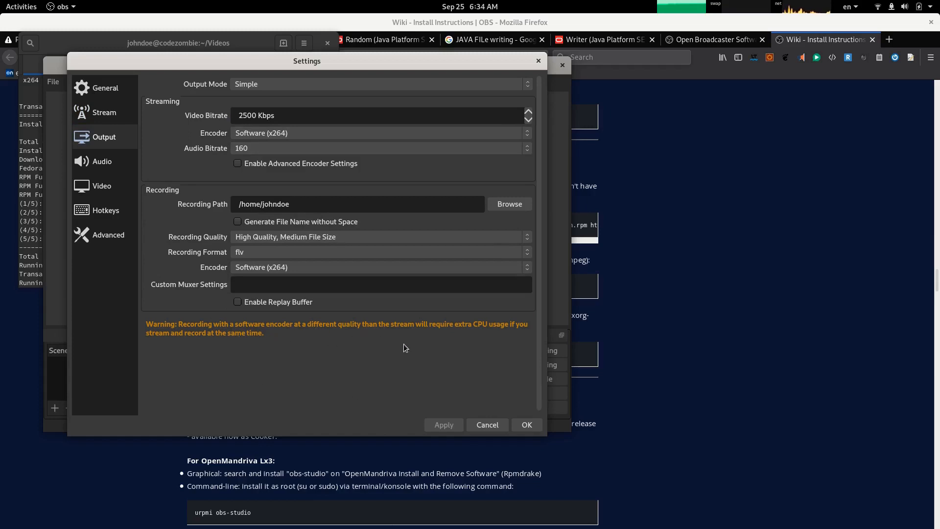
pyautogui.moveTo(479, 345)
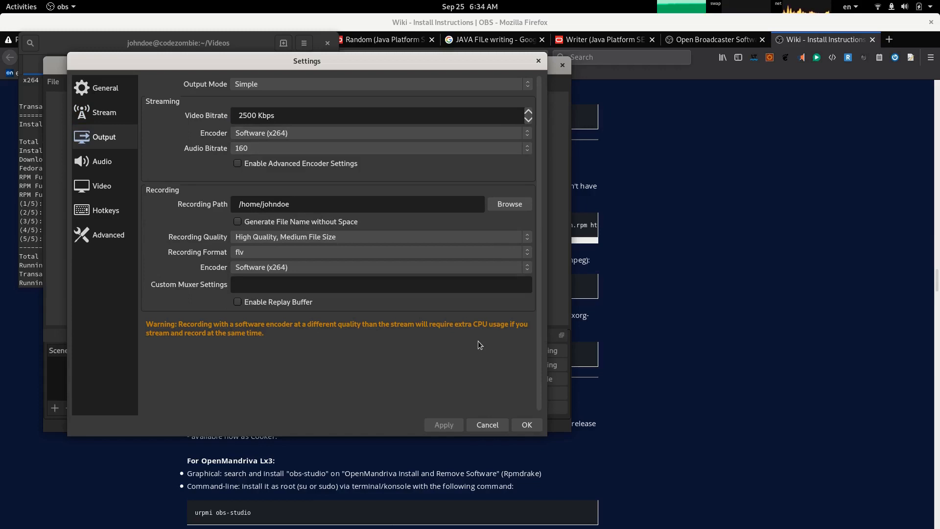
pyautogui.moveTo(220, 344)
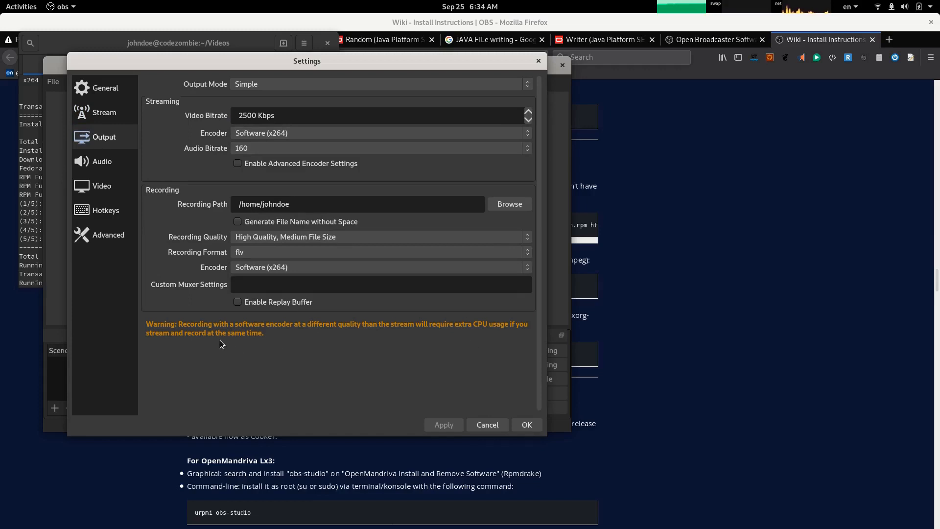
pyautogui.moveTo(265, 363)
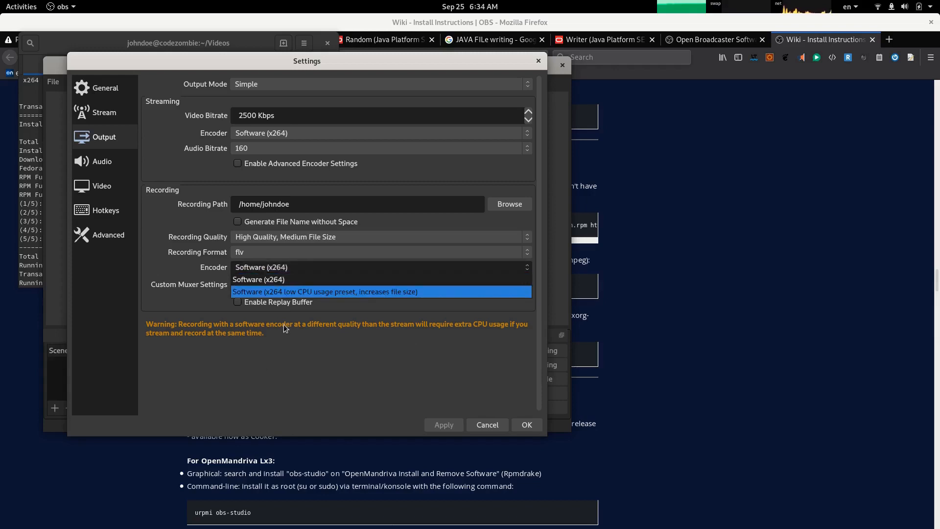
pyautogui.moveTo(287, 300)
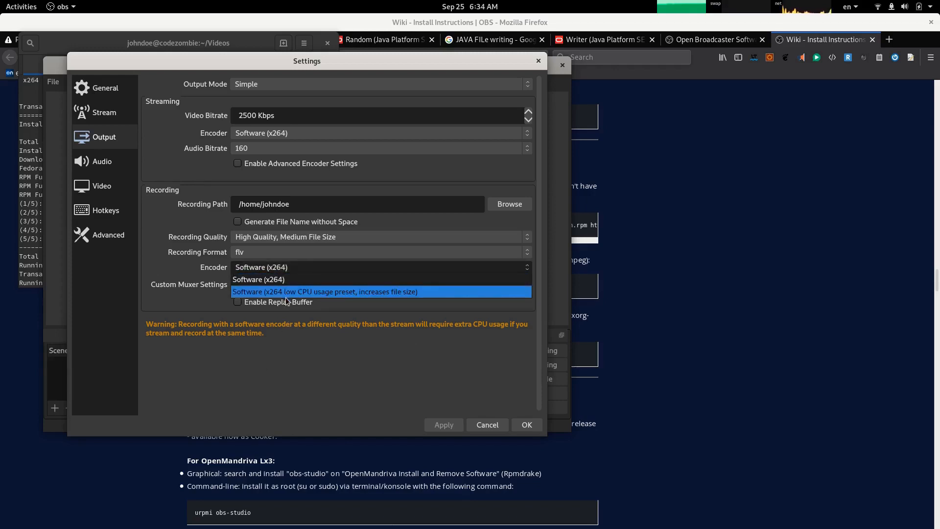
pyautogui.moveTo(278, 376)
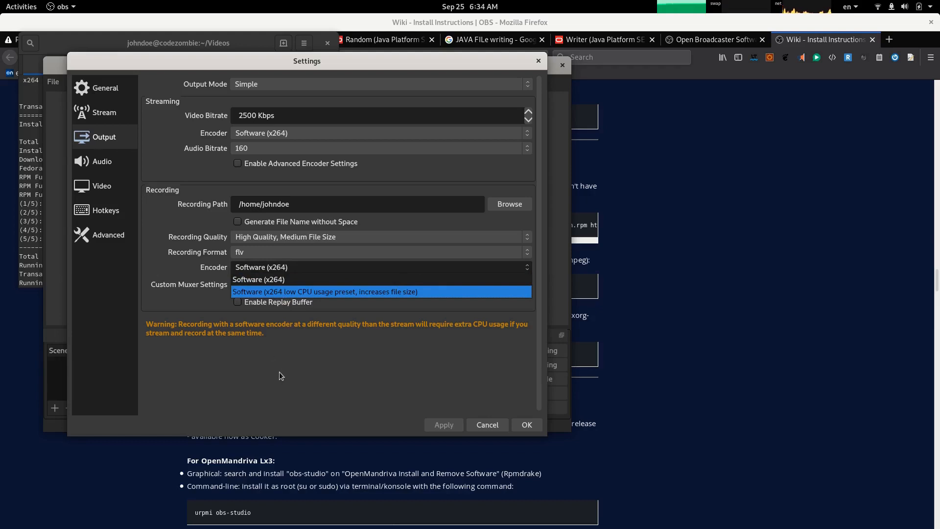
pyautogui.moveTo(287, 288)
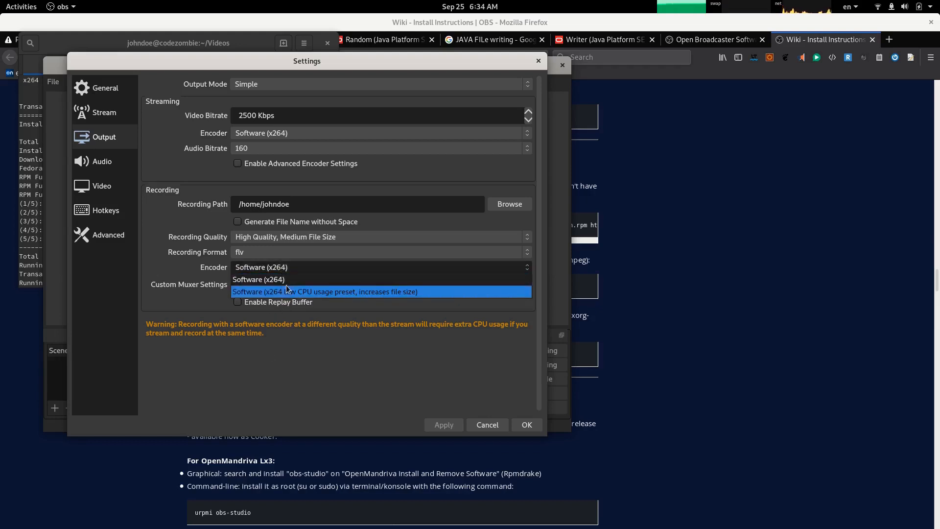
pyautogui.moveTo(357, 295)
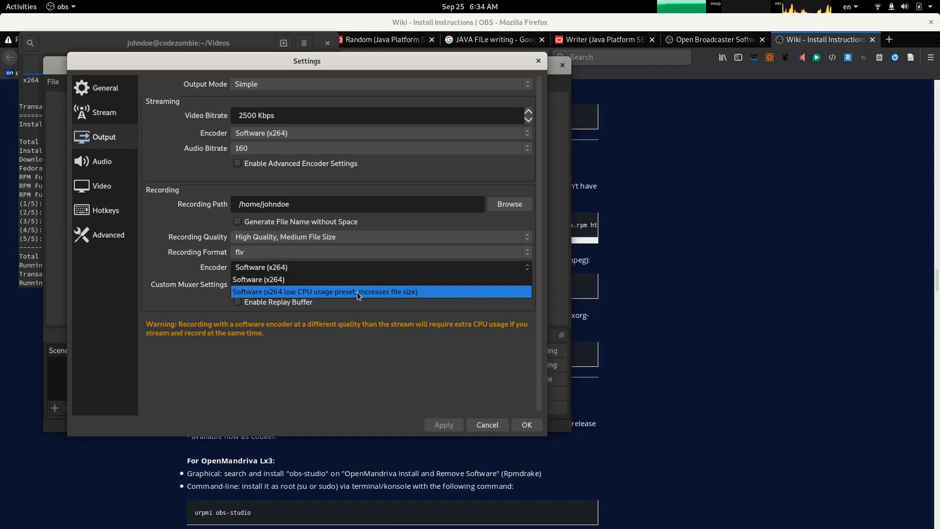
pyautogui.moveTo(311, 288)
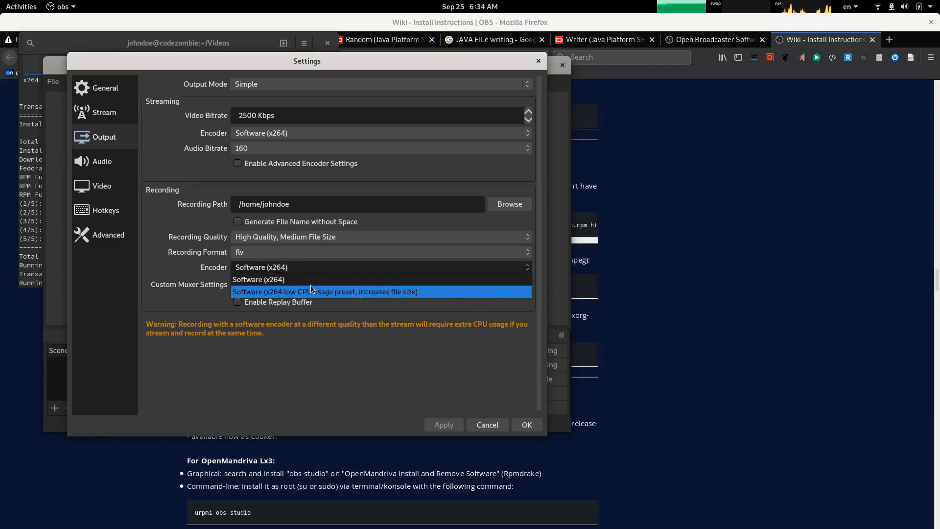
pyautogui.click(324, 292)
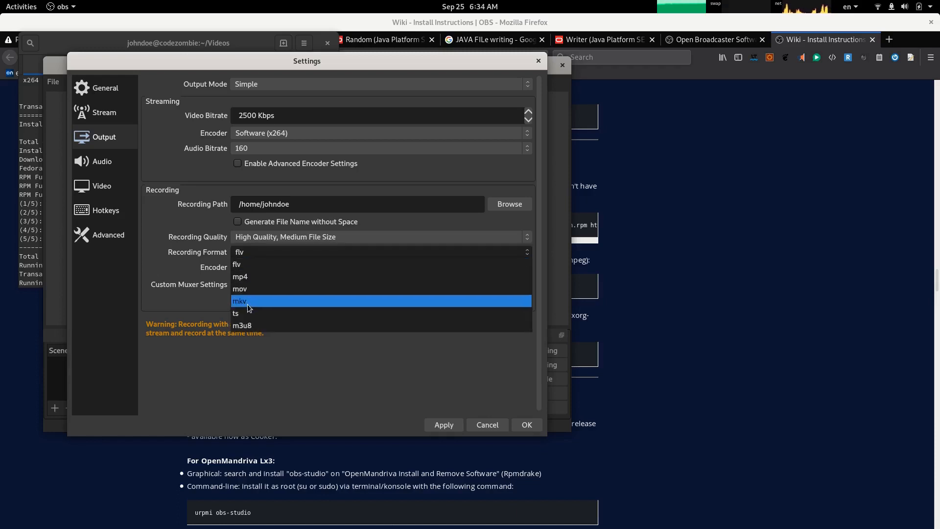
pyautogui.click(240, 276)
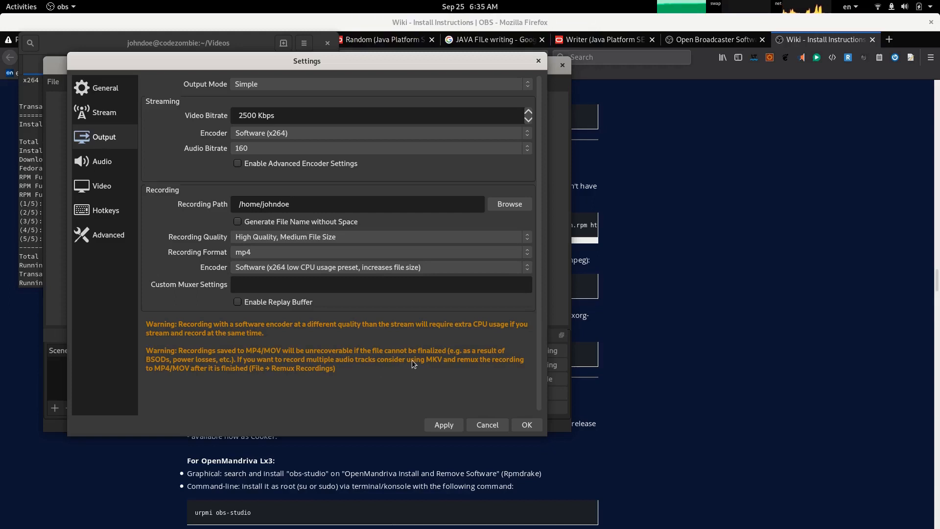
pyautogui.moveTo(166, 370)
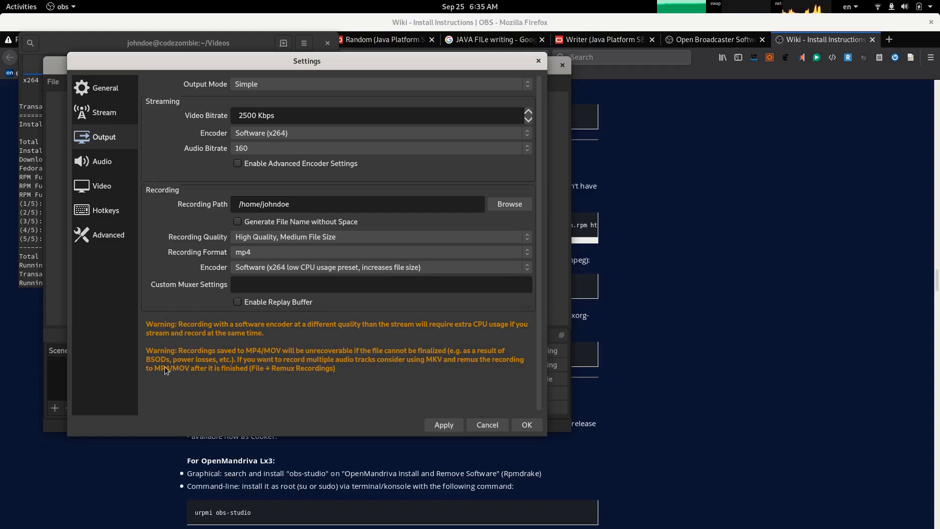
pyautogui.moveTo(261, 383)
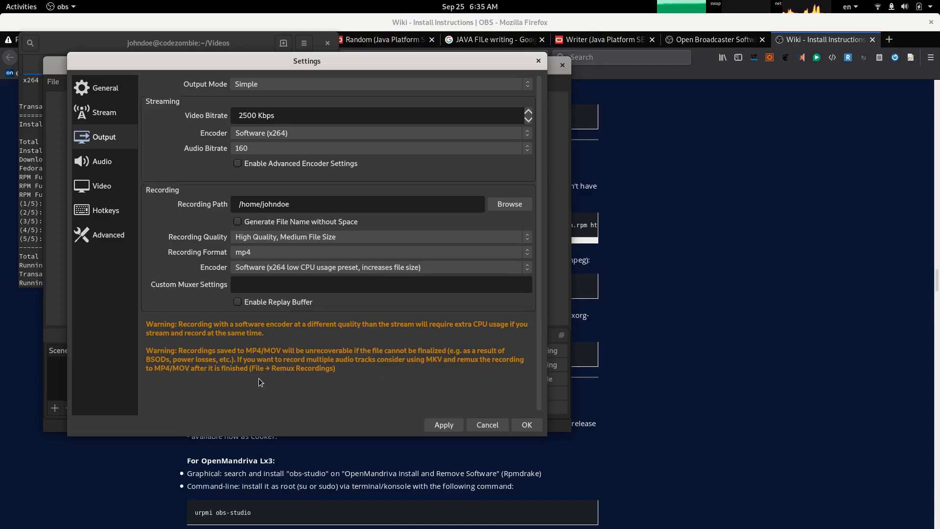
pyautogui.moveTo(266, 378)
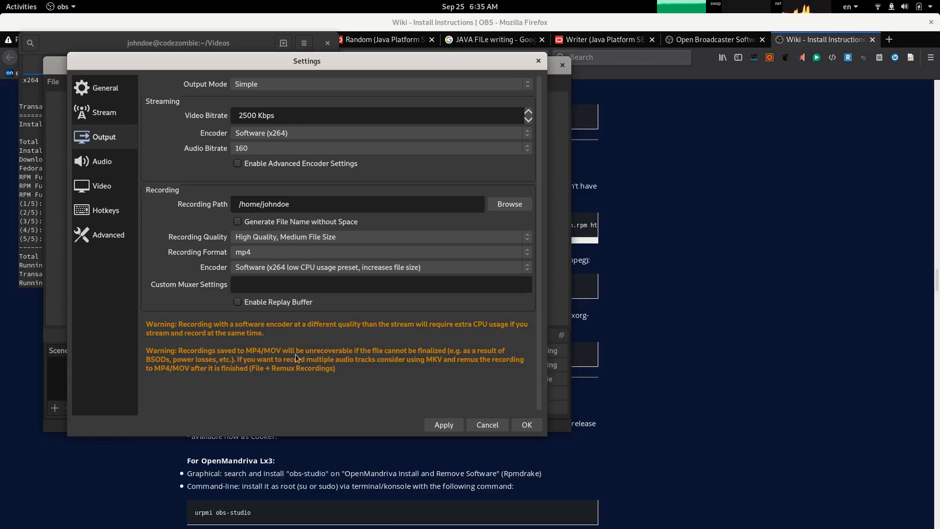
pyautogui.moveTo(268, 272)
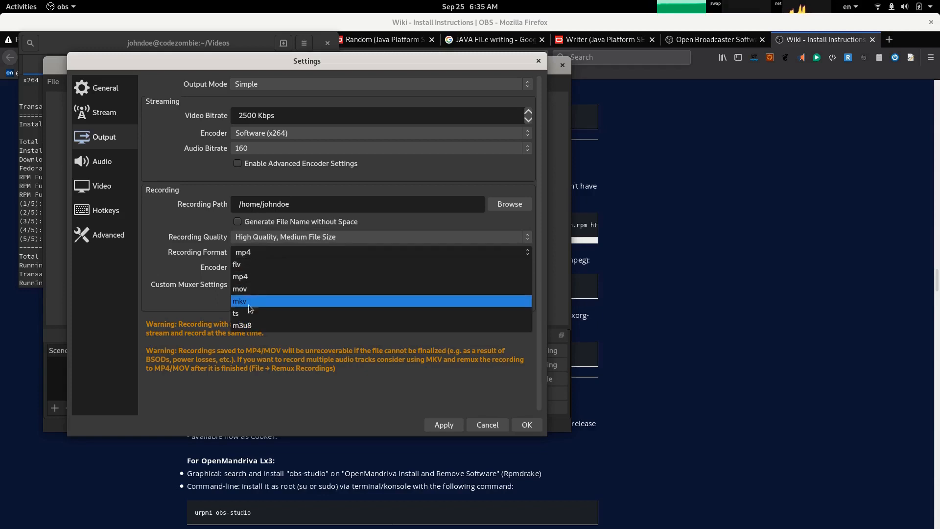
pyautogui.click(239, 300)
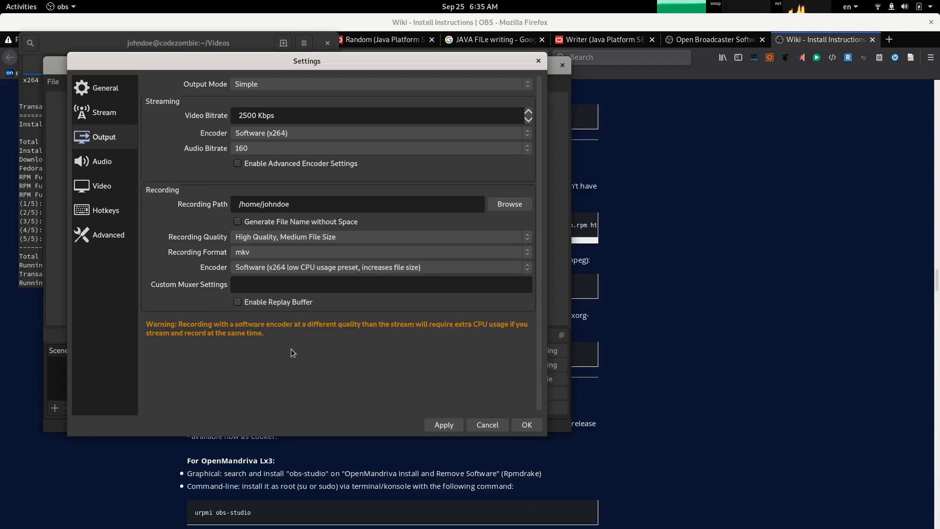
pyautogui.moveTo(350, 404)
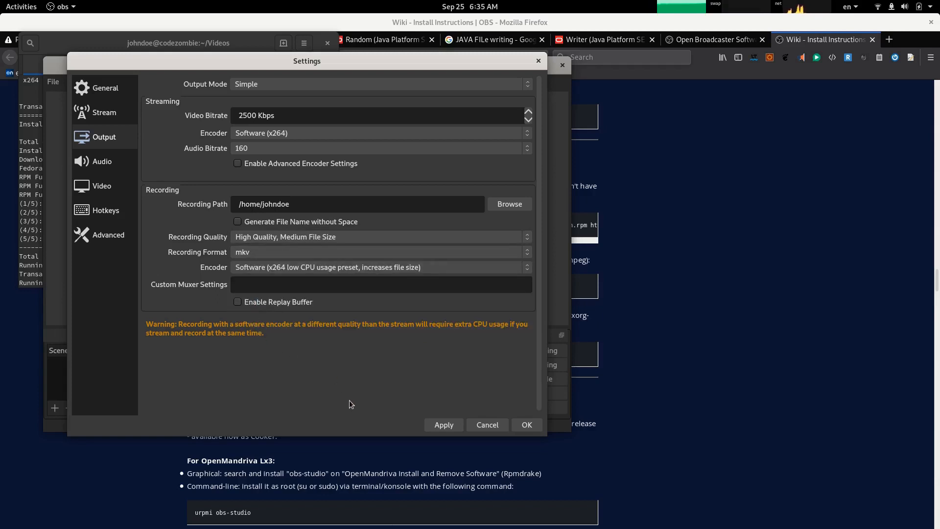
pyautogui.moveTo(265, 150)
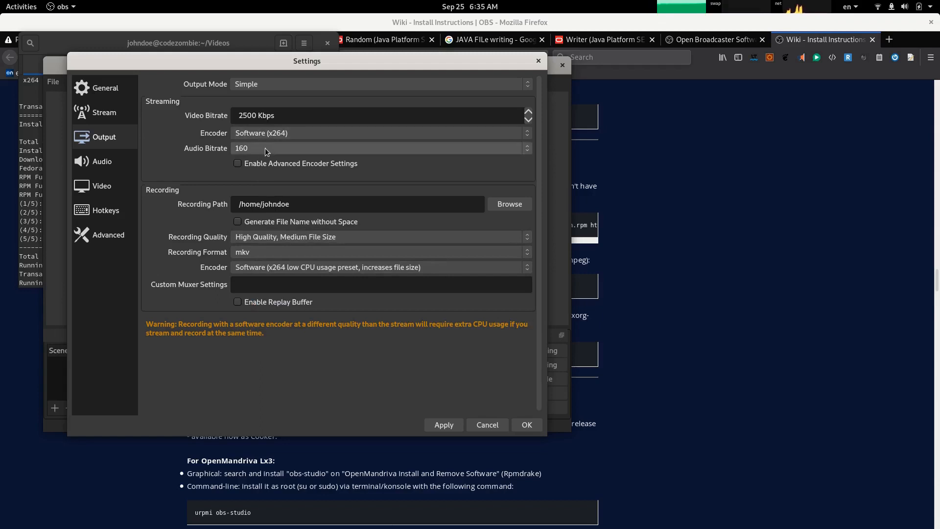
pyautogui.moveTo(260, 276)
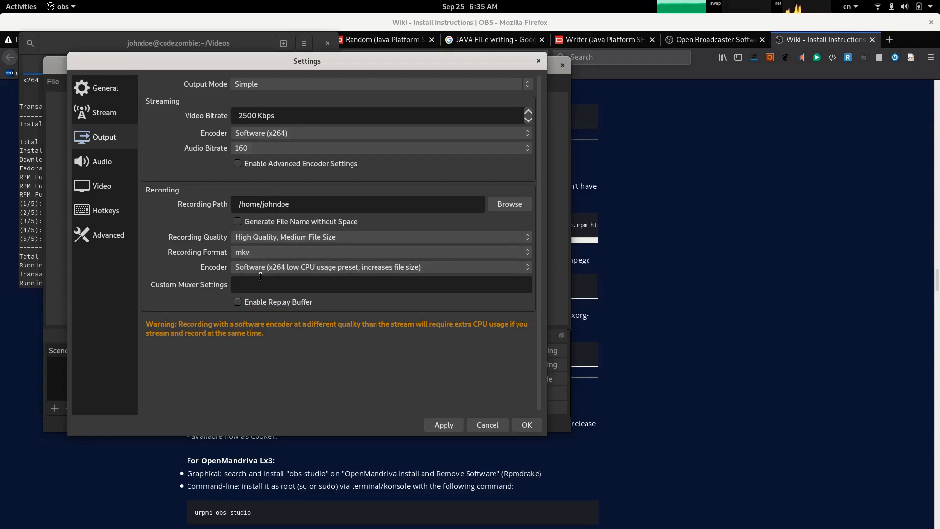
pyautogui.moveTo(261, 328)
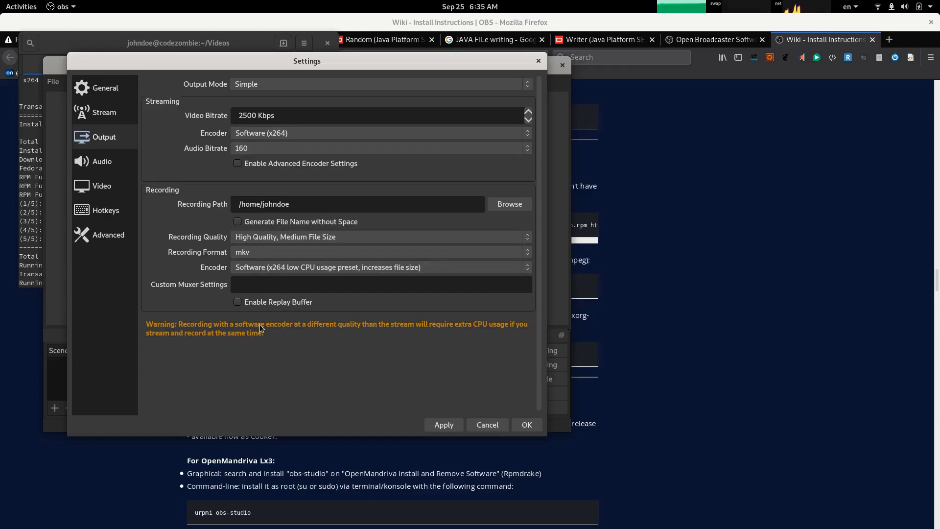
pyautogui.moveTo(370, 340)
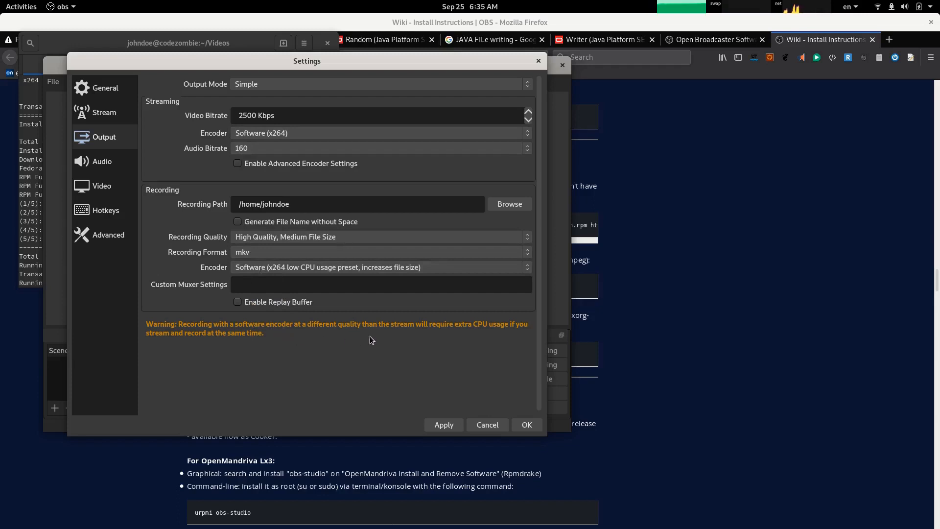
pyautogui.moveTo(259, 271)
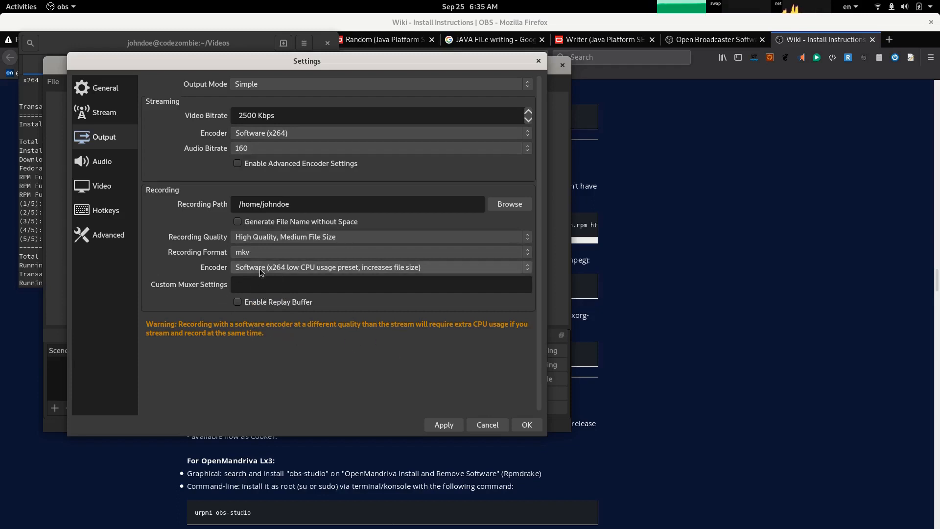
# Keep Recording Quality at High Quality, Medium File Size
pyautogui.click(380, 236)
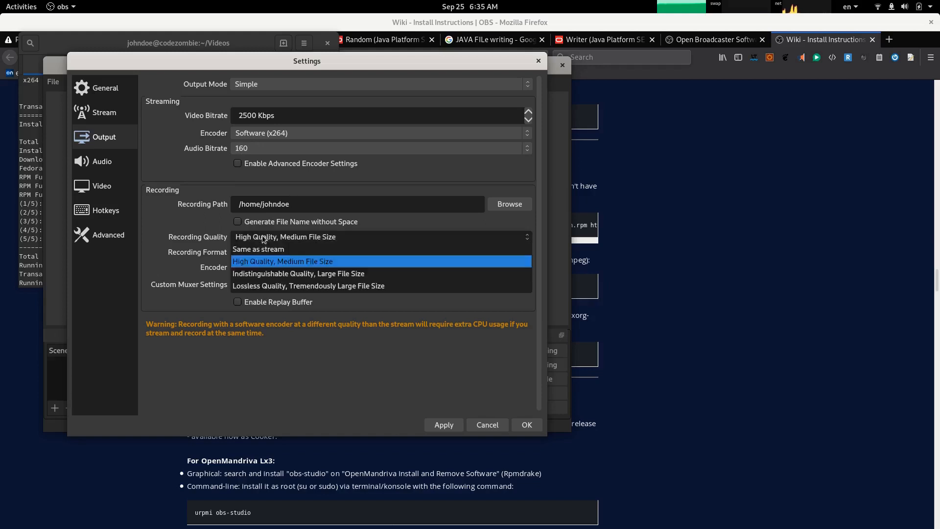
pyautogui.moveTo(277, 265)
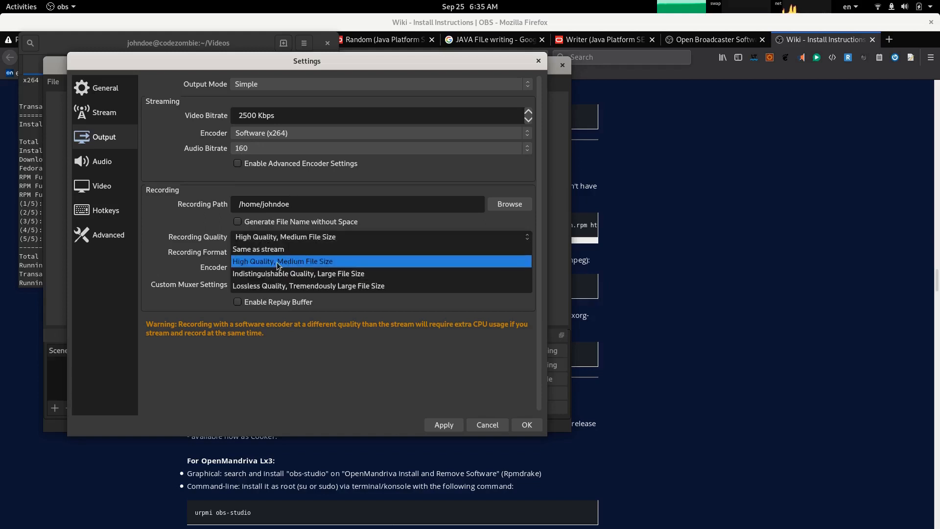
pyautogui.click(283, 261)
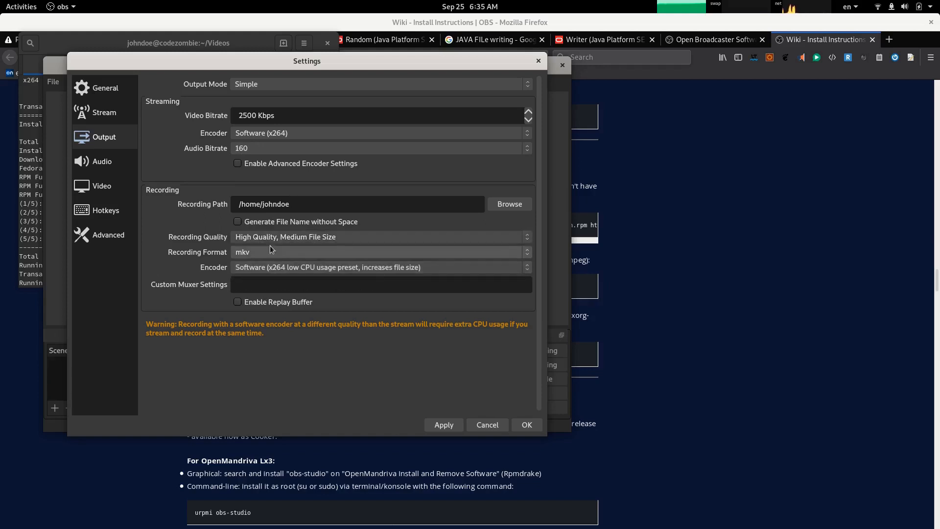
pyautogui.click(380, 236)
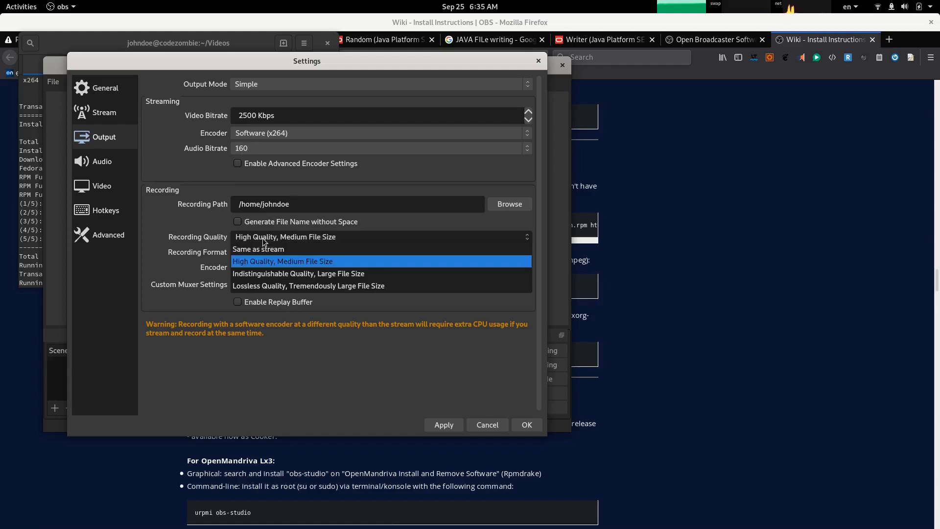
pyautogui.click(282, 260)
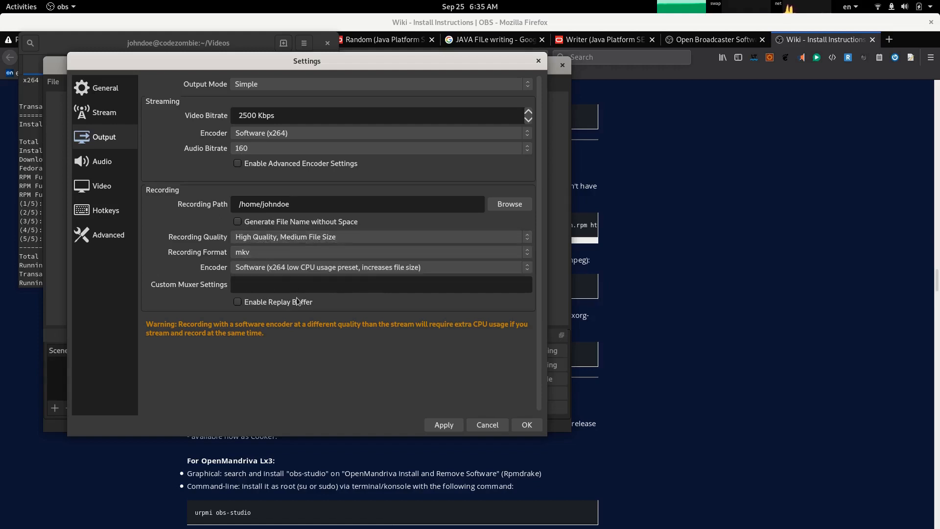
pyautogui.moveTo(258, 154)
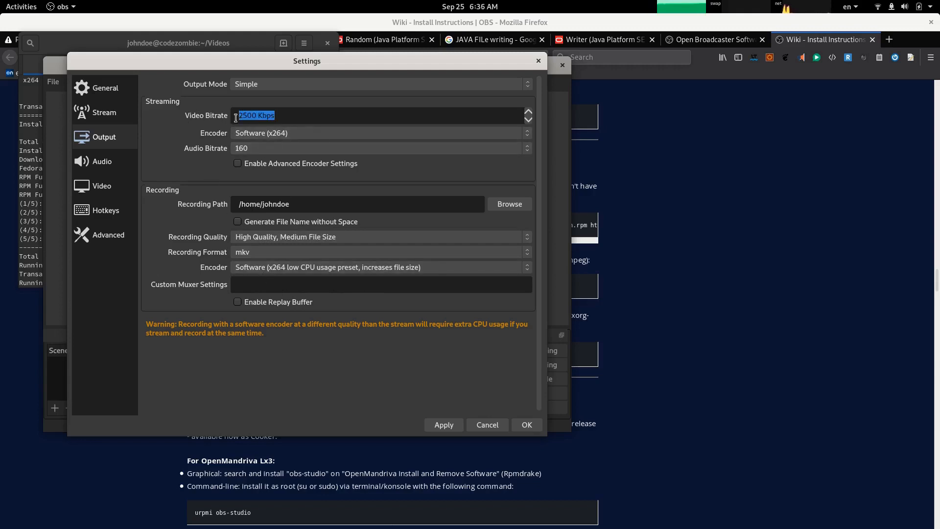
# Set streaming video bitrate to 3000 Kbps and audio bitrate to 256, leaving advanced encoder settings off
pyautogui.doubleClick(247, 115)
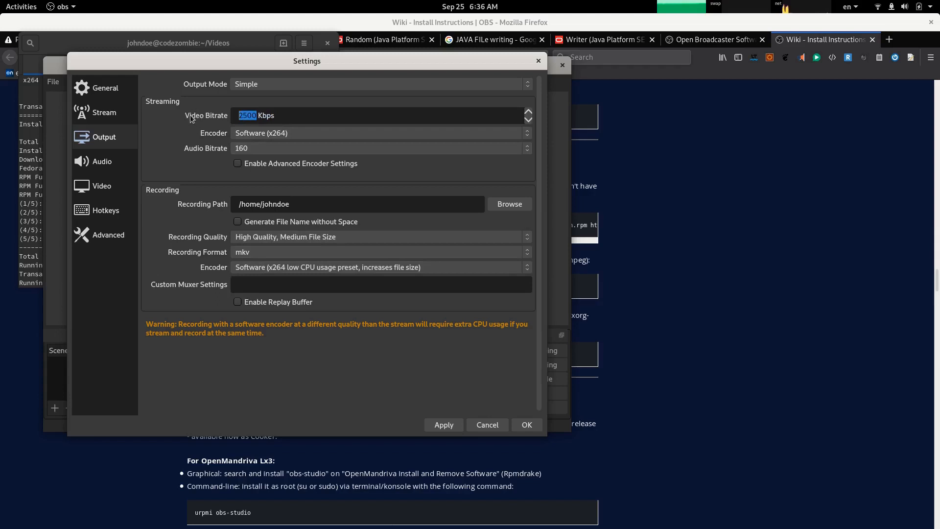
pyautogui.click(526, 112)
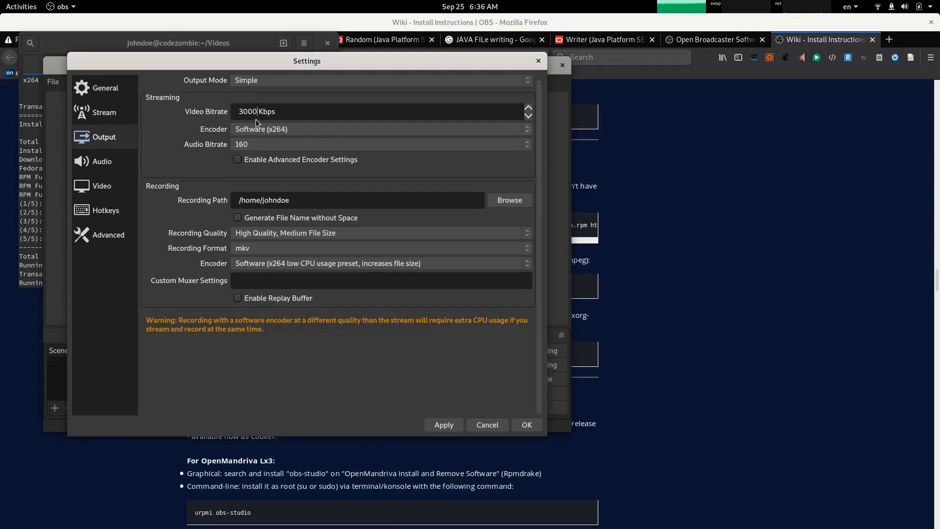
pyautogui.moveTo(260, 140)
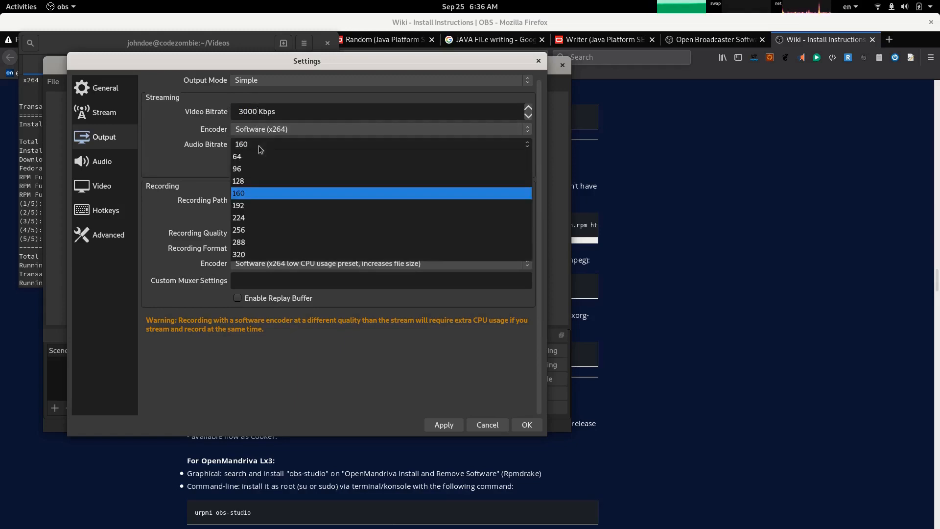
pyautogui.click(238, 229)
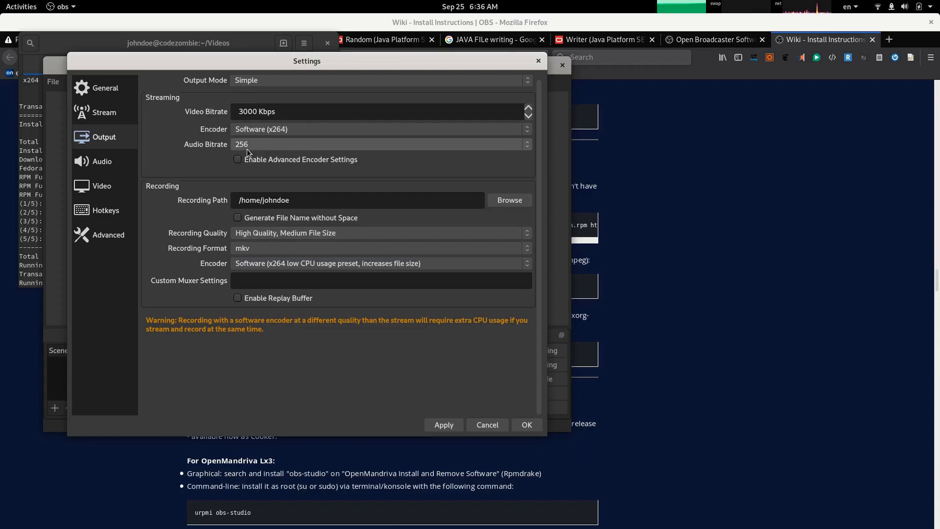
pyautogui.moveTo(292, 164)
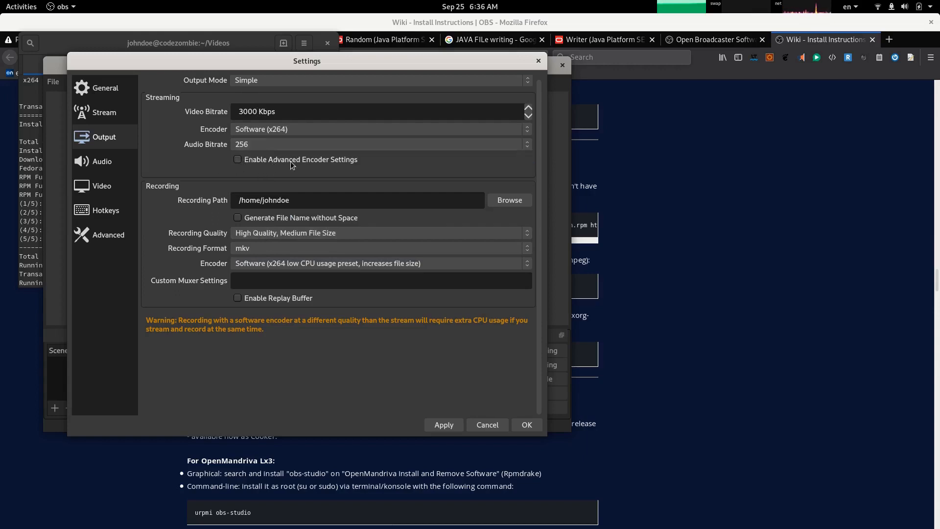
pyautogui.moveTo(285, 167)
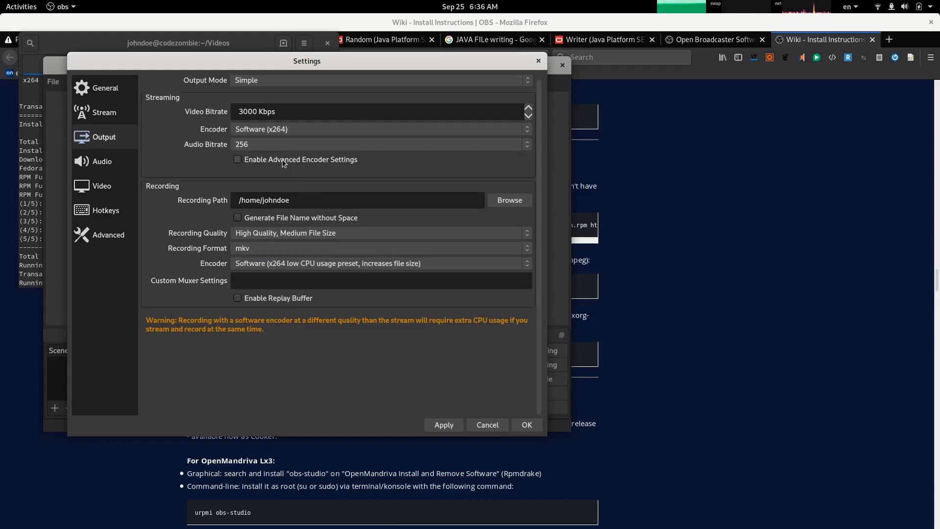
pyautogui.moveTo(304, 167)
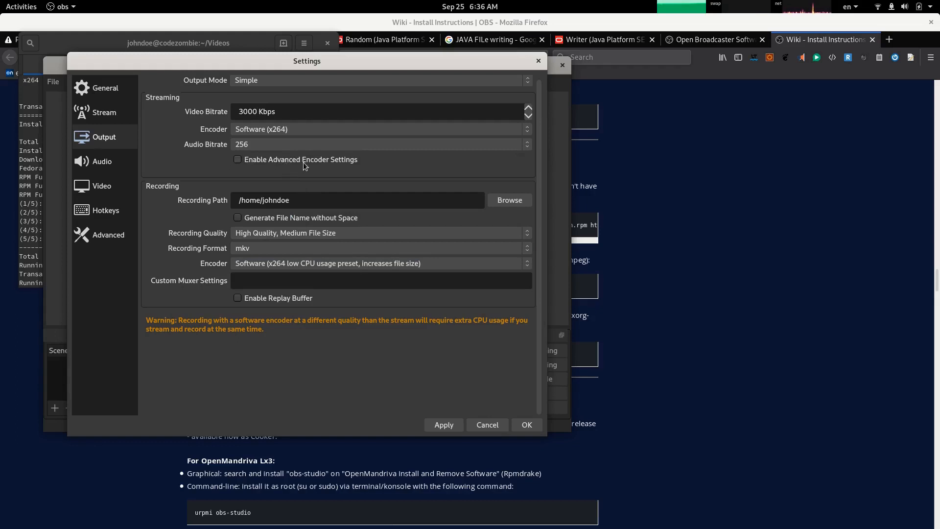
pyautogui.click(238, 160)
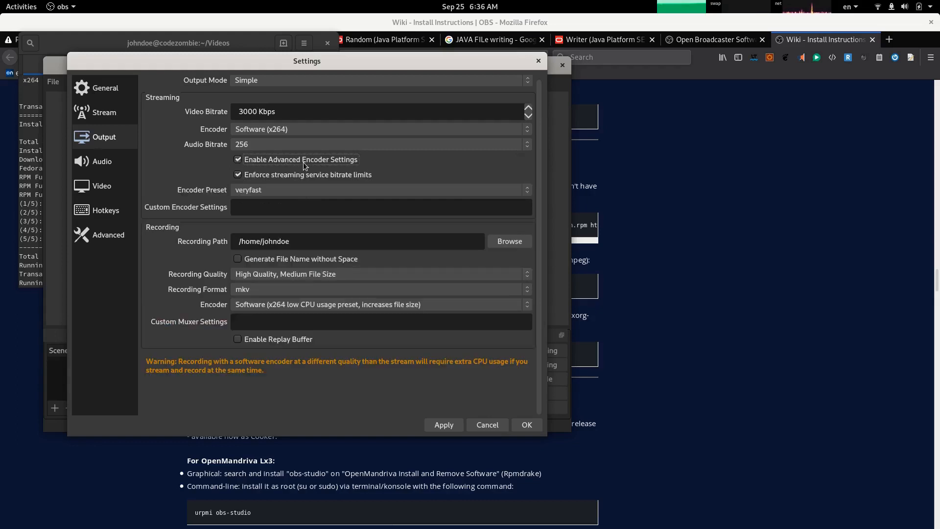
pyautogui.click(238, 159)
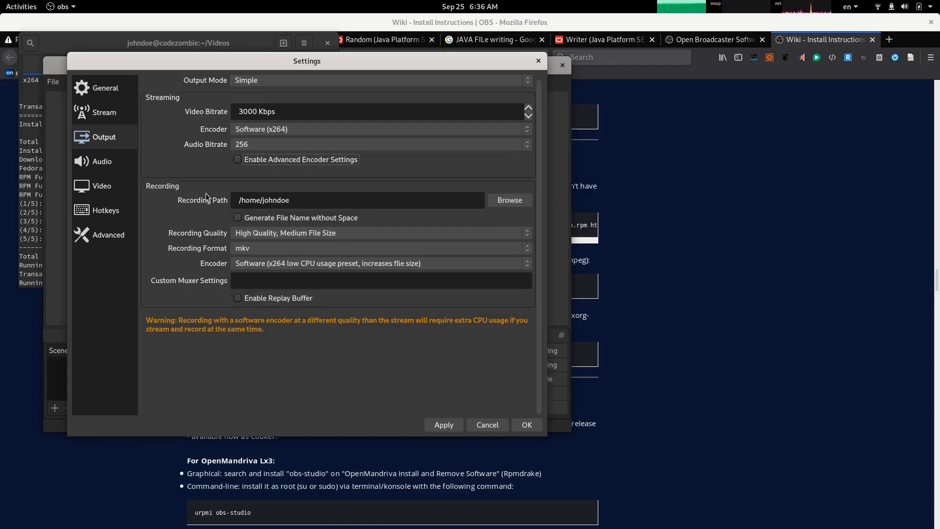
# Append /Videos/OBS to the Recording Path so recordings go to ~/Videos/OBS
pyautogui.click(324, 200)
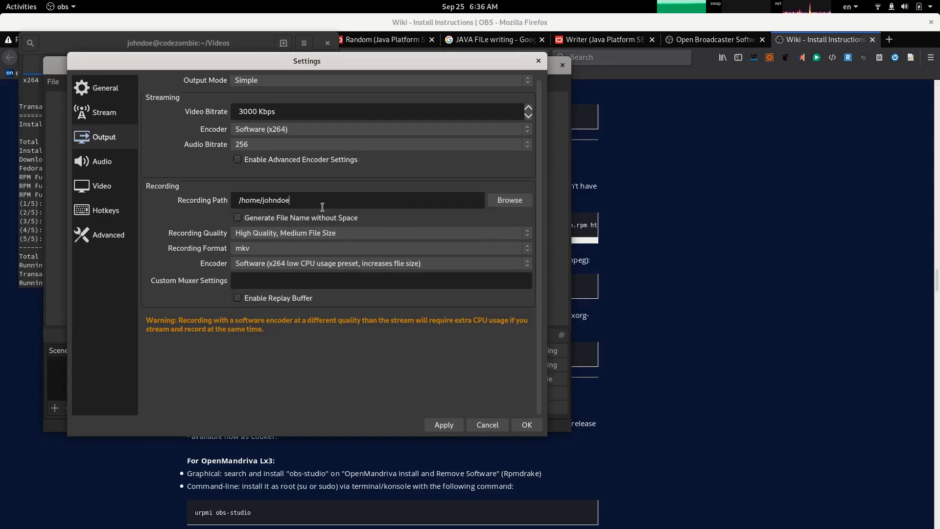
pyautogui.write('/V')
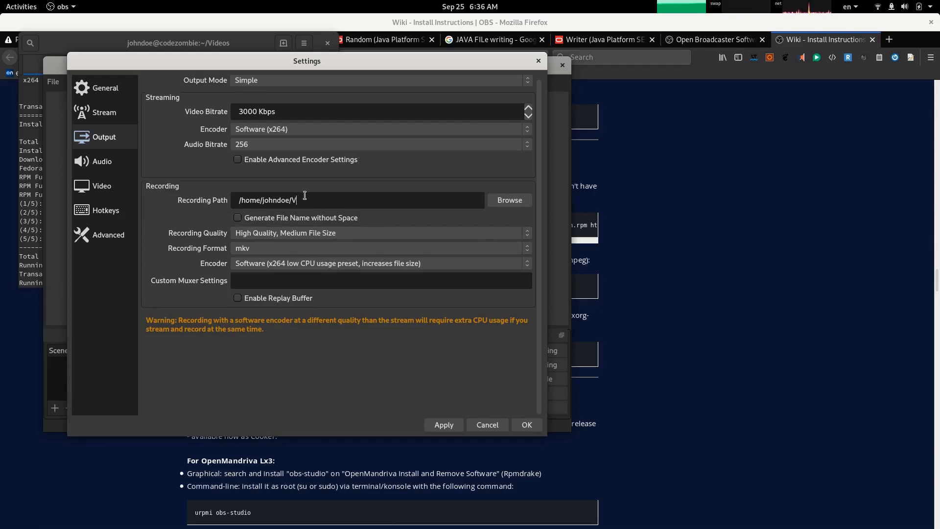
pyautogui.write('ideos/OBS')
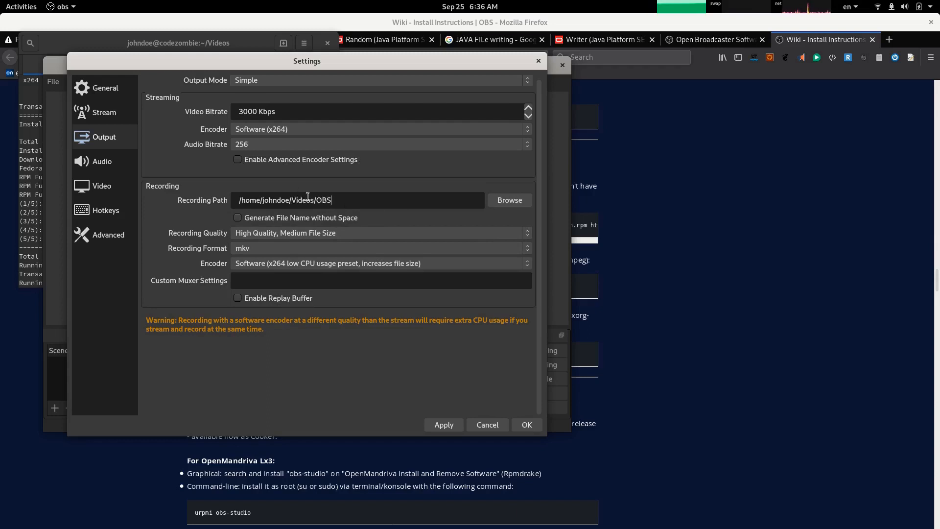
pyautogui.moveTo(510, 200)
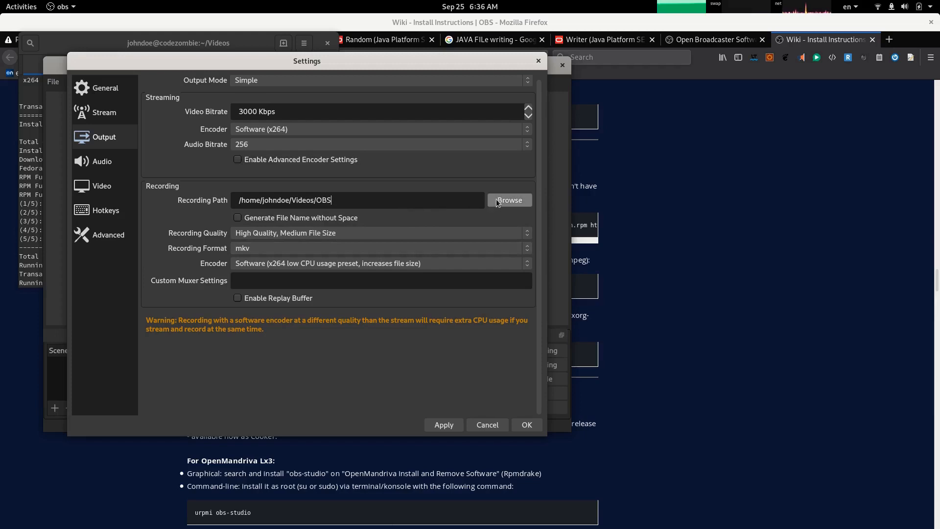
pyautogui.moveTo(261, 274)
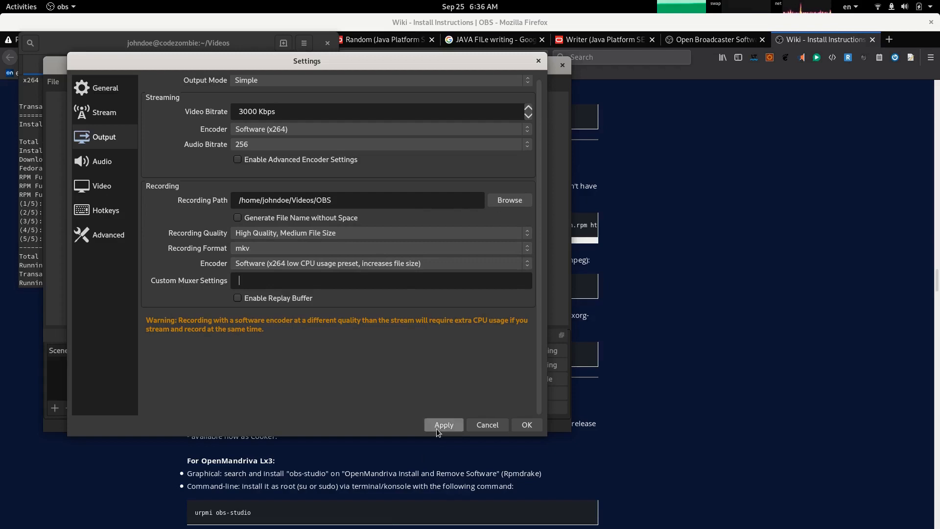
pyautogui.moveTo(270, 91)
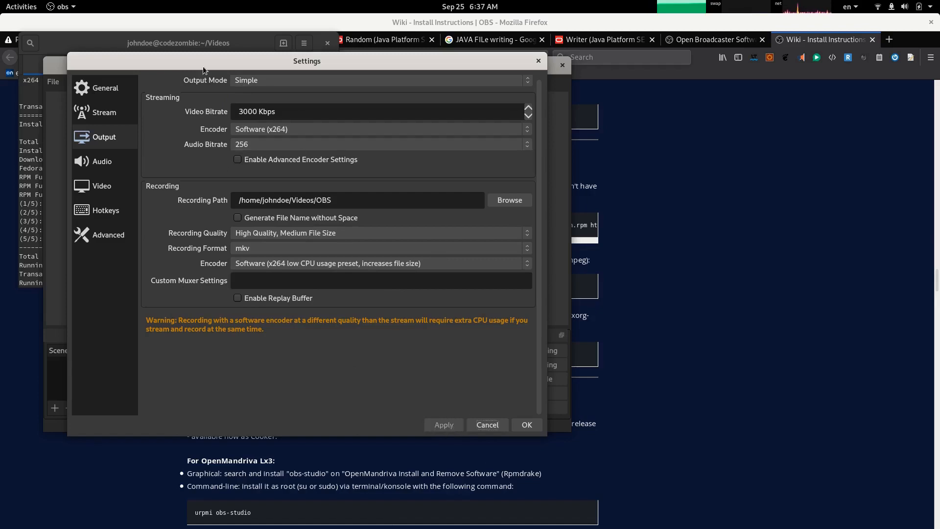
pyautogui.moveTo(242, 91)
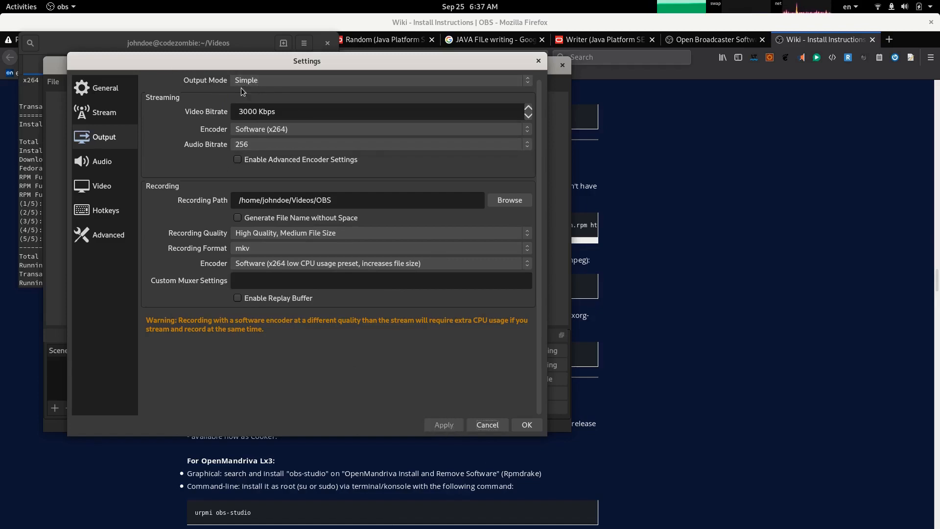
# Switch Output Mode to Advanced and show the Recording options with path, format and encoder
pyautogui.click(381, 80)
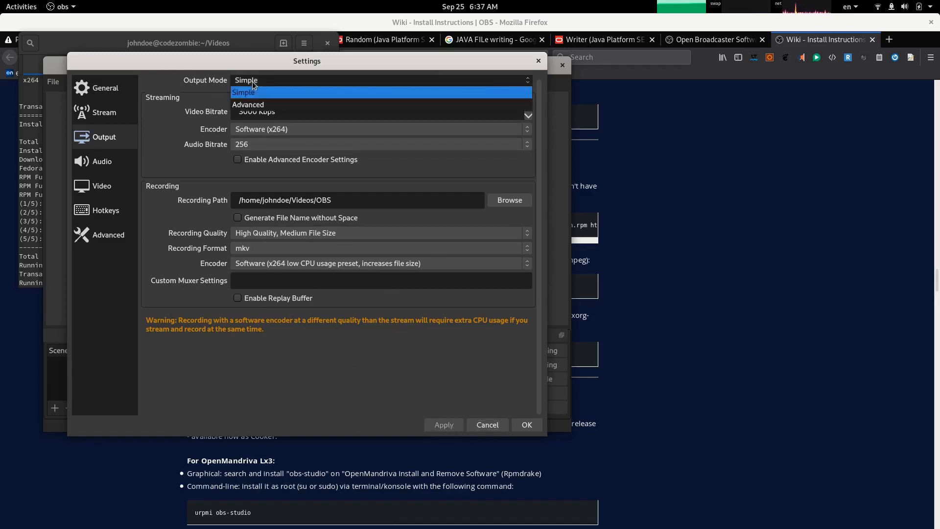
pyautogui.click(248, 104)
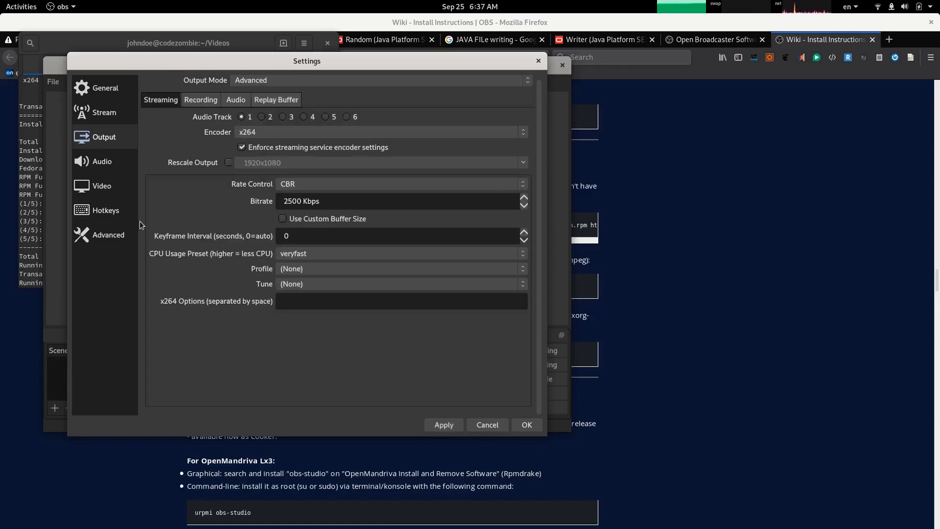
pyautogui.moveTo(201, 100)
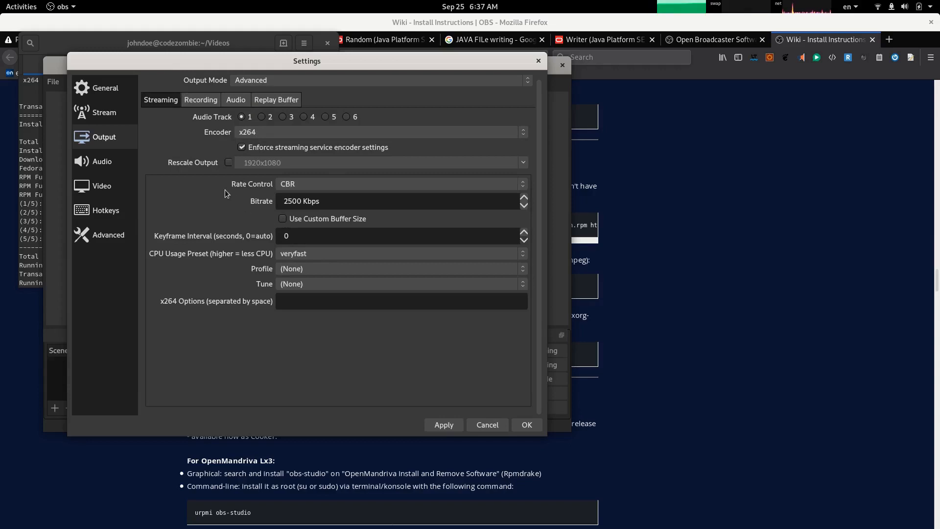
pyautogui.click(200, 100)
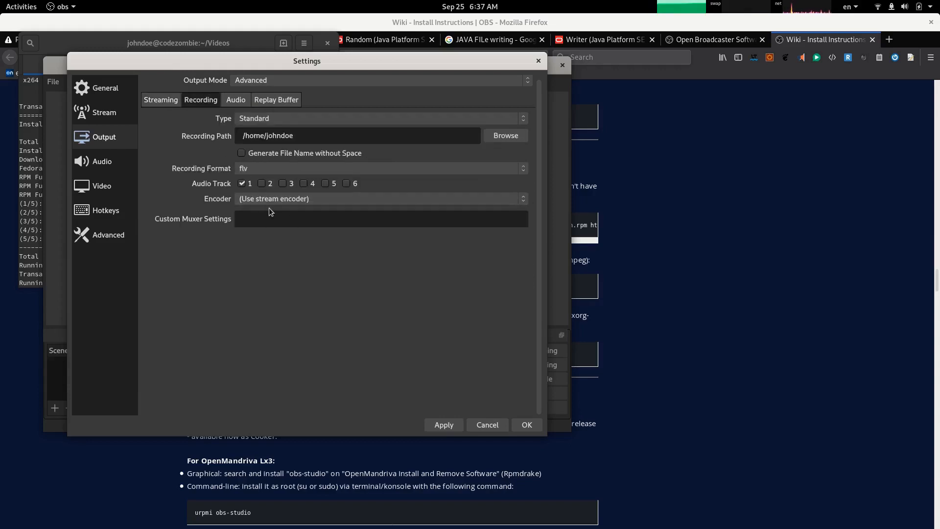
pyautogui.click(358, 135)
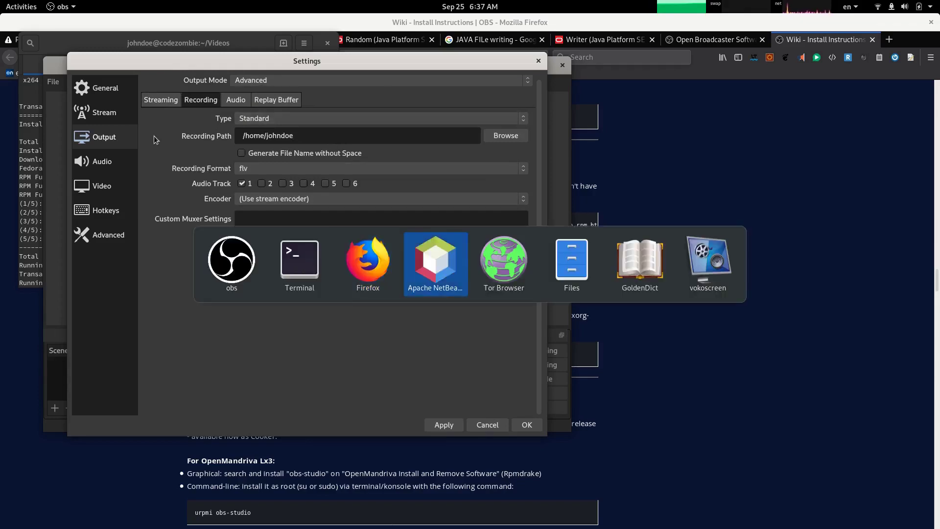
# In Terminal, run mkdir to create an OBS folder inside Videos
pyautogui.click(299, 258)
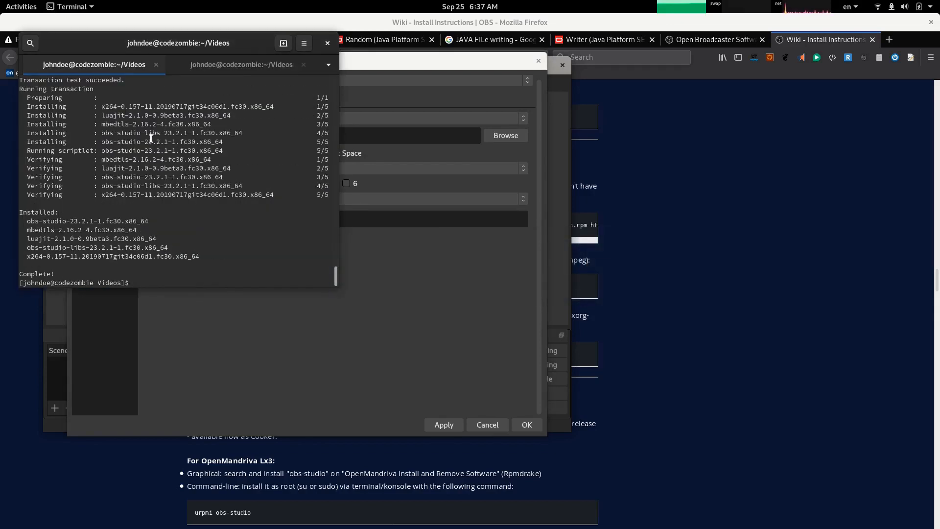
pyautogui.write('mkdir O')
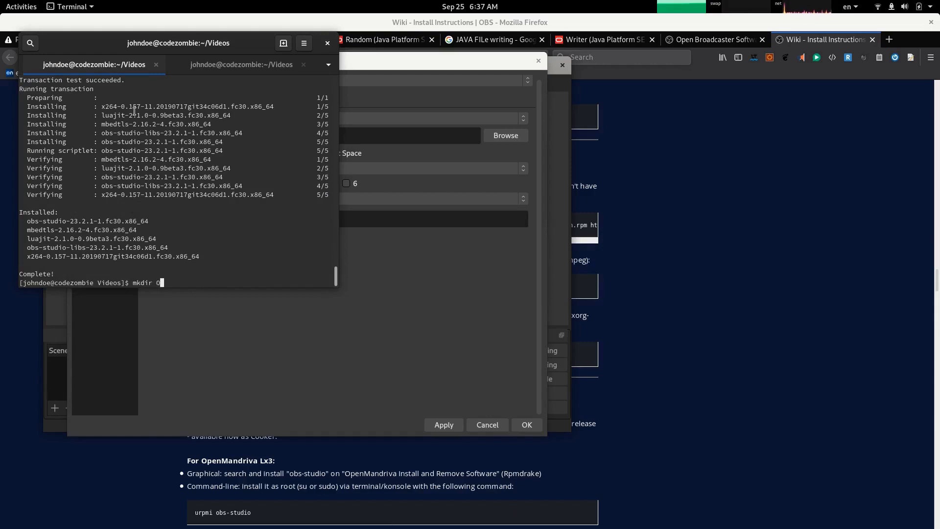
pyautogui.press('Return')
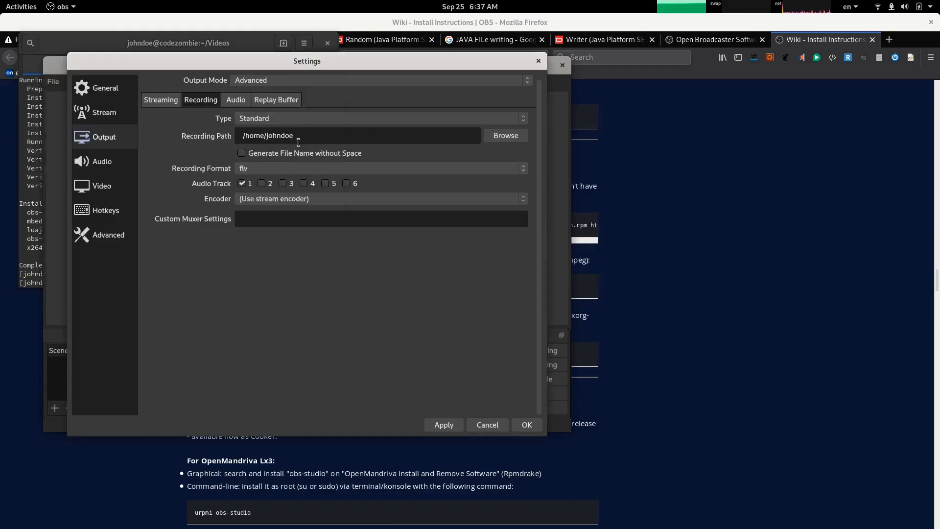
# Point the recording path at ~/Videos/OBS and choose mkv as the recording format
pyautogui.write('/Videos')
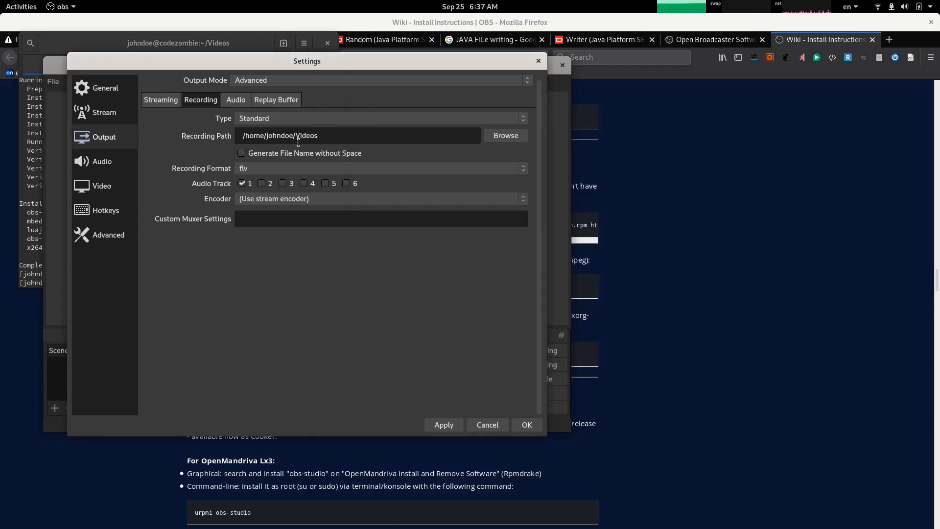
pyautogui.write('/OBS')
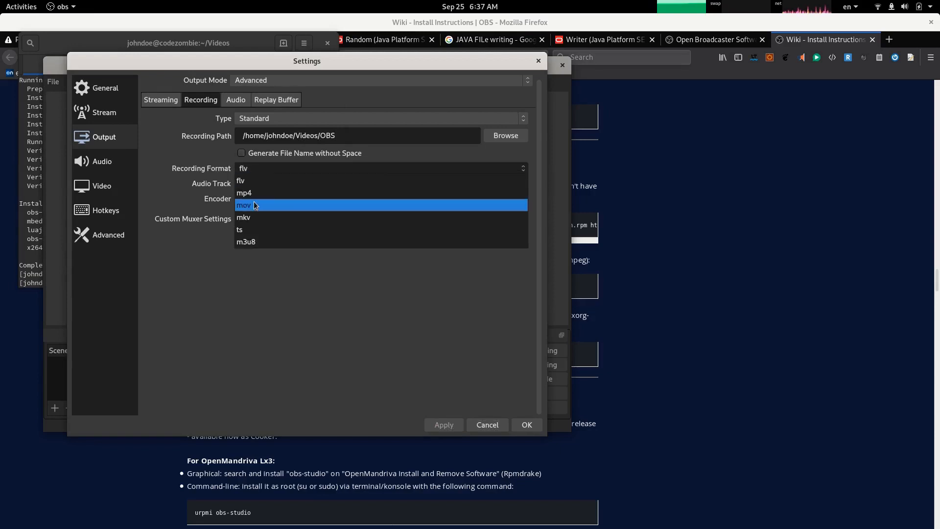
pyautogui.click(244, 217)
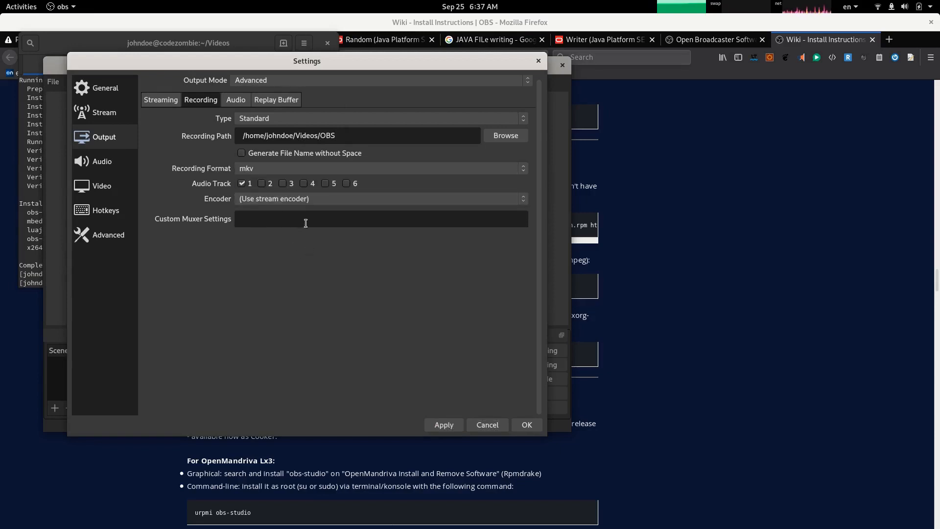
pyautogui.moveTo(276, 100)
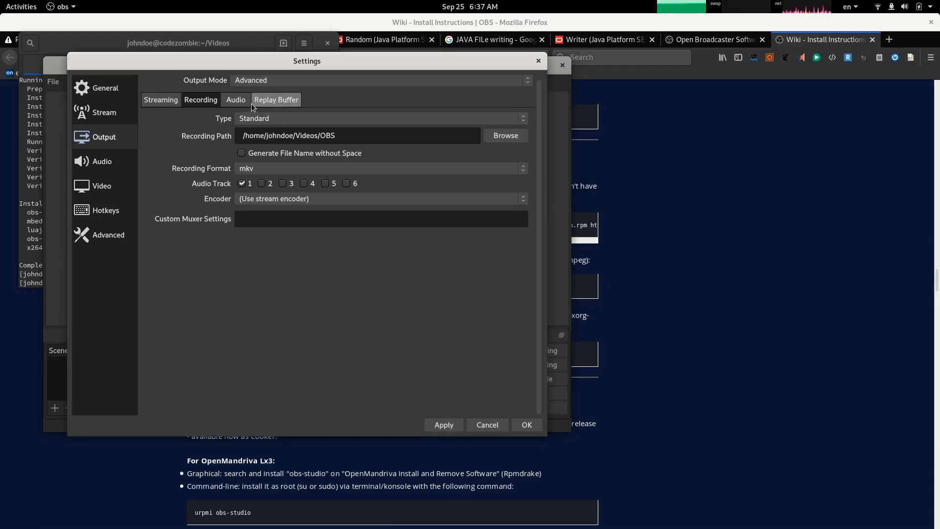
# Set Track 1 audio bitrate to 256 in the Audio output options
pyautogui.click(236, 100)
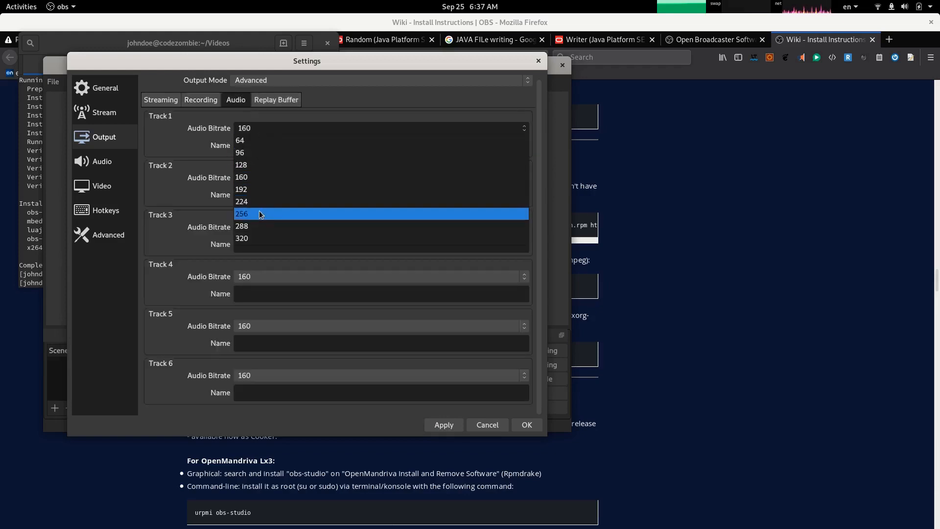
pyautogui.click(242, 213)
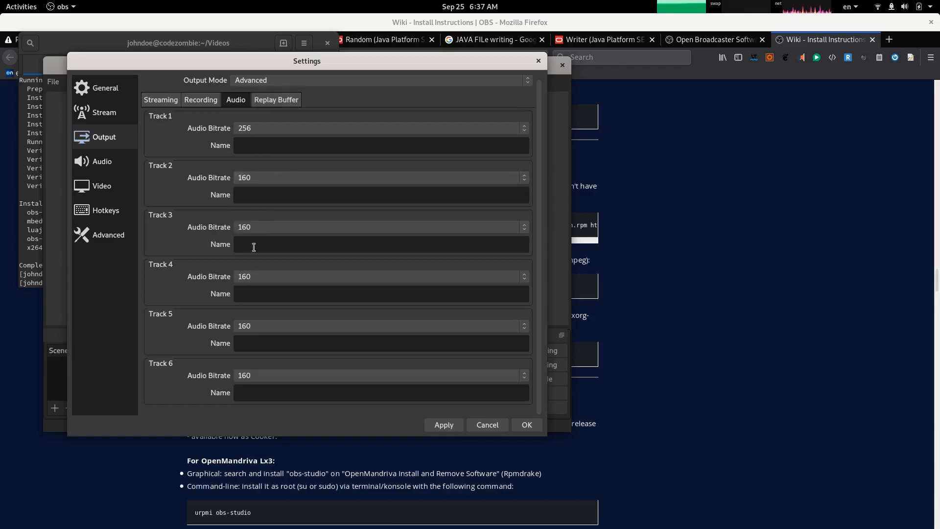
pyautogui.moveTo(268, 362)
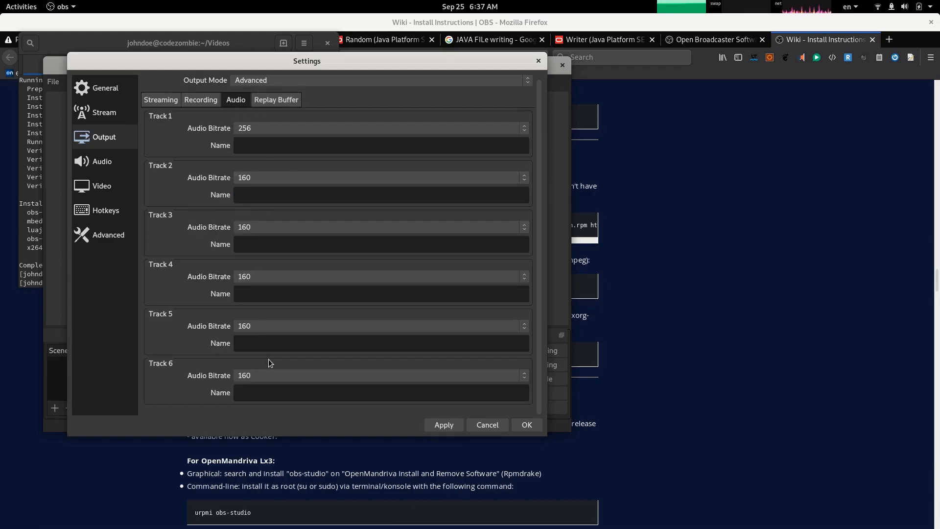
pyautogui.moveTo(183, 71)
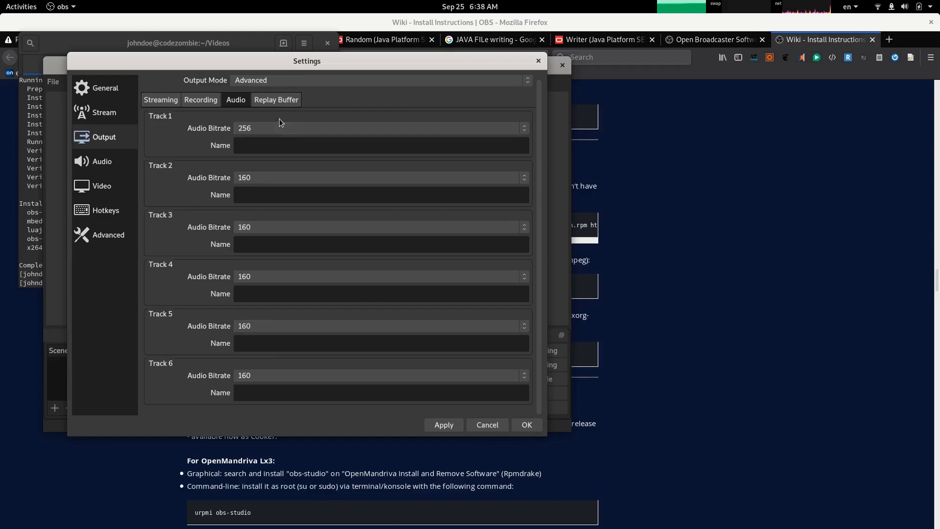
pyautogui.moveTo(276, 99)
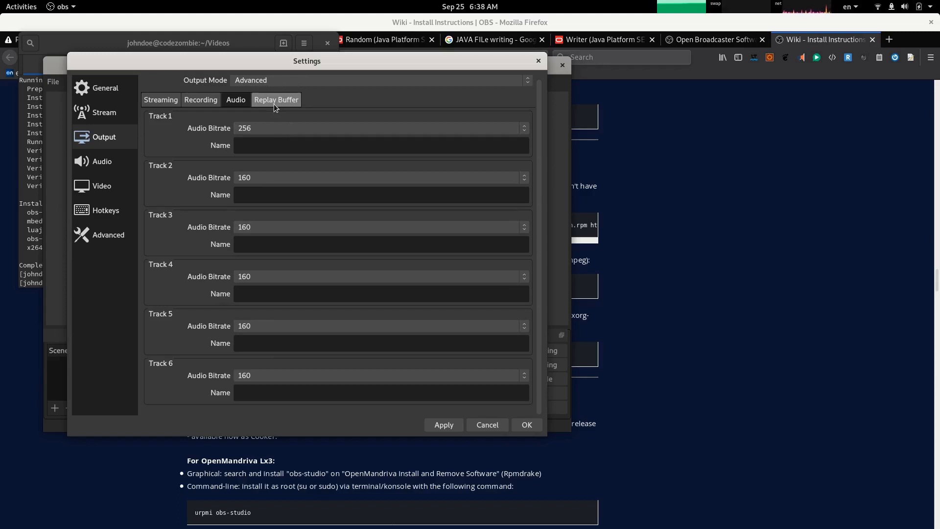
pyautogui.click(276, 100)
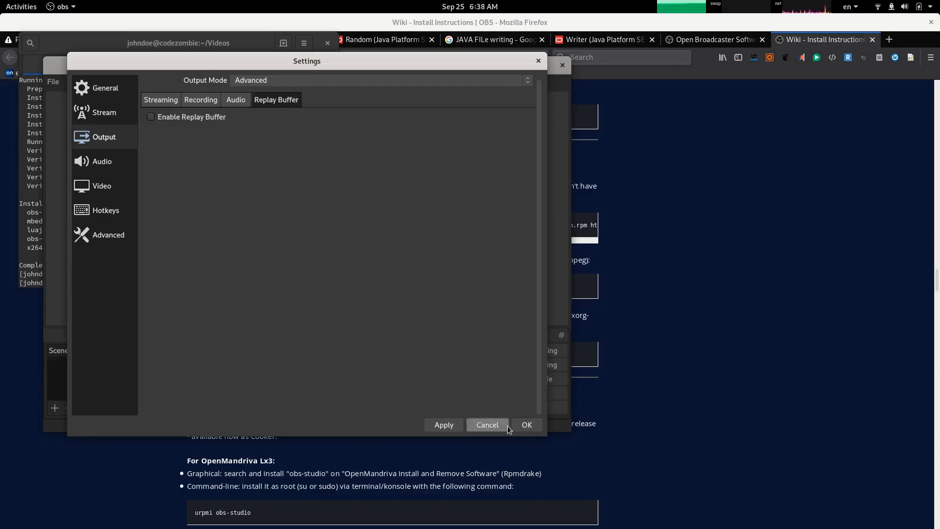
# Cancel out of Settings, exit OBS Studio and relaunch it from the Activities overview
pyautogui.click(487, 424)
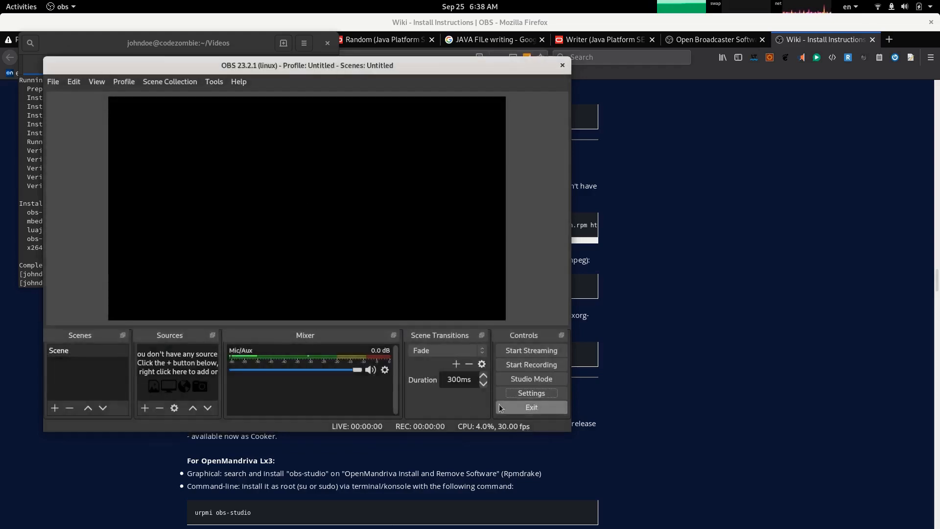
pyautogui.moveTo(333, 397)
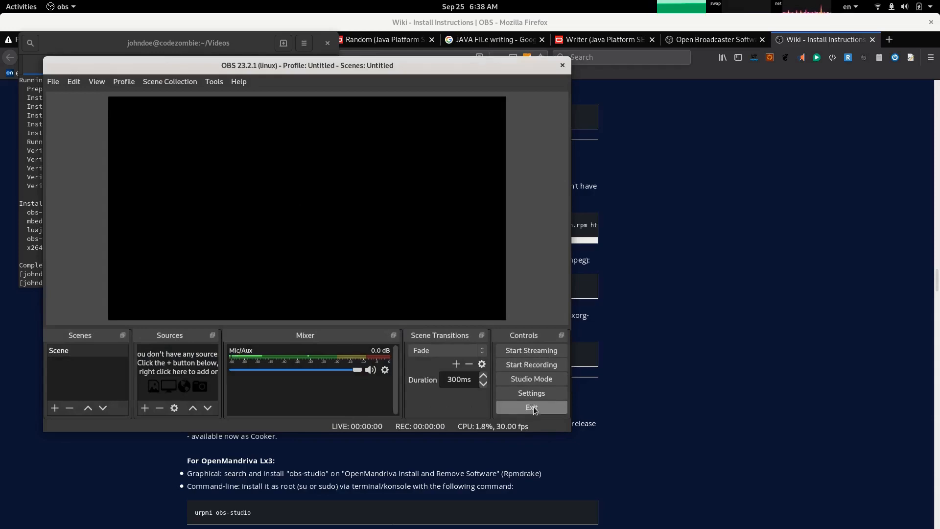
pyautogui.click(529, 408)
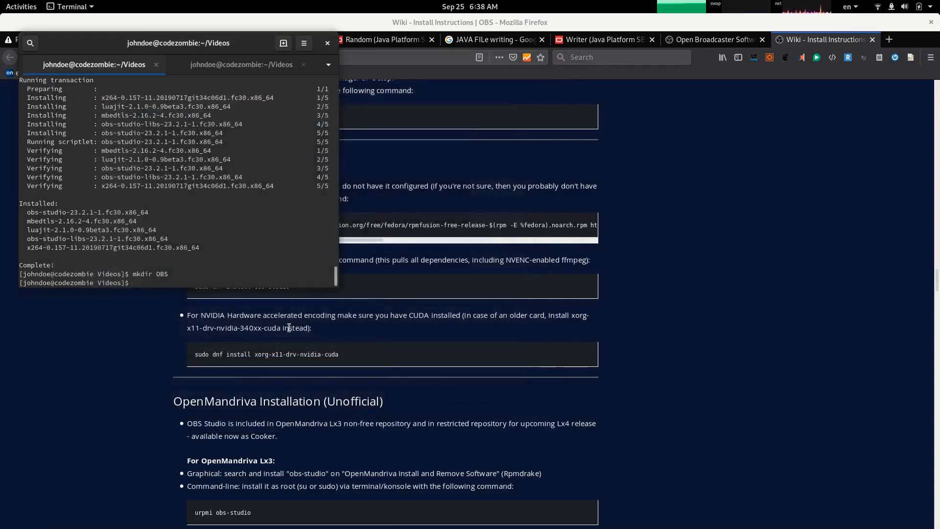
pyautogui.click(21, 7)
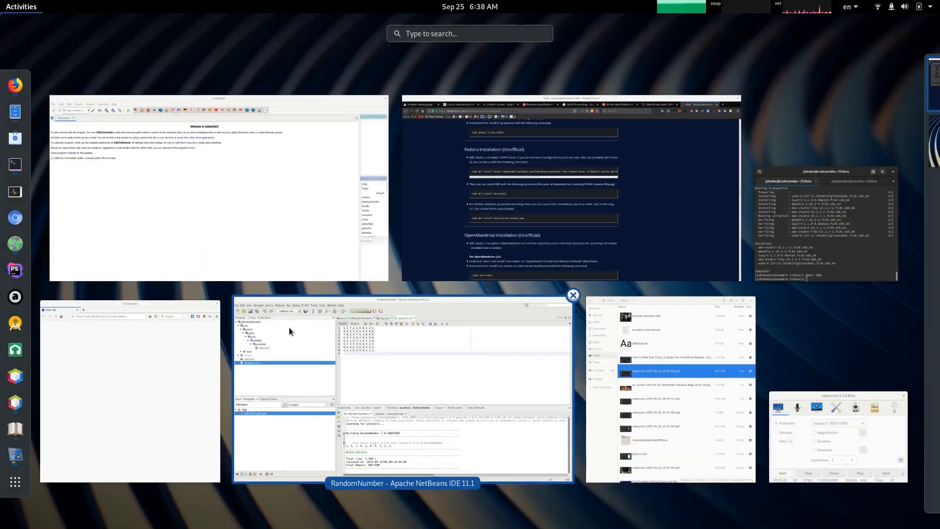
pyautogui.click(540, 198)
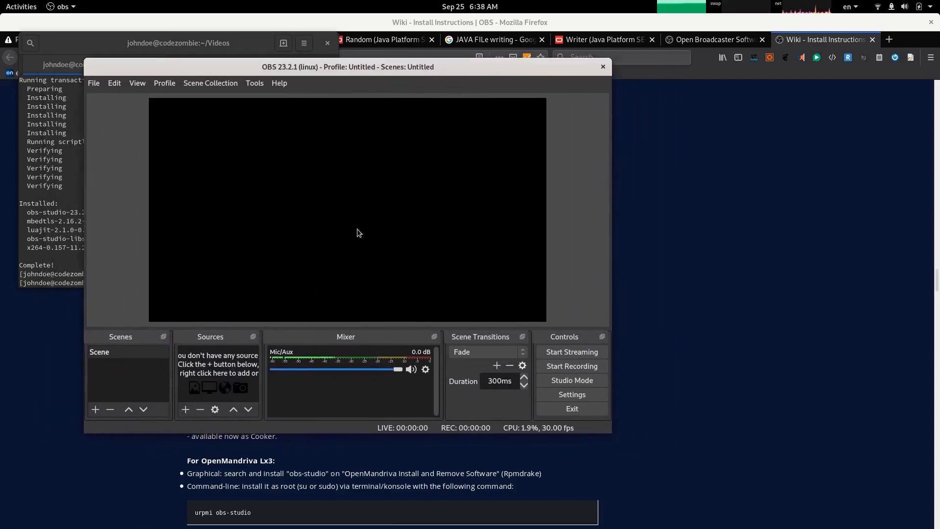
# Add a new Screen Capture (XSHM) source from the sources list
pyautogui.click(185, 409)
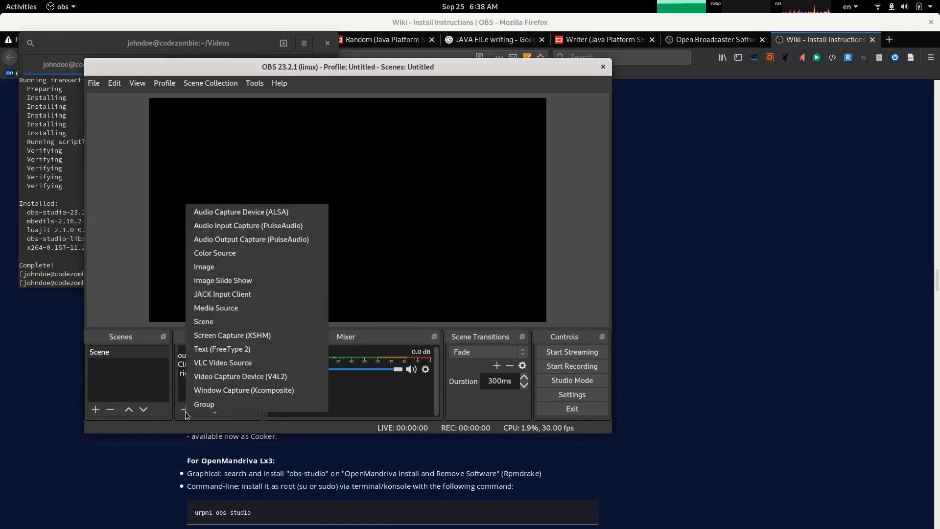
pyautogui.moveTo(251, 239)
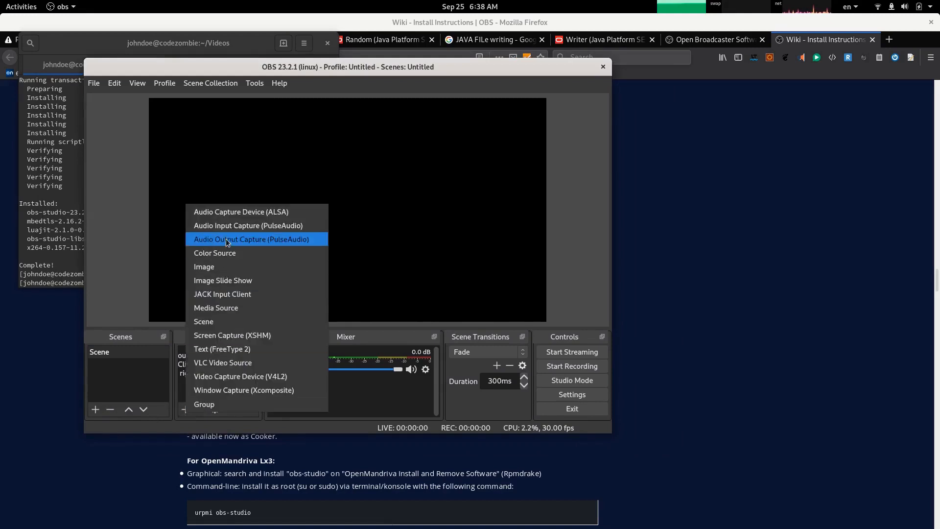
pyautogui.moveTo(214, 252)
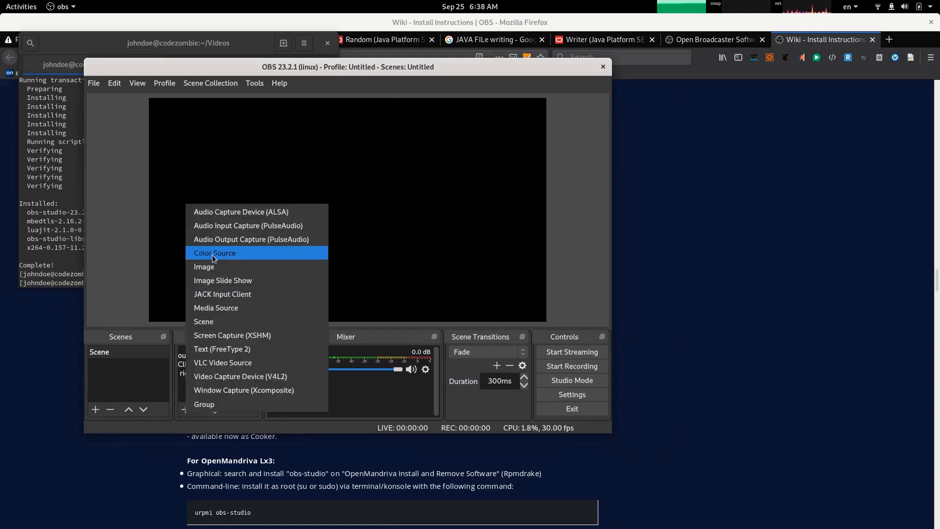
pyautogui.moveTo(203, 321)
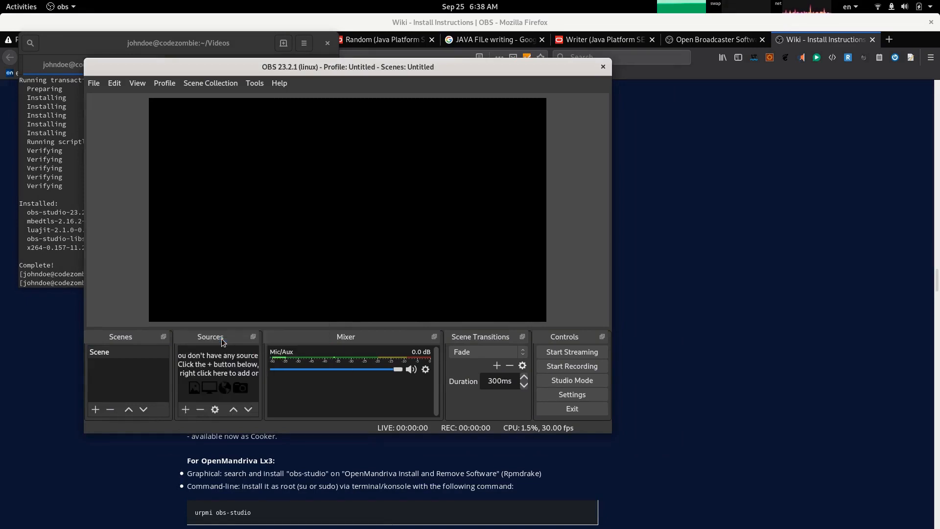
pyautogui.click(185, 409)
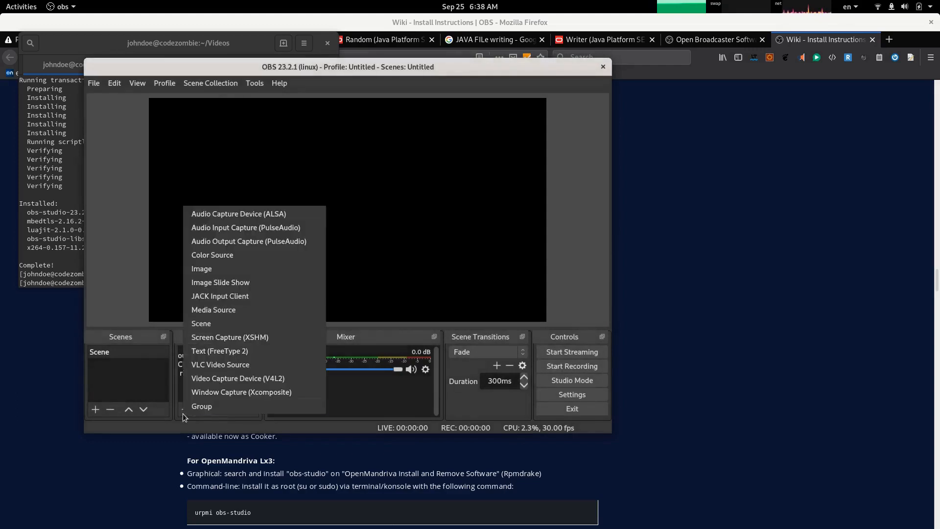
pyautogui.moveTo(240, 396)
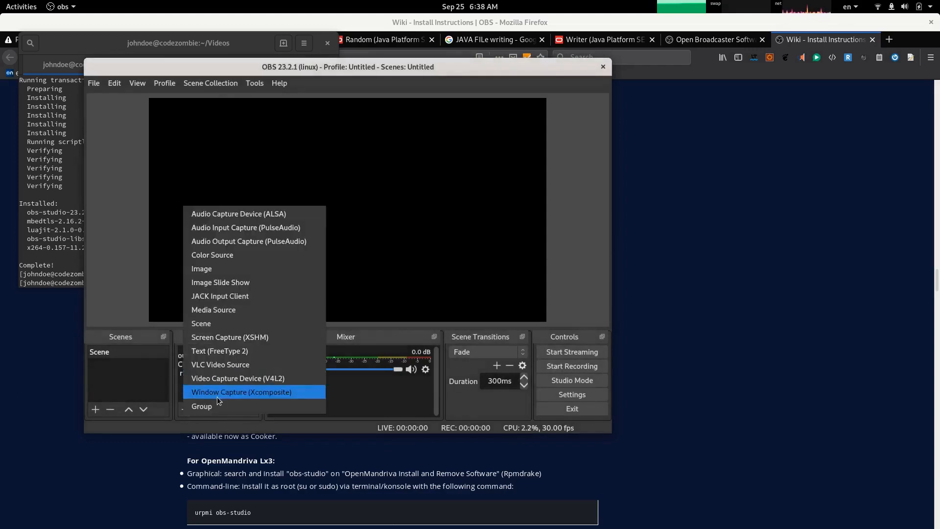
pyautogui.moveTo(229, 336)
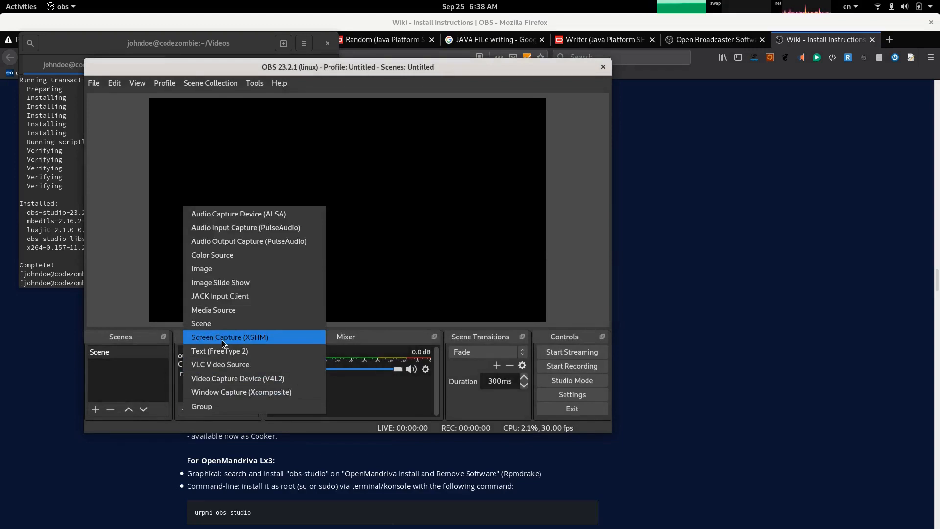
pyautogui.moveTo(220, 350)
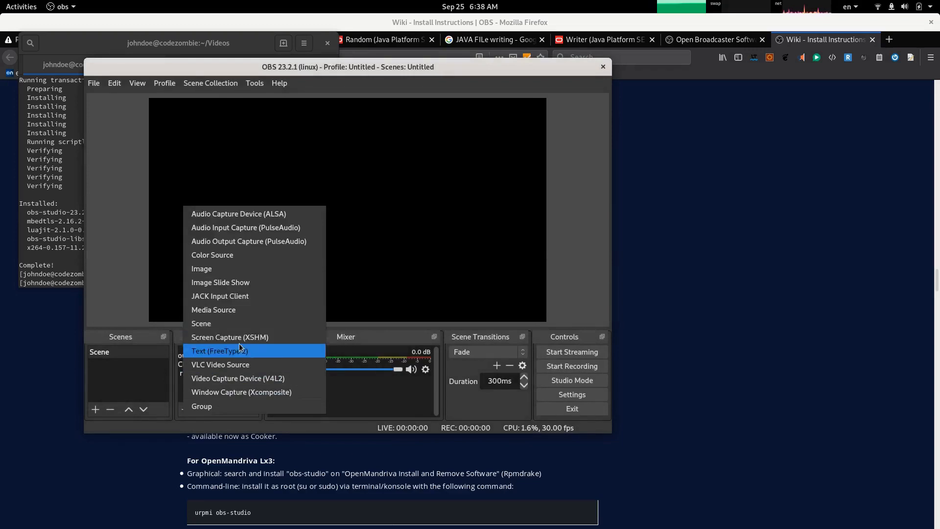
pyautogui.moveTo(243, 340)
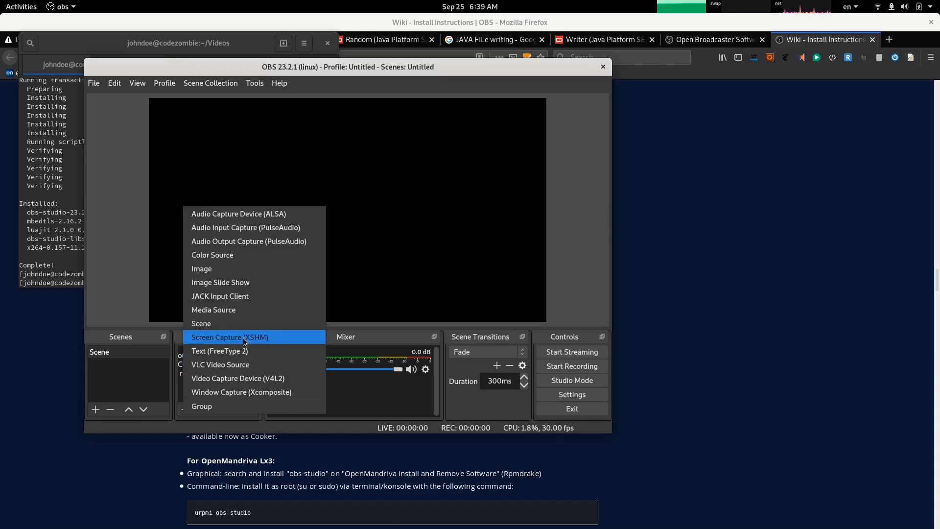
pyautogui.click(229, 336)
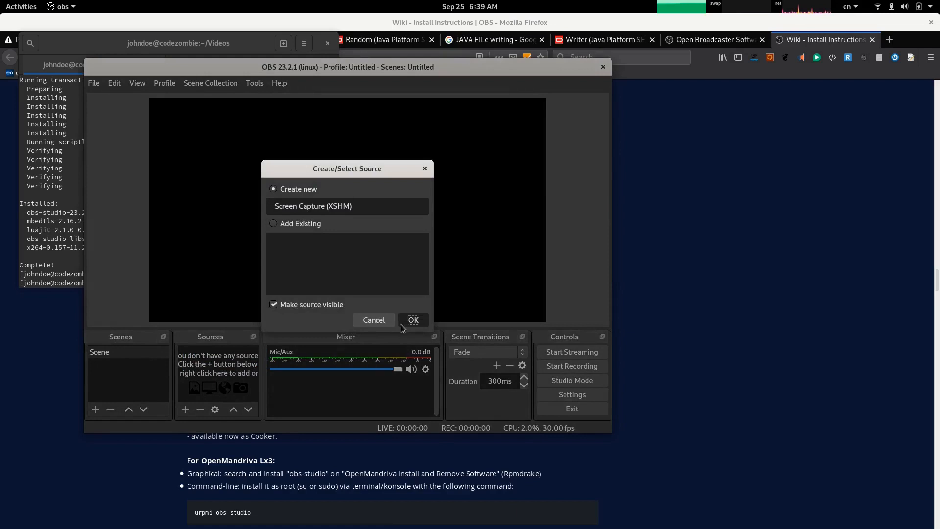
pyautogui.moveTo(377, 376)
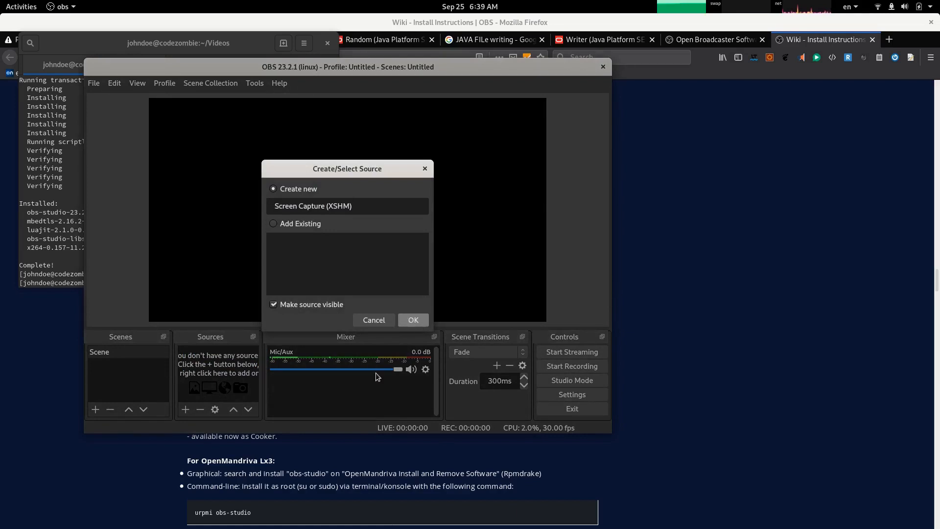
pyautogui.click(413, 319)
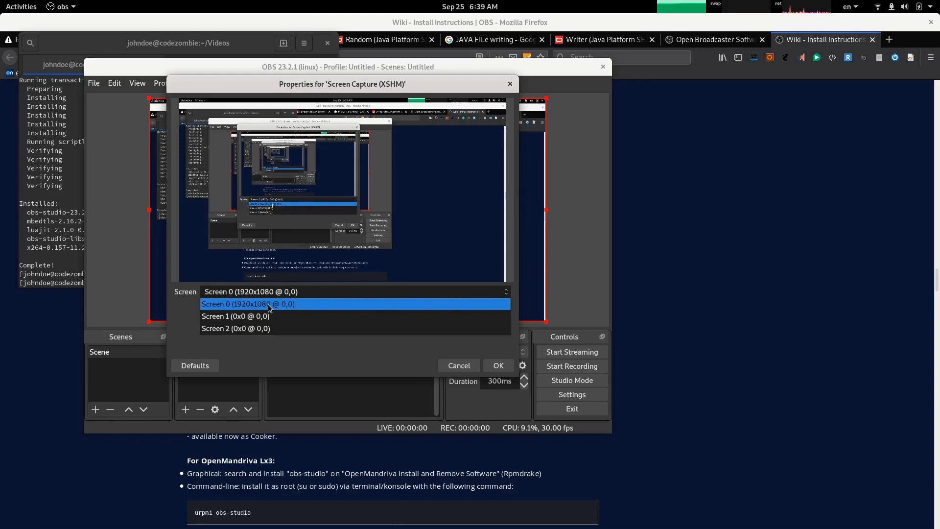
# Select Screen 0 (1920x1080) in the source properties and confirm
pyautogui.click(247, 304)
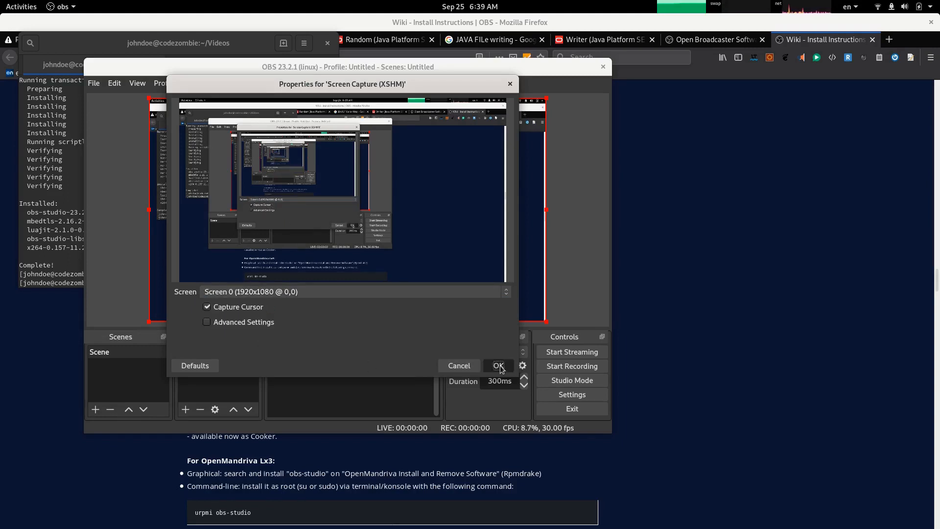
pyautogui.click(498, 365)
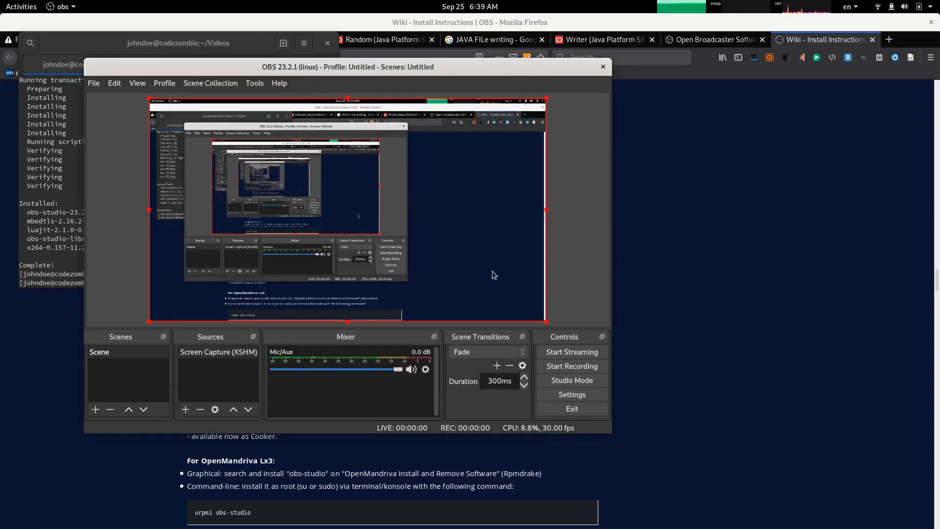
pyautogui.moveTo(460, 280)
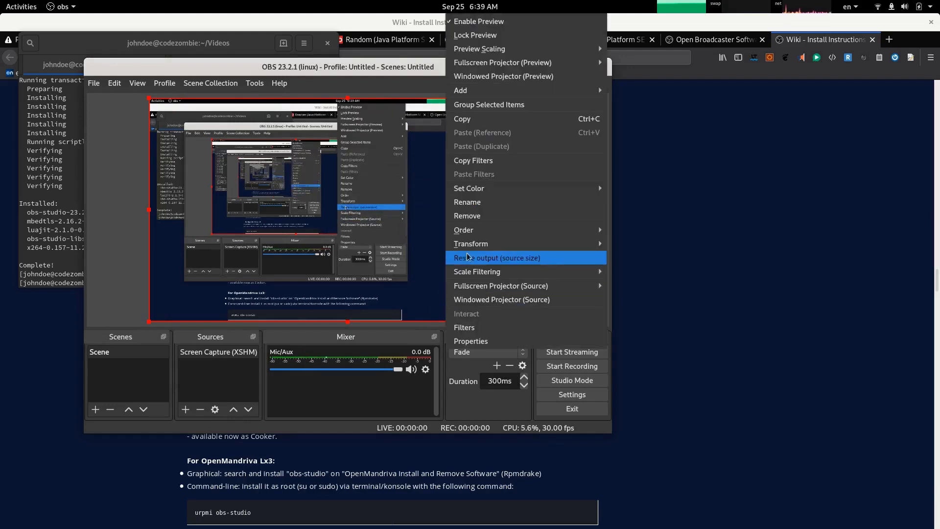
pyautogui.moveTo(471, 244)
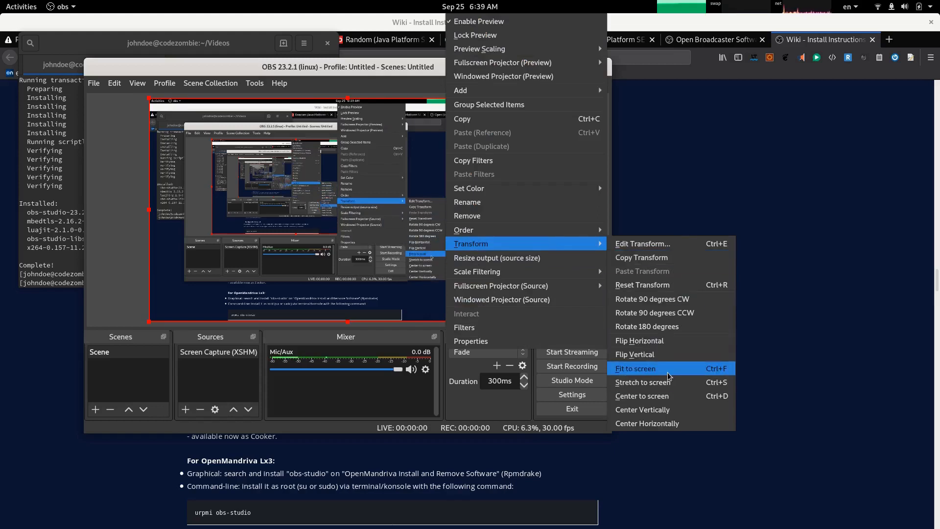
# Apply Transform > Fit to screen so the capture fills the preview canvas
pyautogui.click(635, 369)
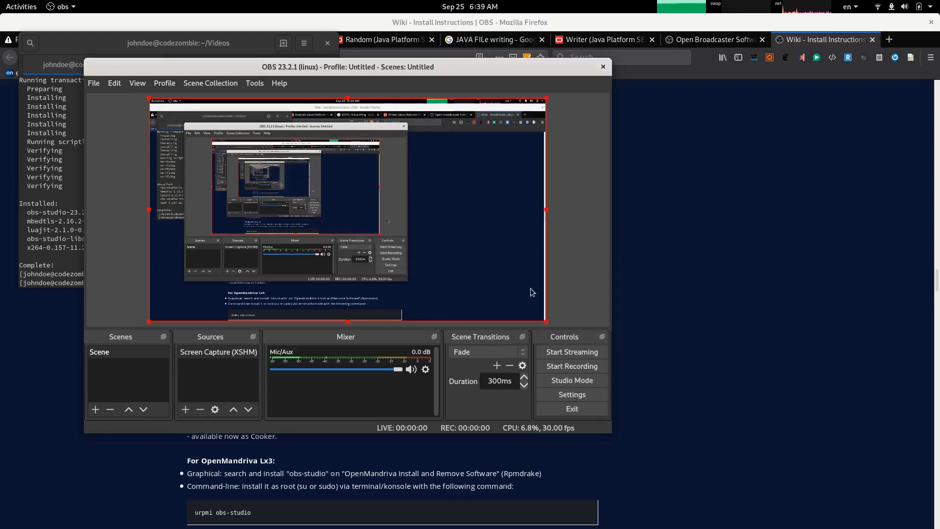
pyautogui.moveTo(506, 409)
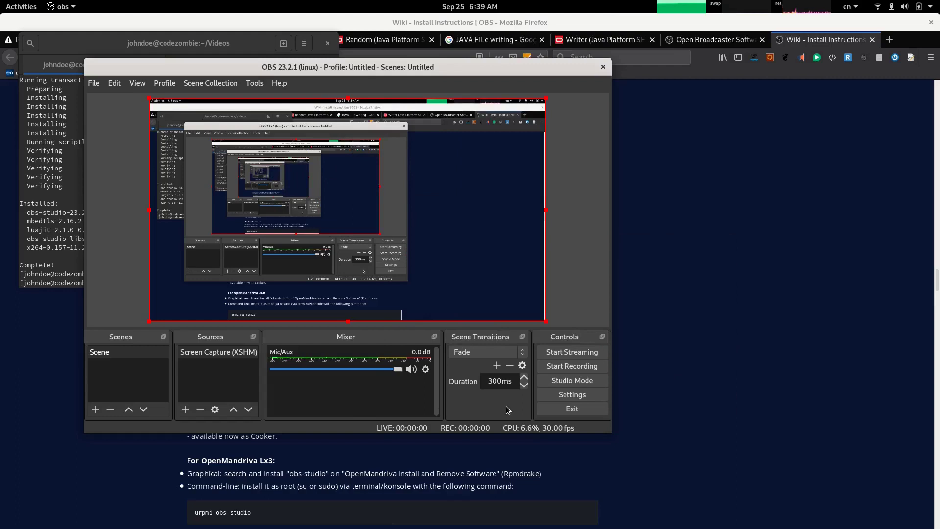
pyautogui.moveTo(571, 366)
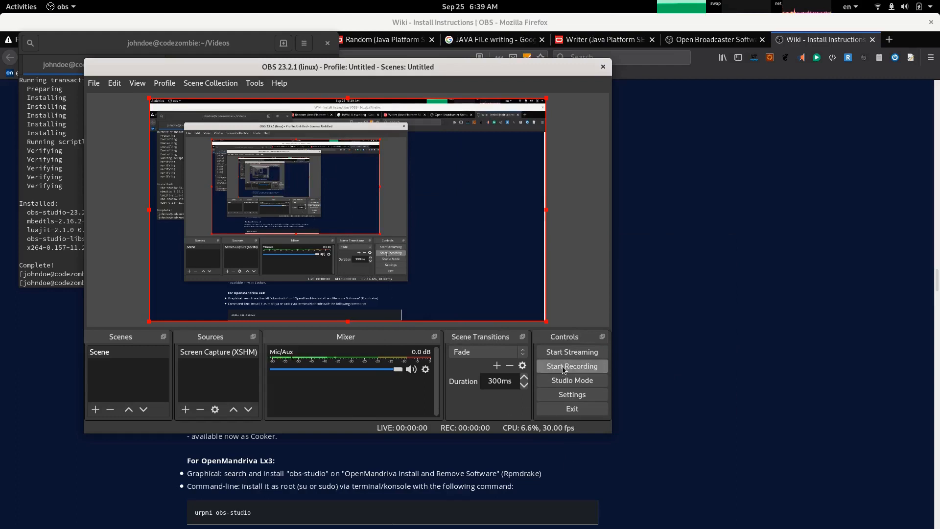
pyautogui.moveTo(571, 380)
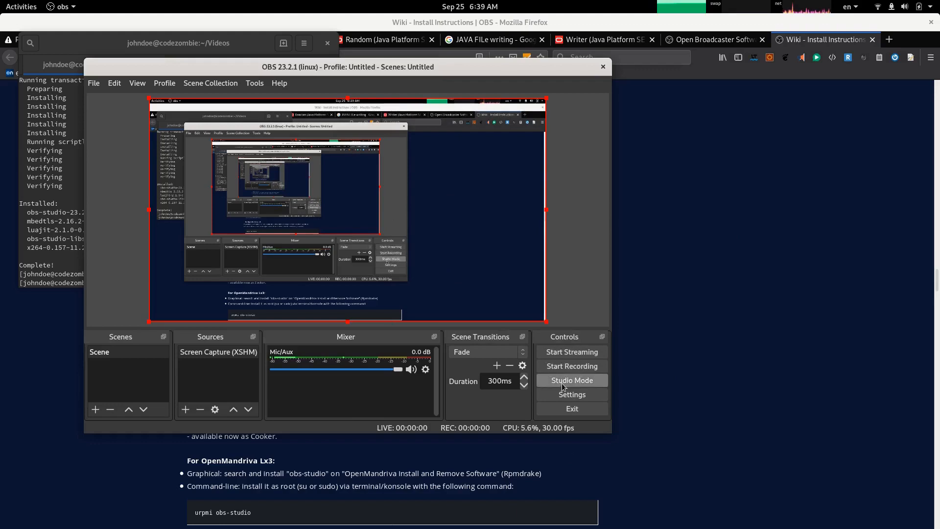
pyautogui.moveTo(571, 365)
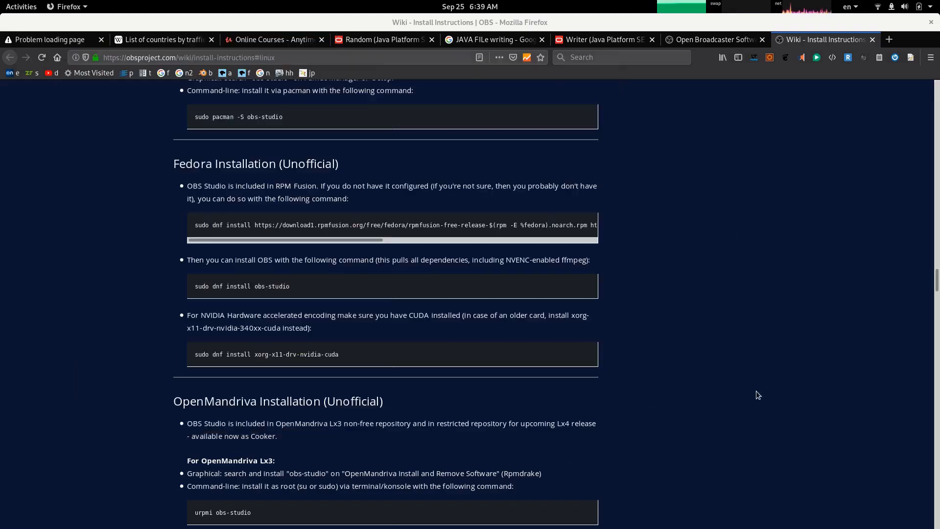
# Scroll the OBS wiki install page up and down in Firefox as test footage
pyautogui.scroll(3)
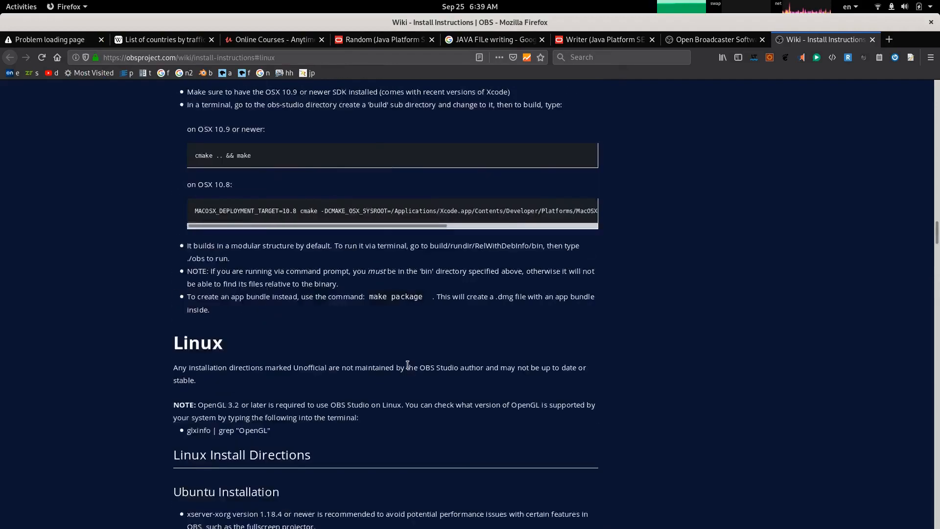
pyautogui.scroll(3)
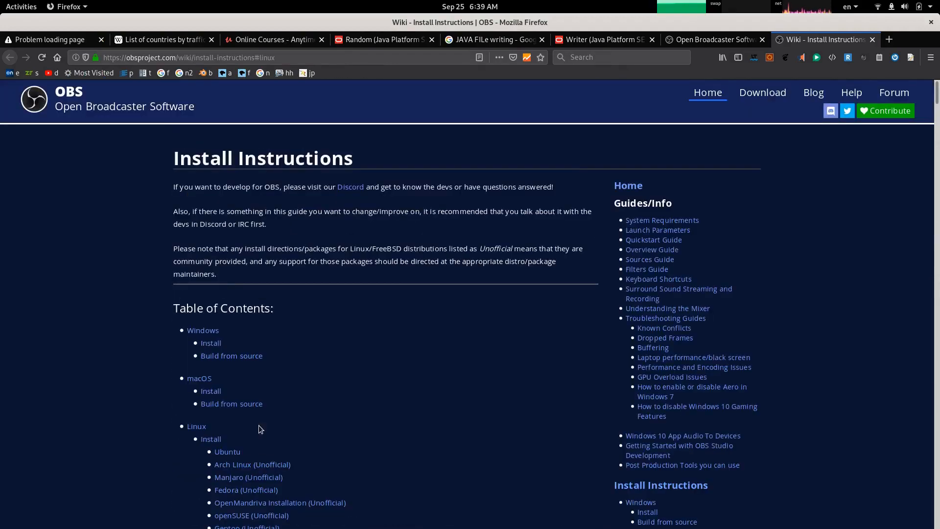
pyautogui.scroll(-3)
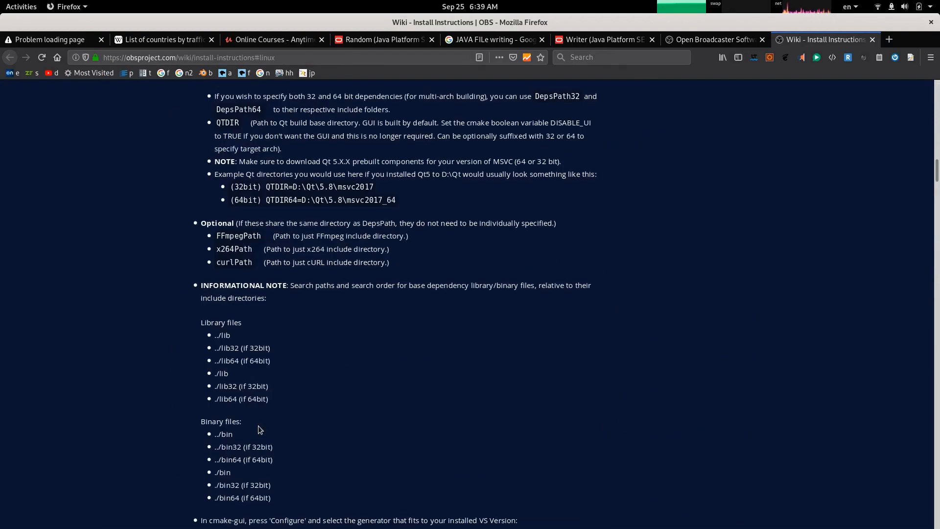
pyautogui.scroll(3)
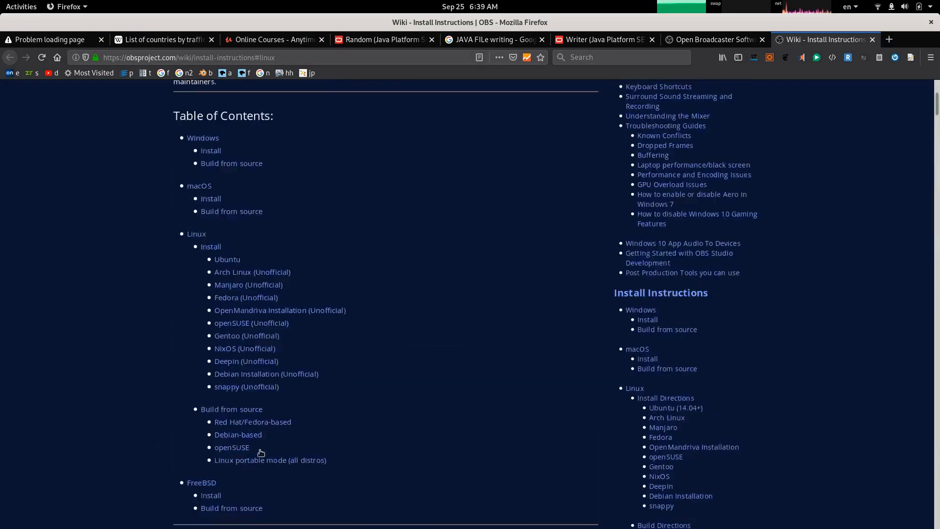
pyautogui.scroll(-3)
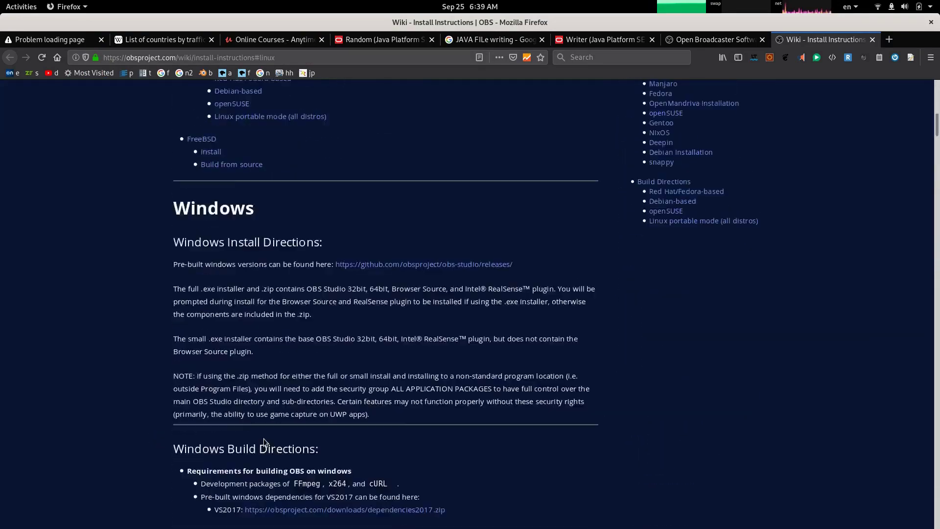
pyautogui.scroll(-3)
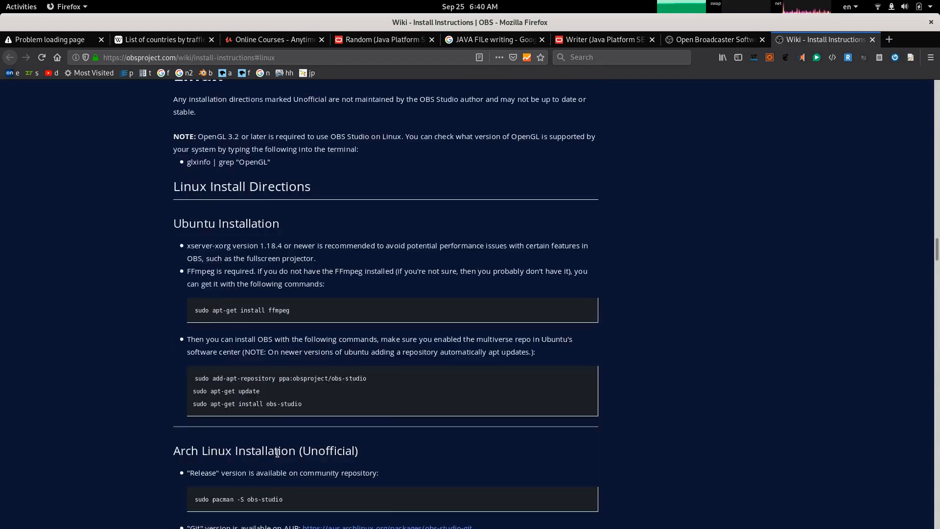
pyautogui.scroll(-3)
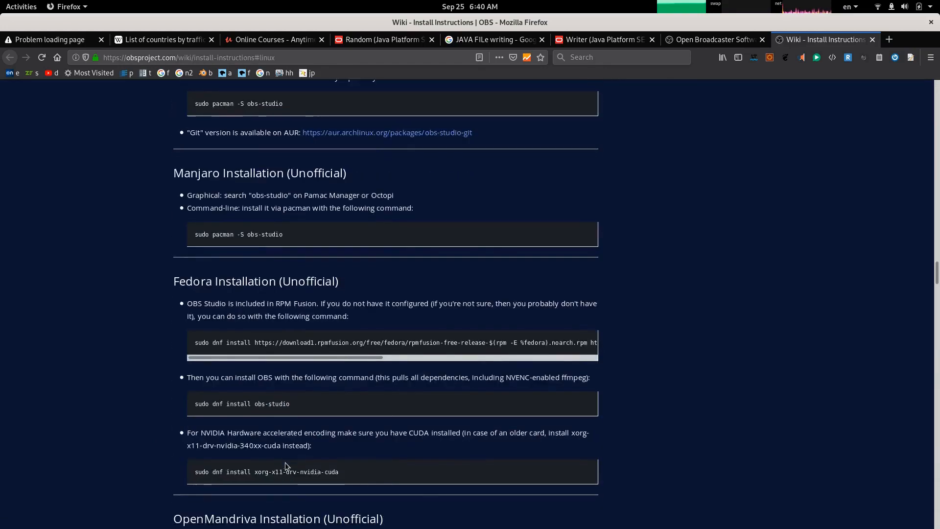
pyautogui.scroll(-3)
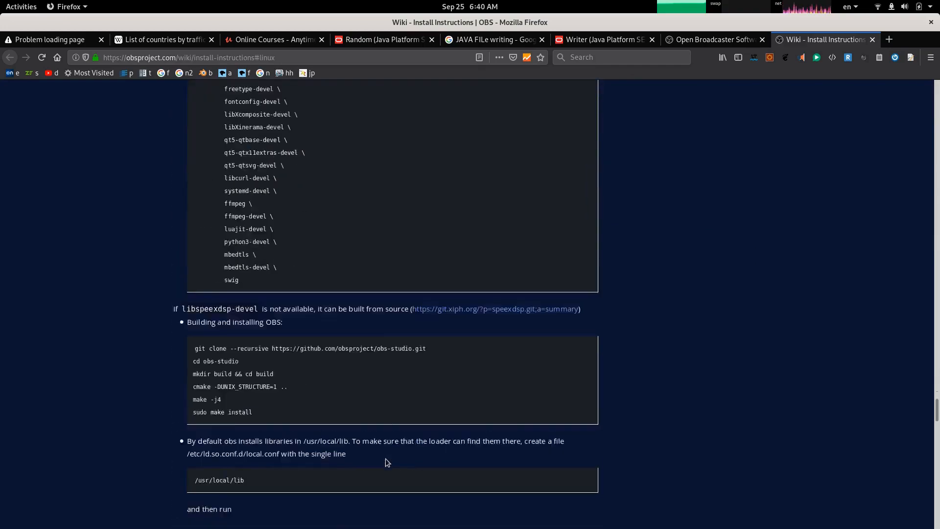
pyautogui.scroll(-3)
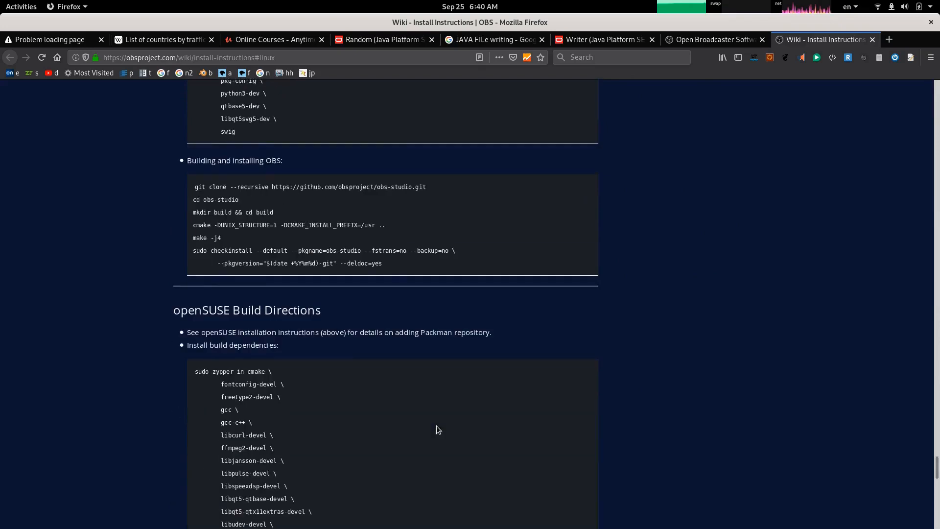
pyautogui.scroll(-3)
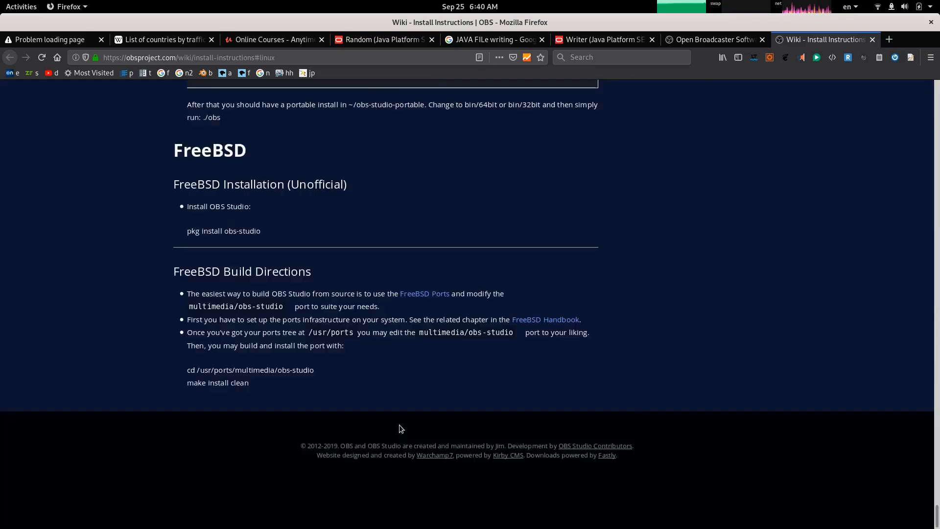
pyautogui.moveTo(434, 410)
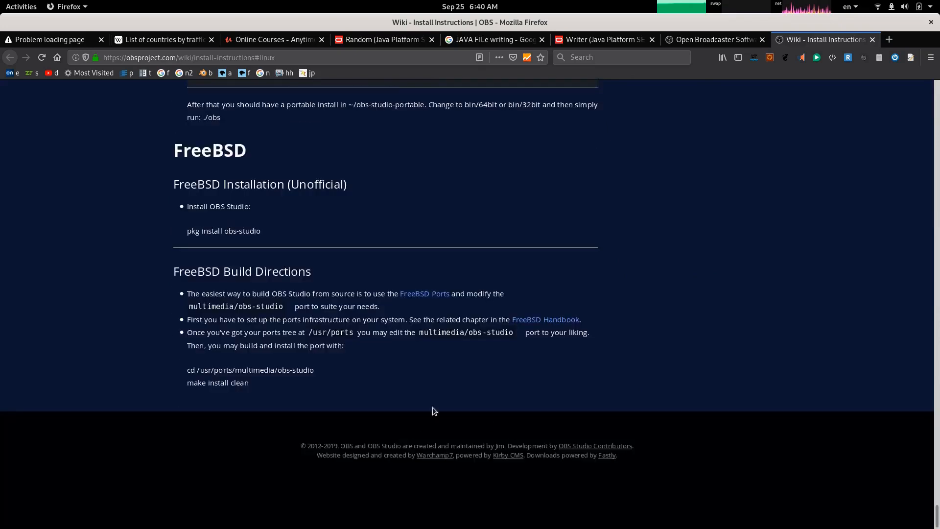
pyautogui.moveTo(345, 479)
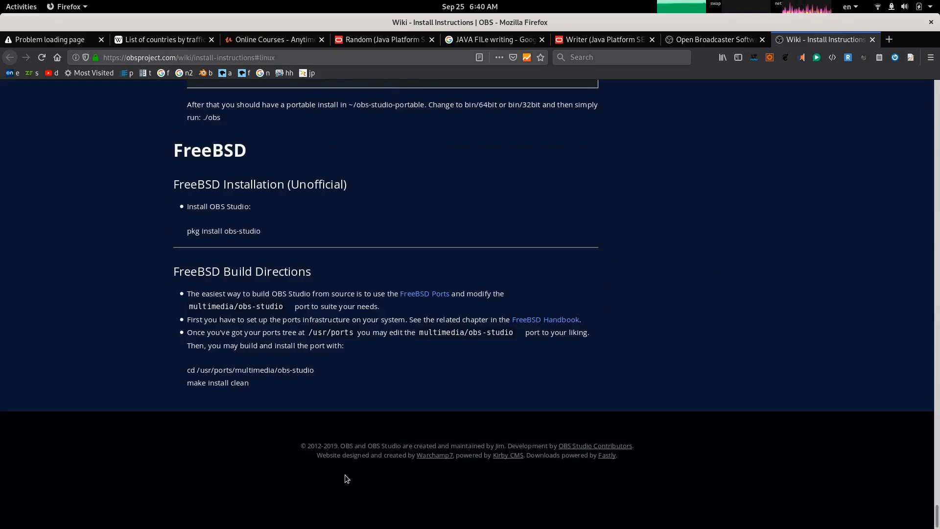
pyautogui.moveTo(363, 451)
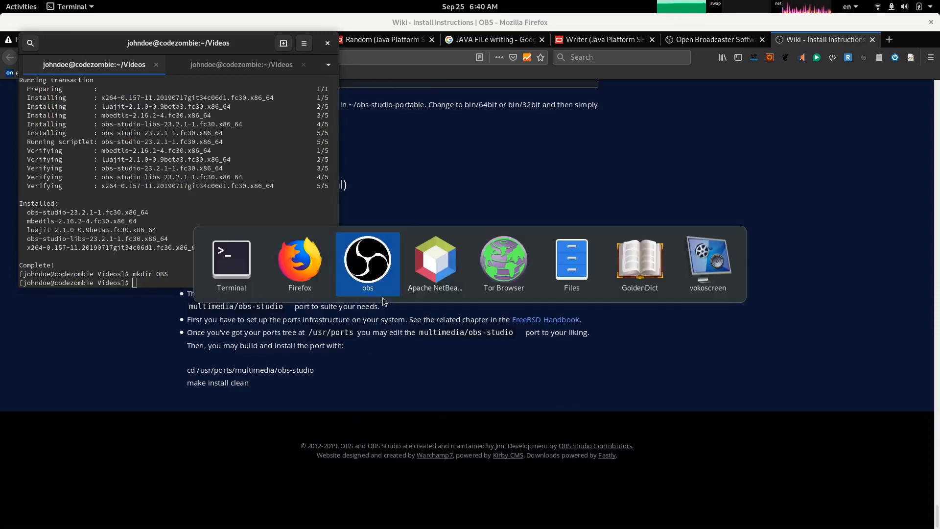
# Bring OBS Studio to the front and stop the test recording
pyautogui.click(367, 262)
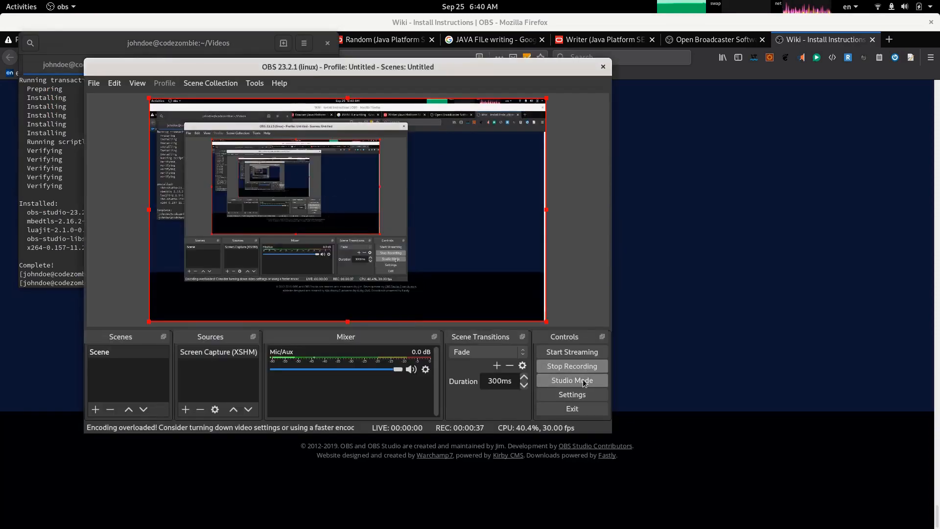
pyautogui.click(571, 365)
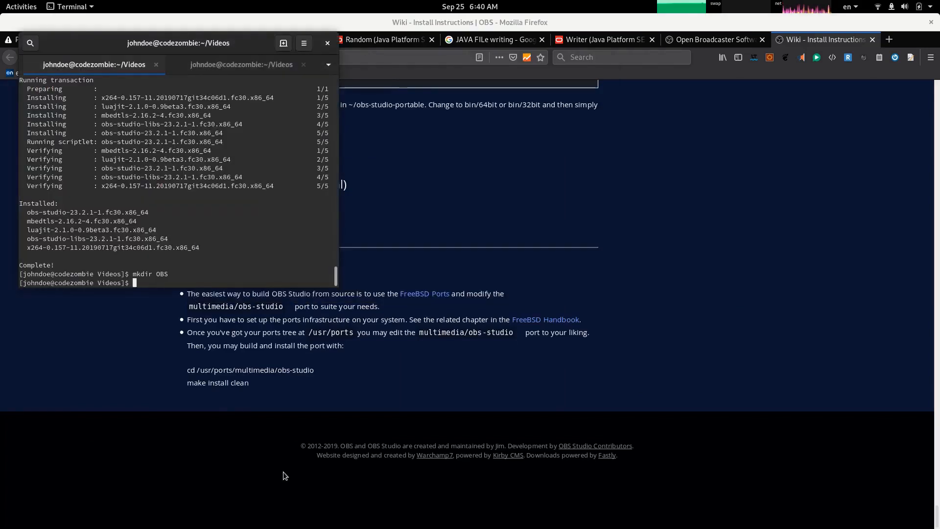
pyautogui.write('cd OBS')
pyautogui.write('ls')
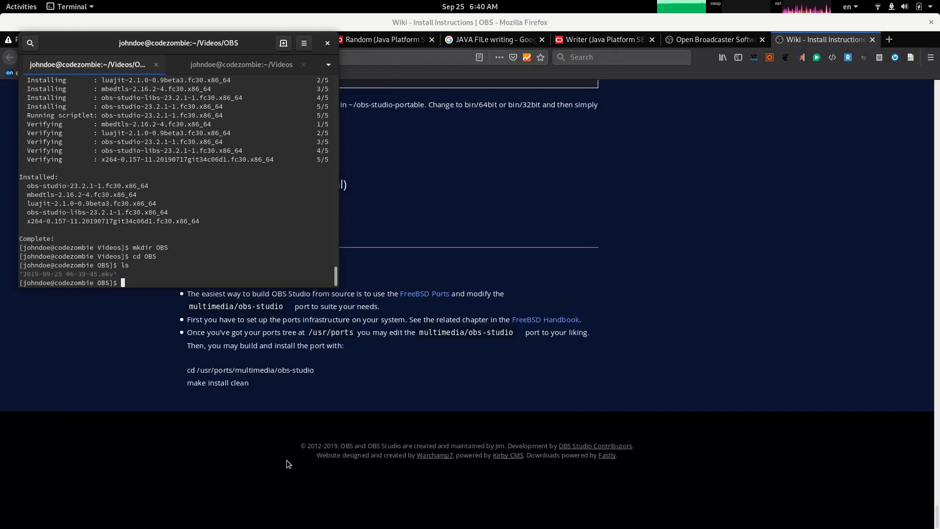
pyautogui.write('mplayer')
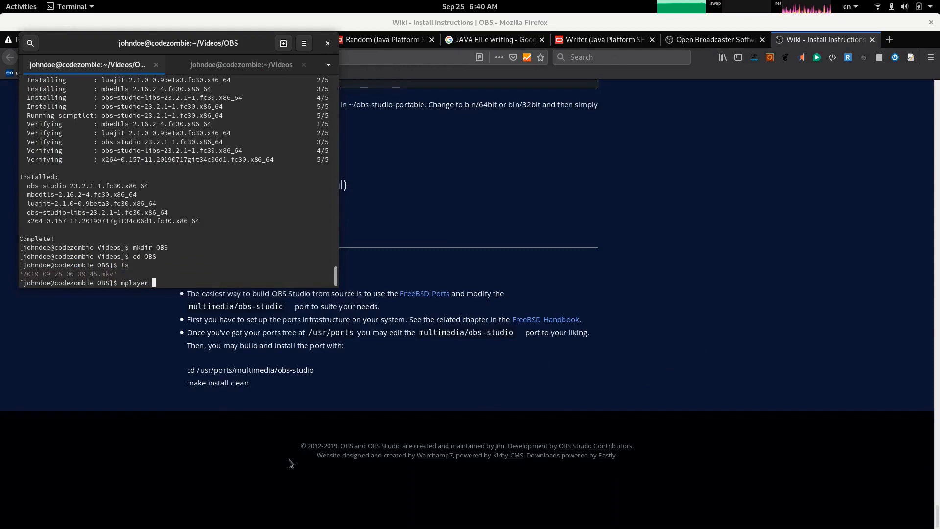
pyautogui.write('2019-09-25\\ 06-39-45.mkv')
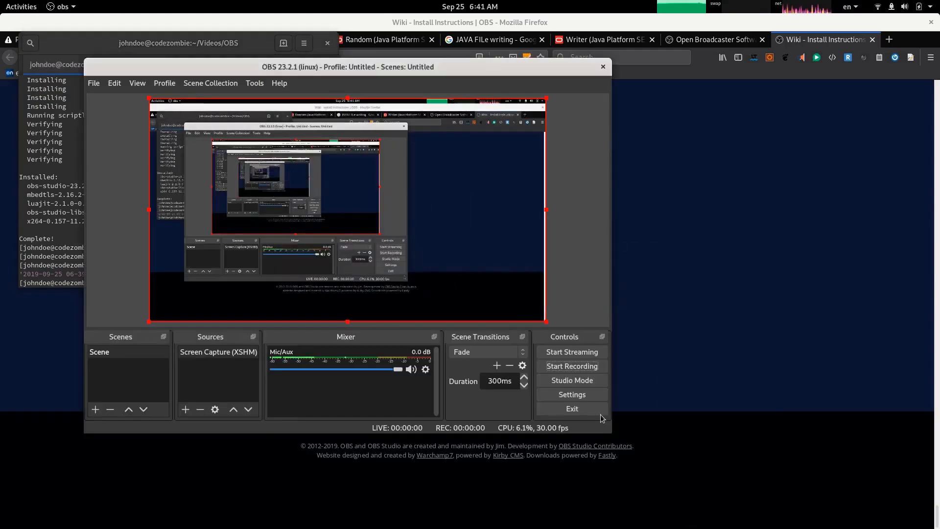
pyautogui.click(570, 393)
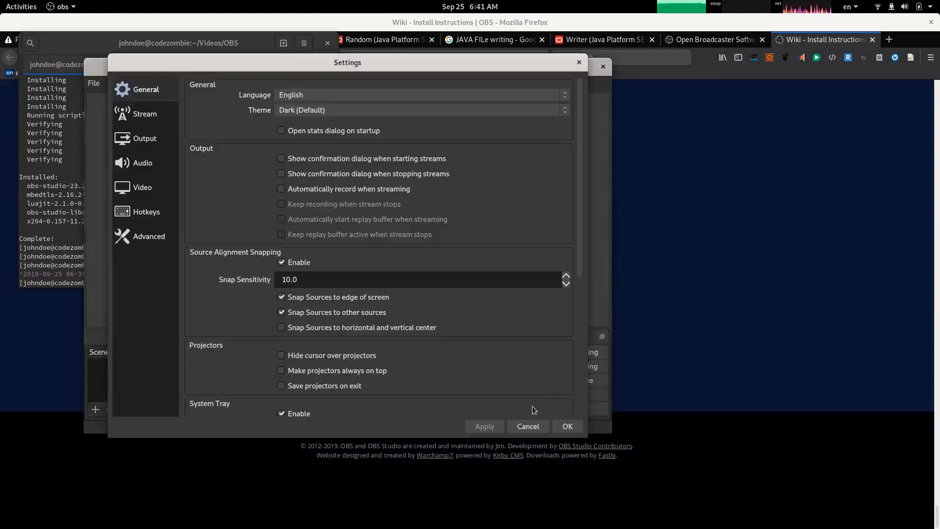
pyautogui.click(144, 138)
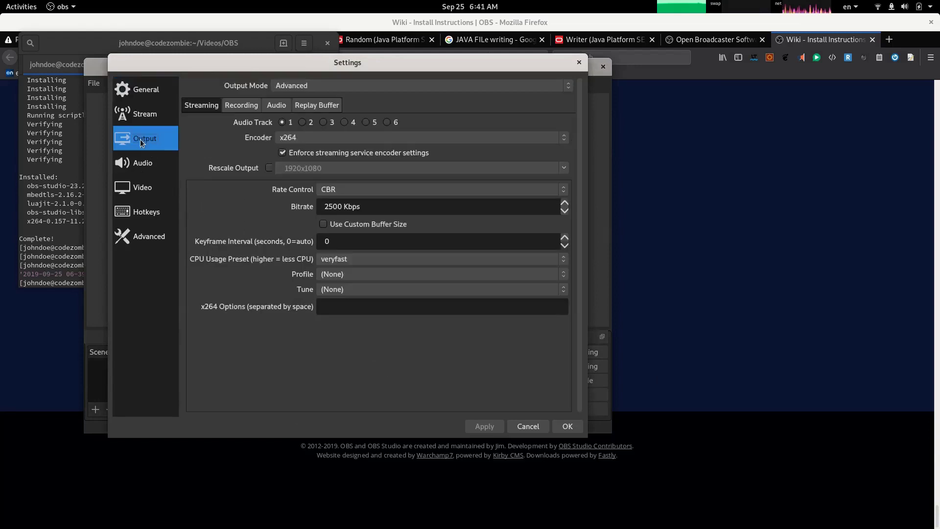
pyautogui.moveTo(240, 105)
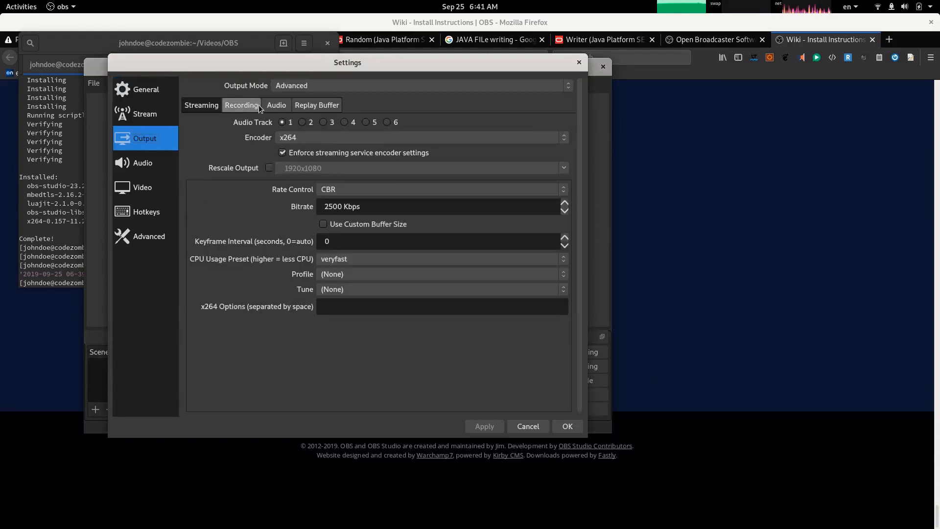
pyautogui.click(240, 105)
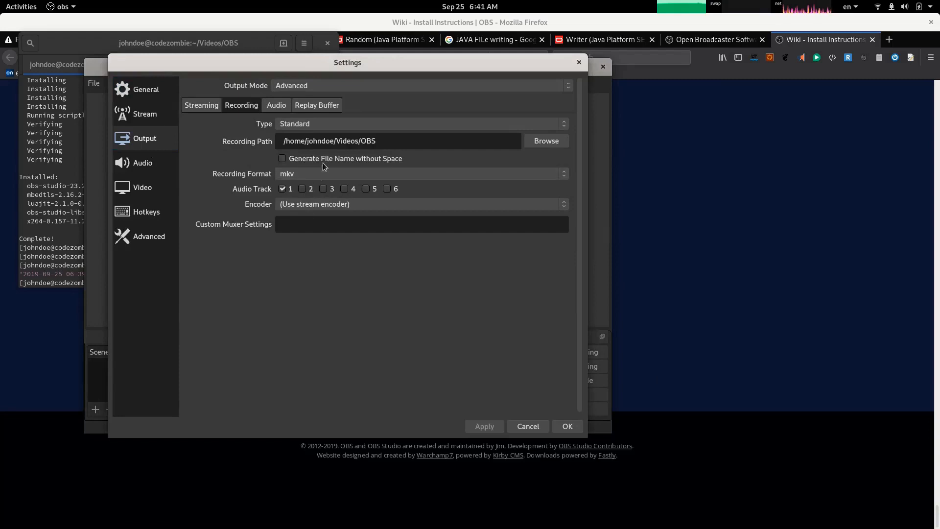
pyautogui.click(282, 158)
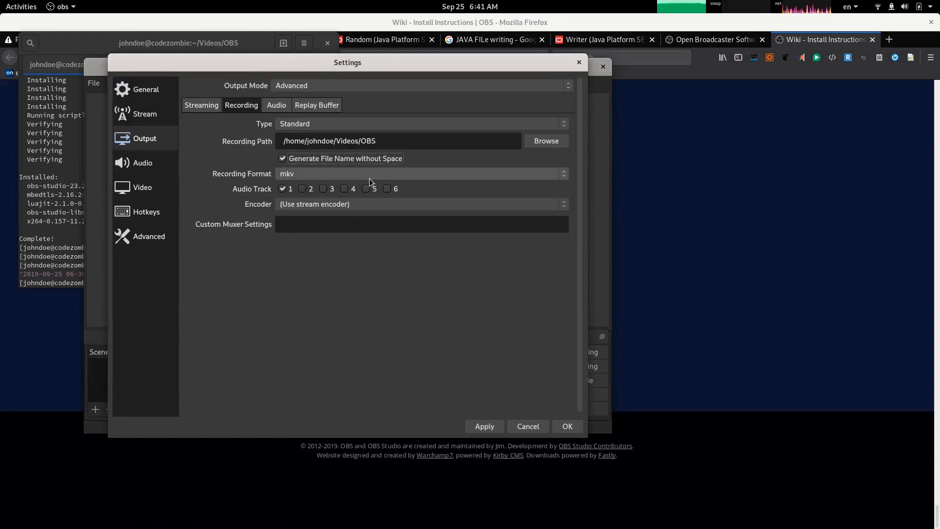
pyautogui.moveTo(340, 168)
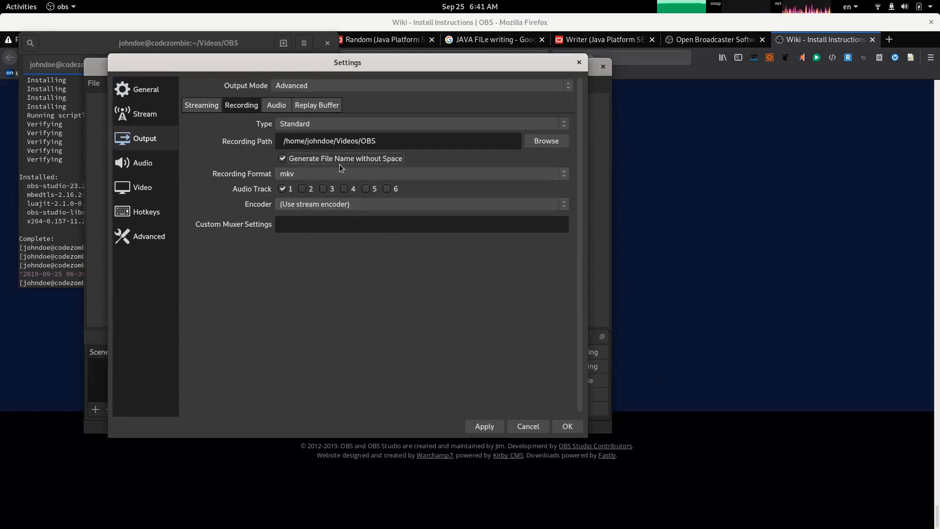
pyautogui.click(420, 204)
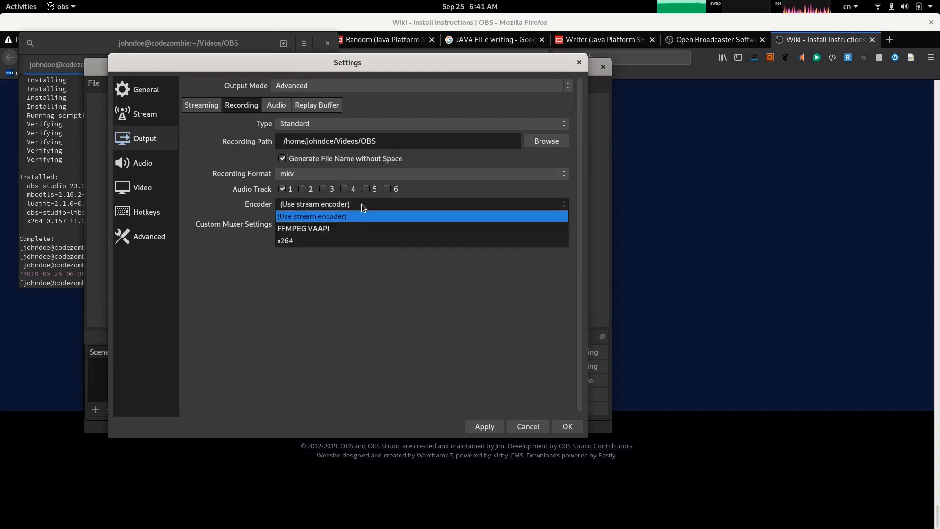
pyautogui.click(310, 215)
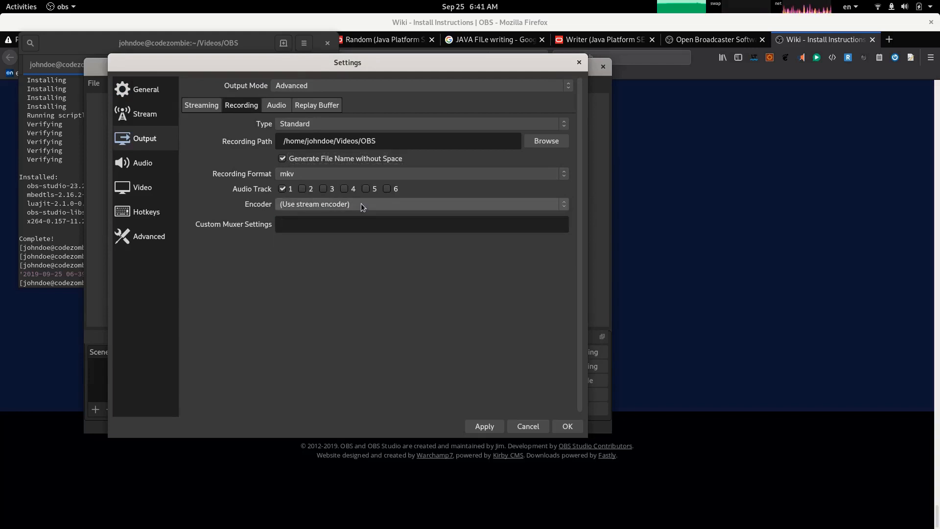
pyautogui.click(420, 204)
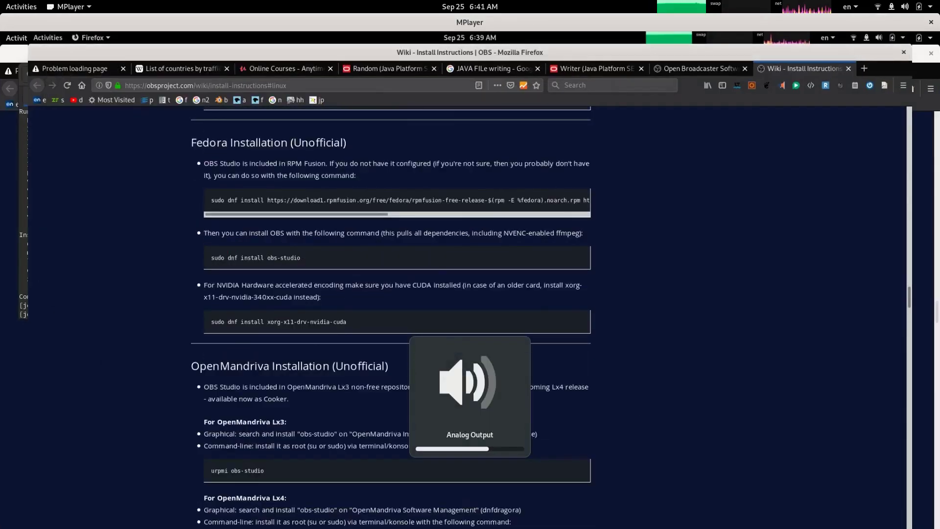
# Watch the test recording of the scrolled install page play through in MPlayer
pyautogui.scroll(3)
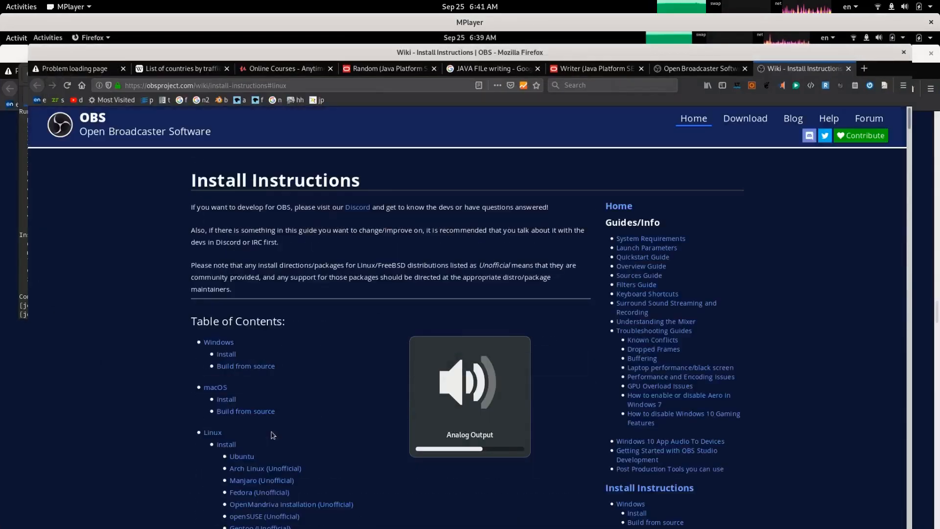
pyautogui.scroll(-3)
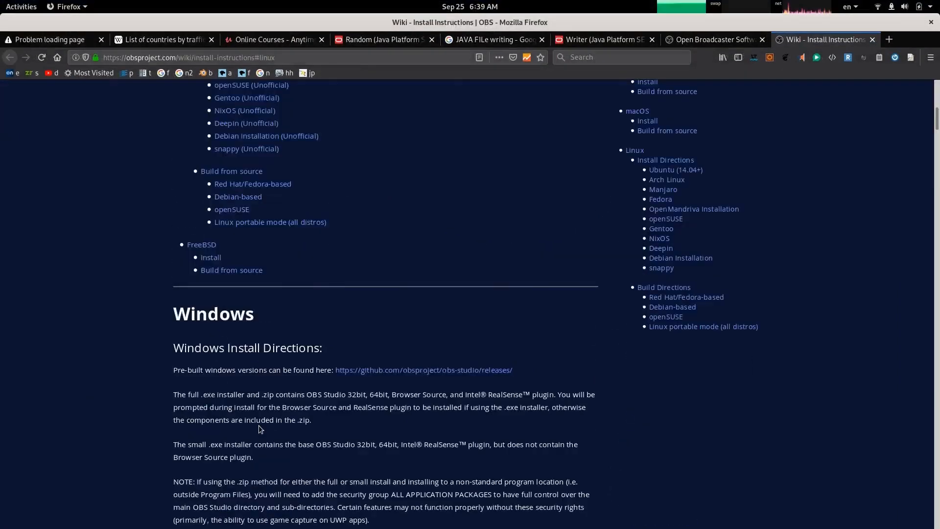
pyautogui.scroll(-3)
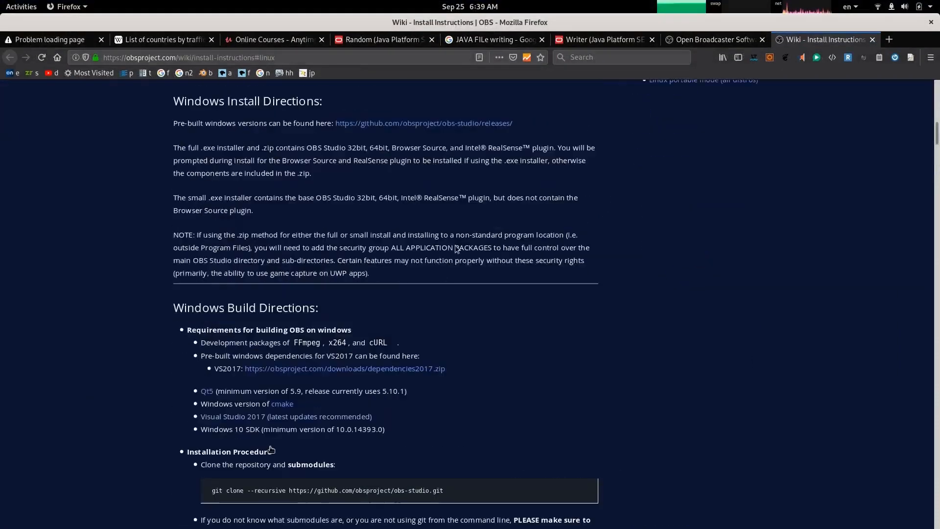
pyautogui.scroll(3)
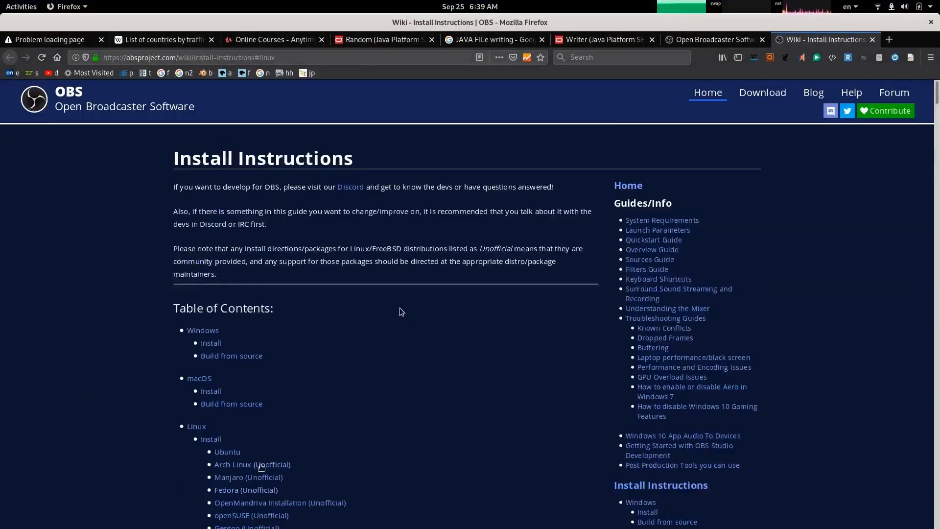
pyautogui.scroll(-3)
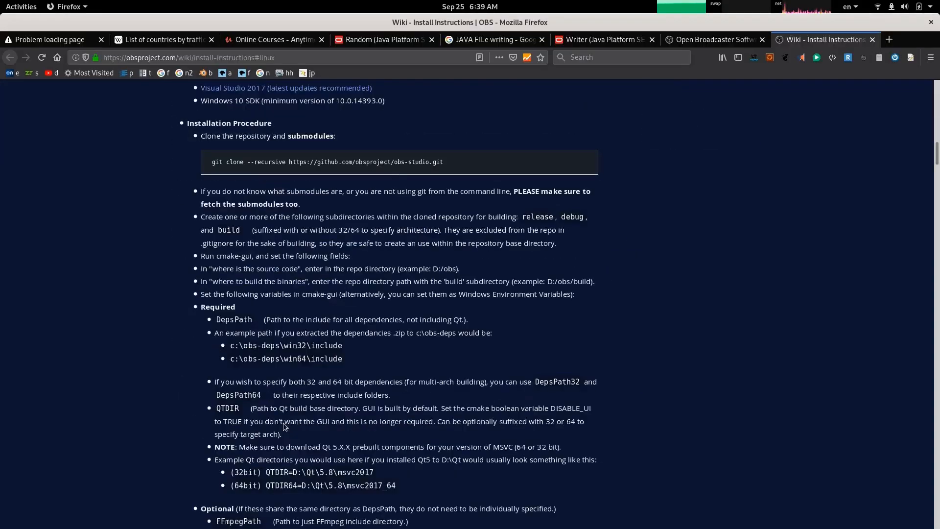
pyautogui.scroll(-3)
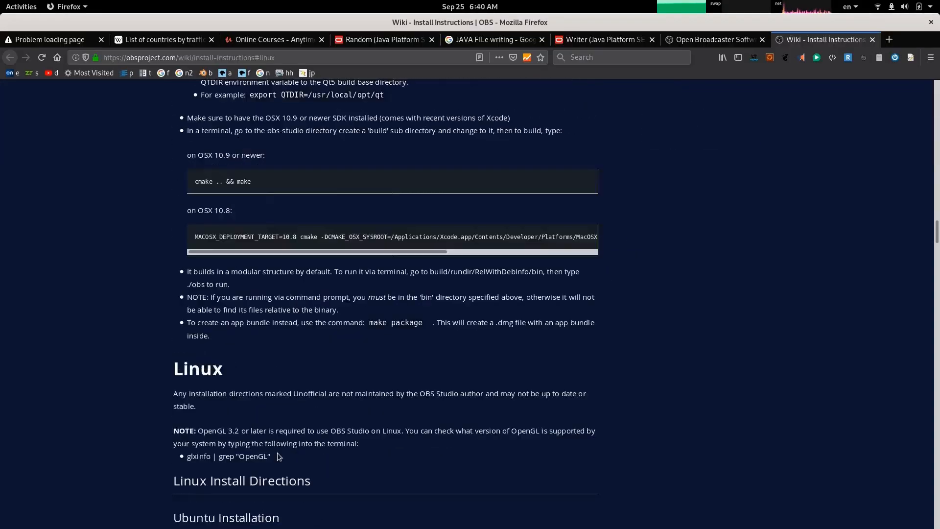
pyautogui.scroll(-3)
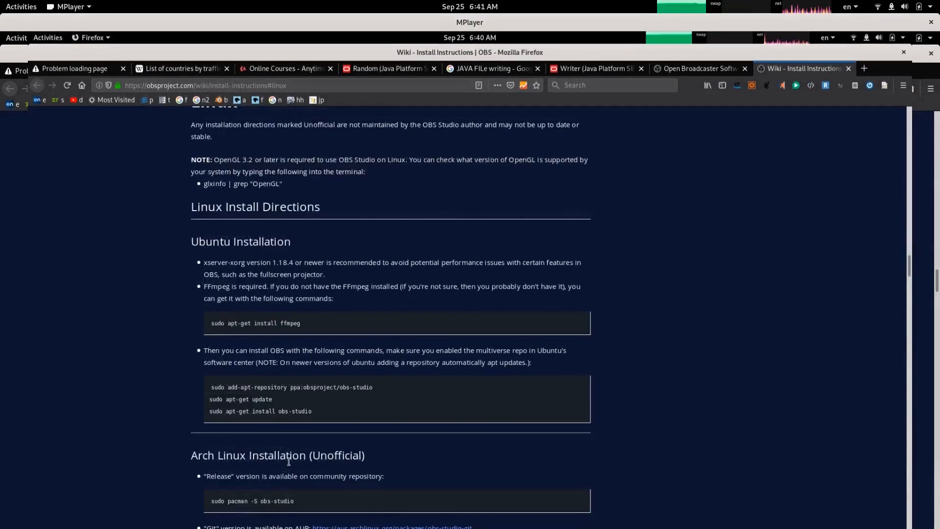
pyautogui.scroll(-3)
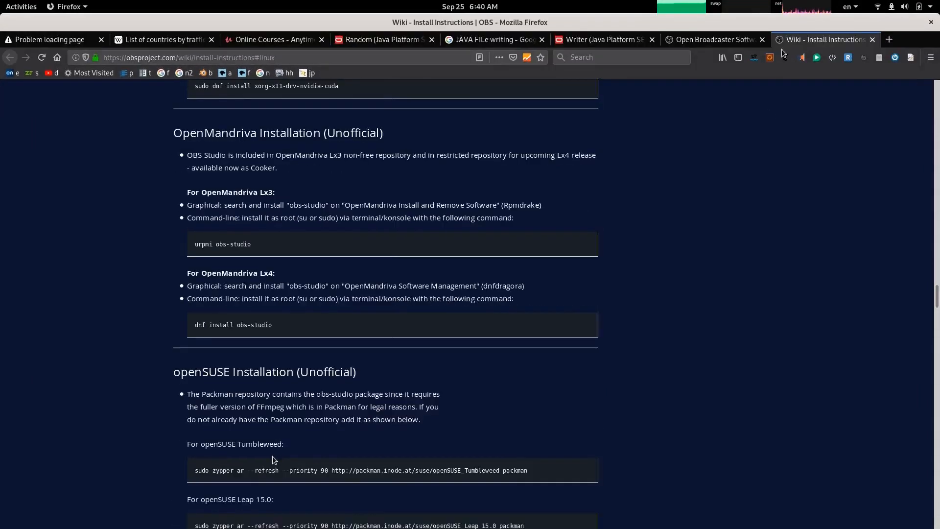
pyautogui.scroll(-3)
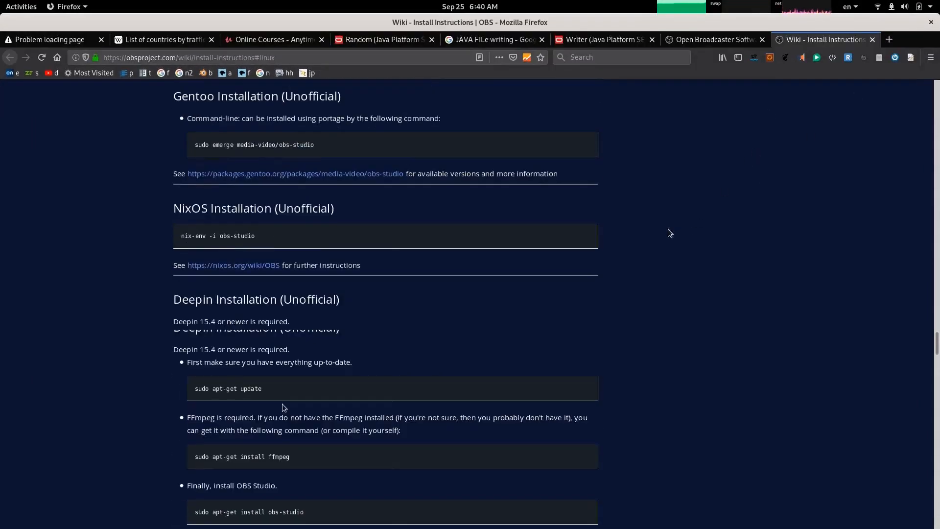
pyautogui.scroll(-3)
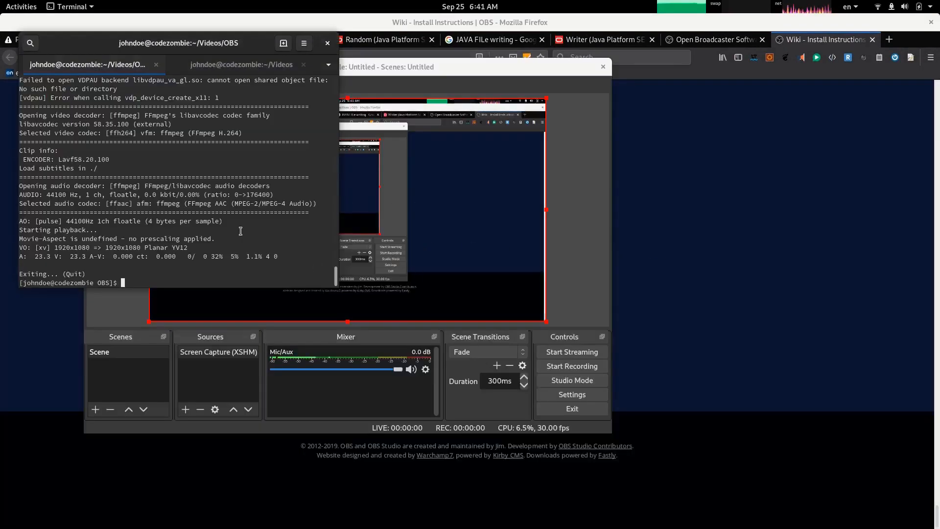
pyautogui.write('vlc')
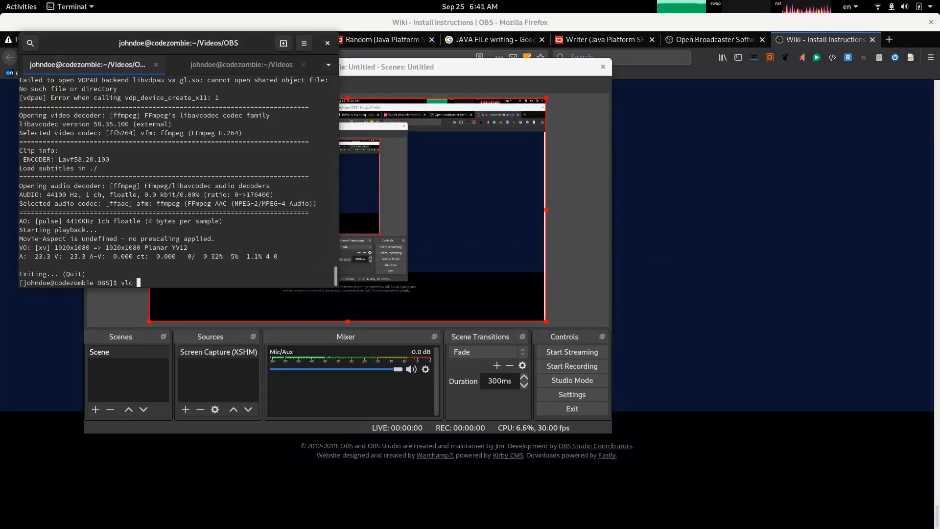
pyautogui.write('mplayer')
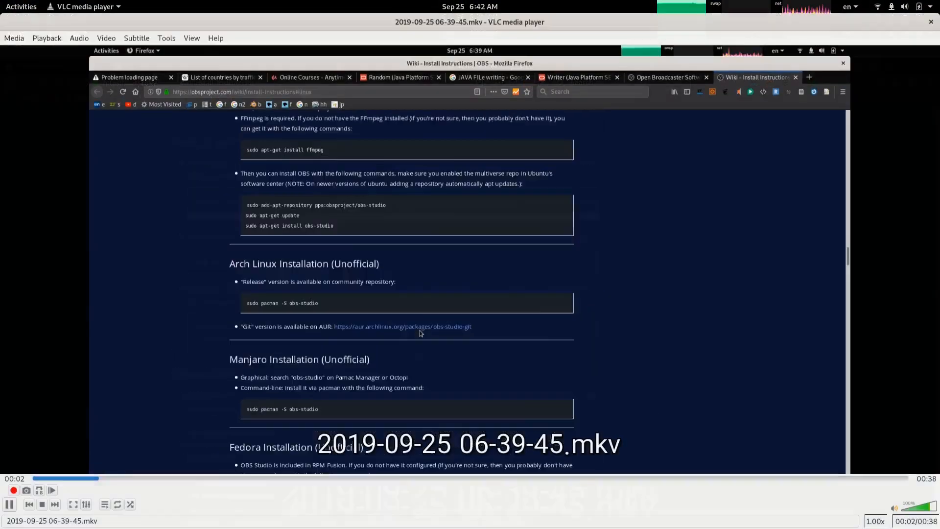
pyautogui.scroll(3)
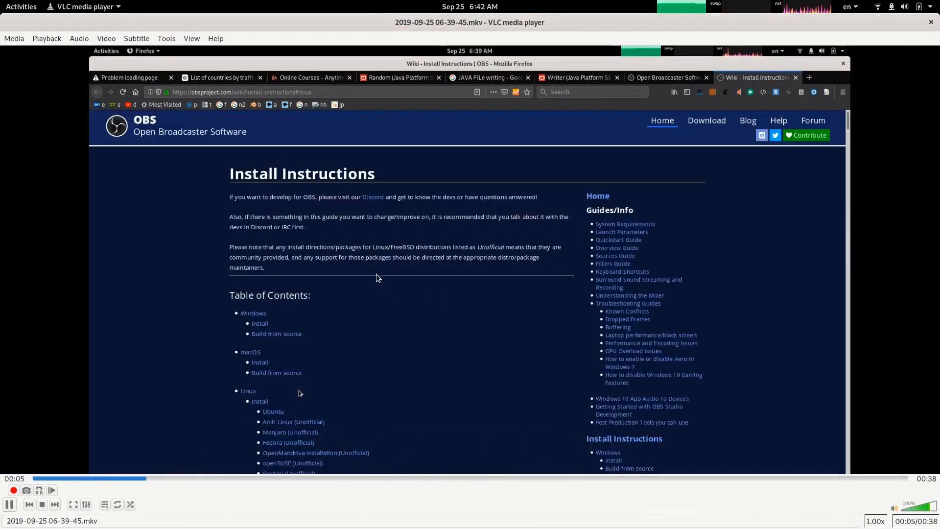
pyautogui.scroll(-3)
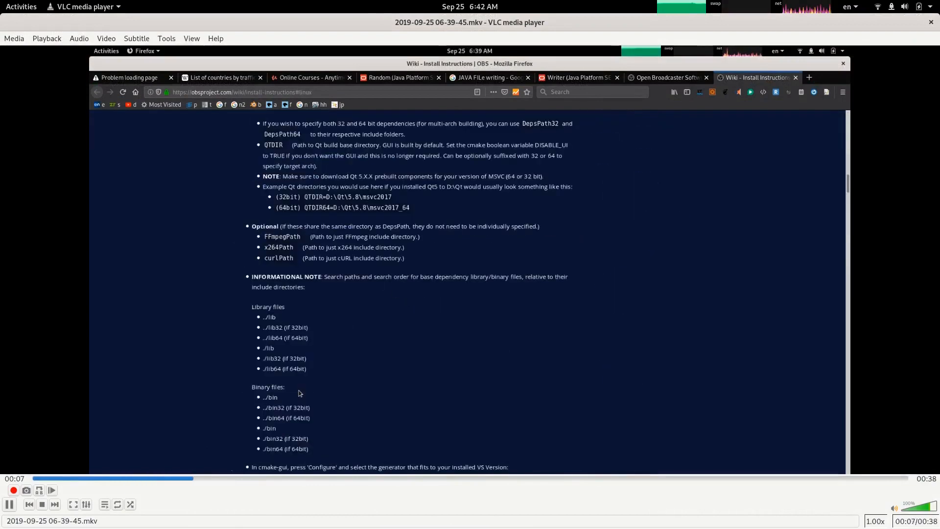
pyautogui.scroll(3)
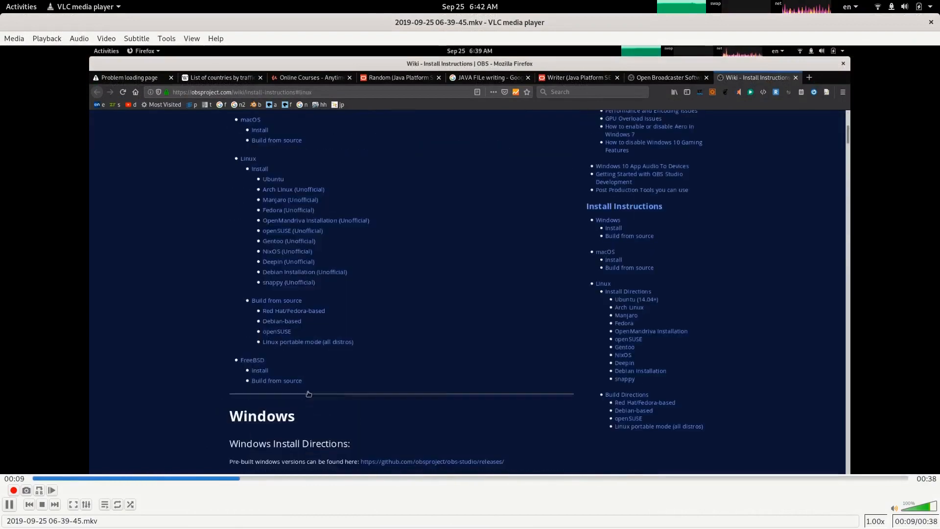
pyautogui.scroll(3)
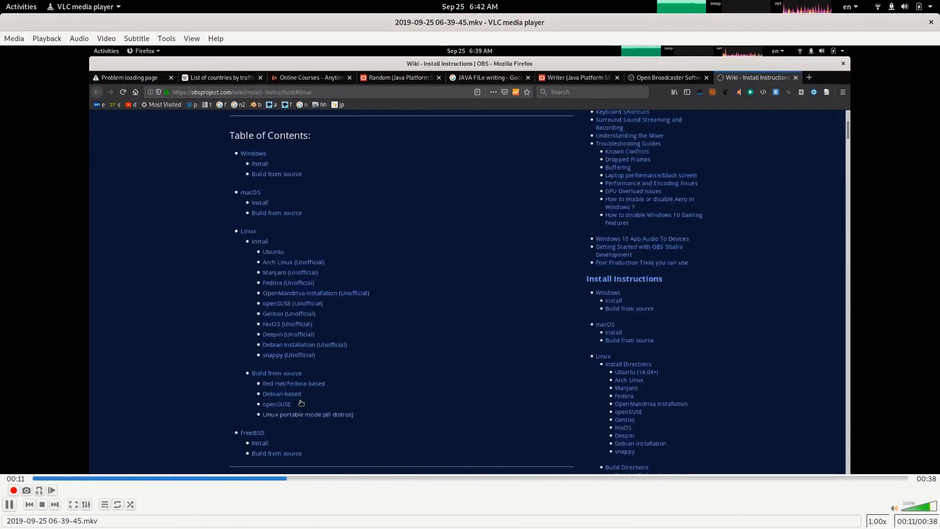
pyautogui.scroll(-3)
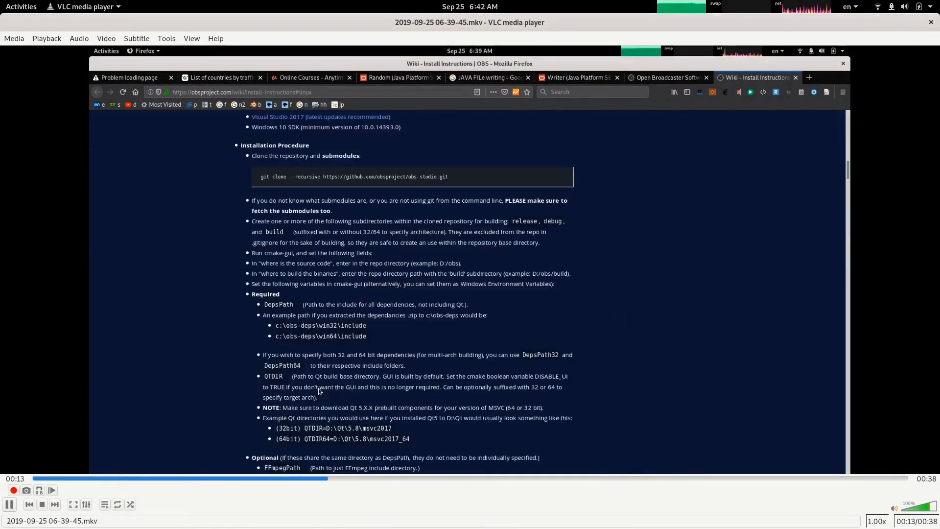
pyautogui.scroll(-3)
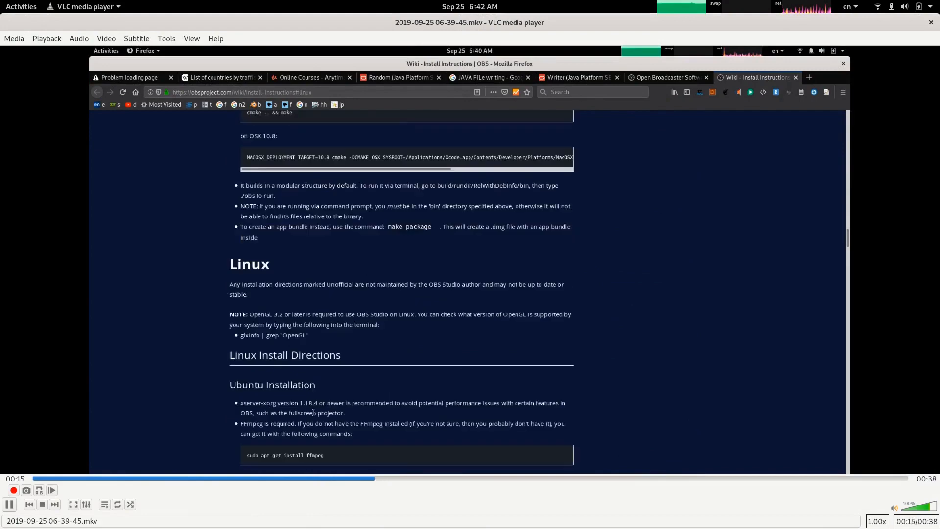
pyautogui.scroll(-3)
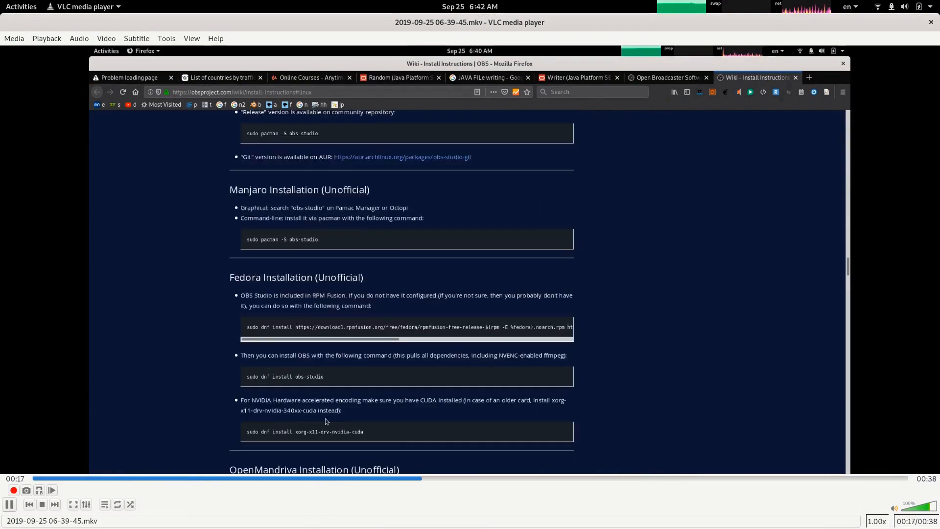
pyautogui.scroll(-3)
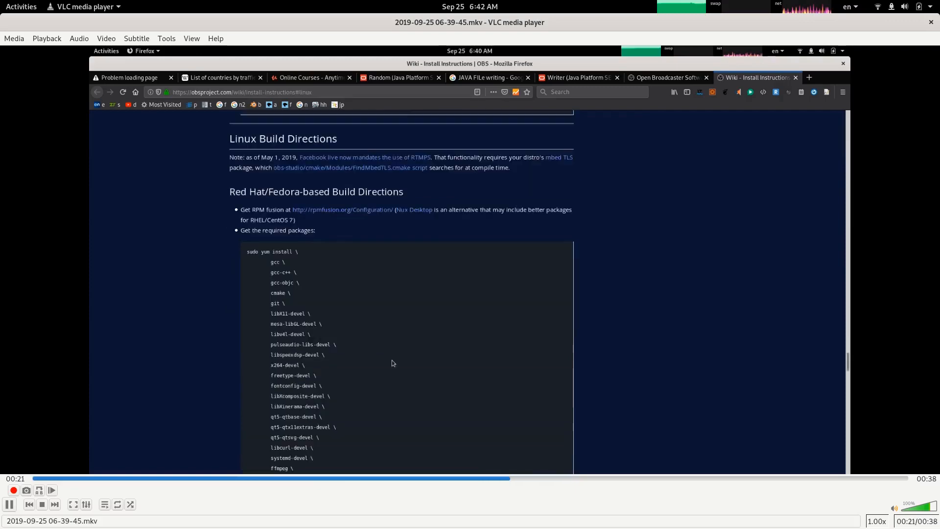
pyautogui.scroll(-3)
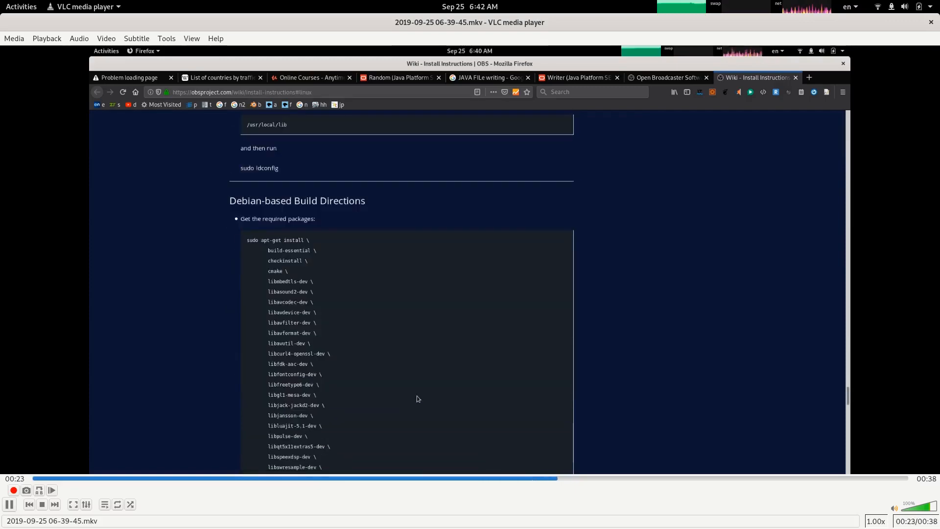
pyautogui.scroll(-3)
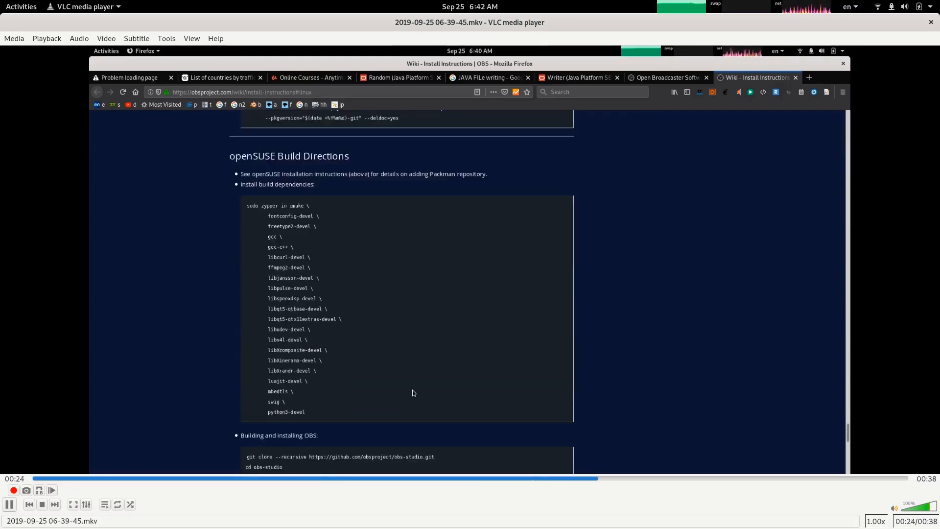
pyautogui.scroll(-3)
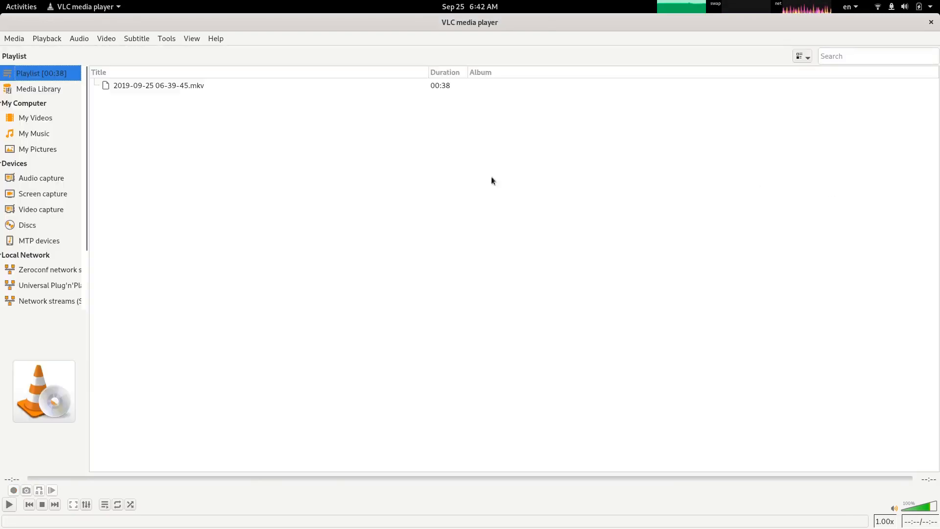
pyautogui.moveTo(295, 162)
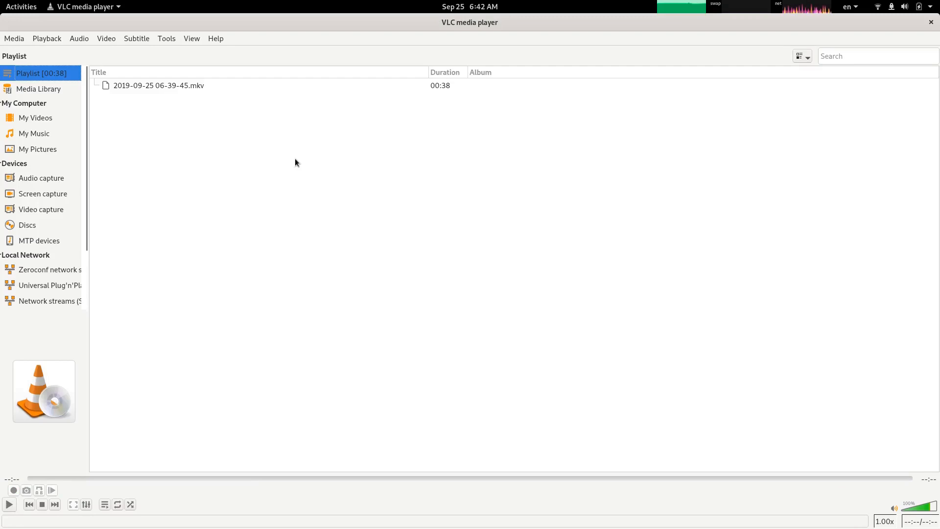
pyautogui.moveTo(934, 33)
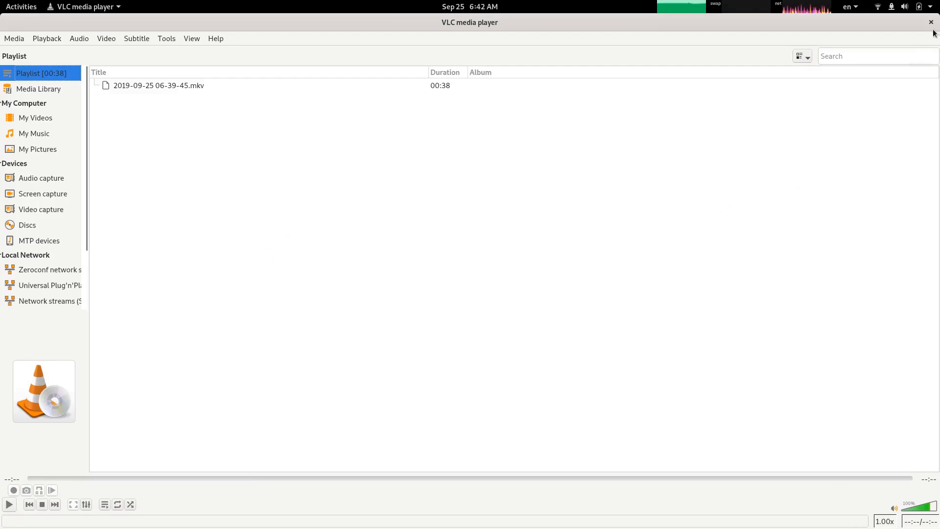
pyautogui.moveTo(709, 214)
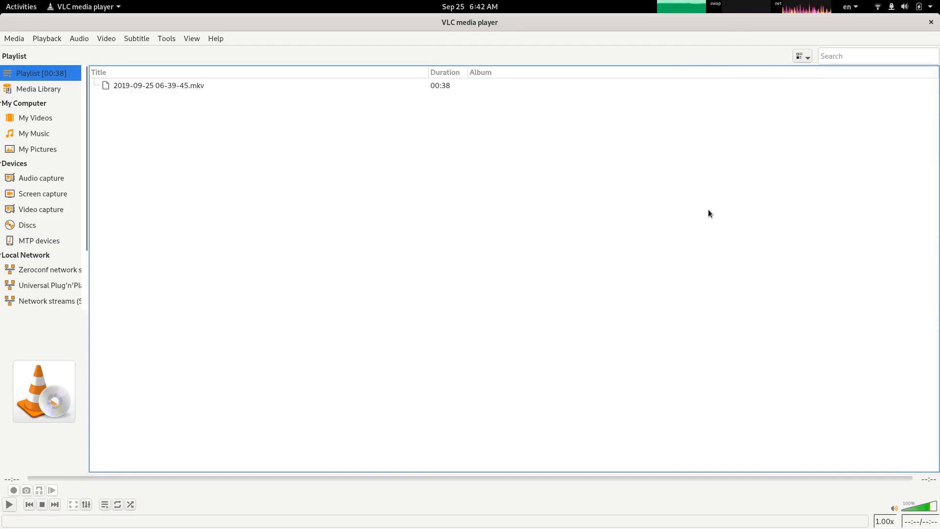